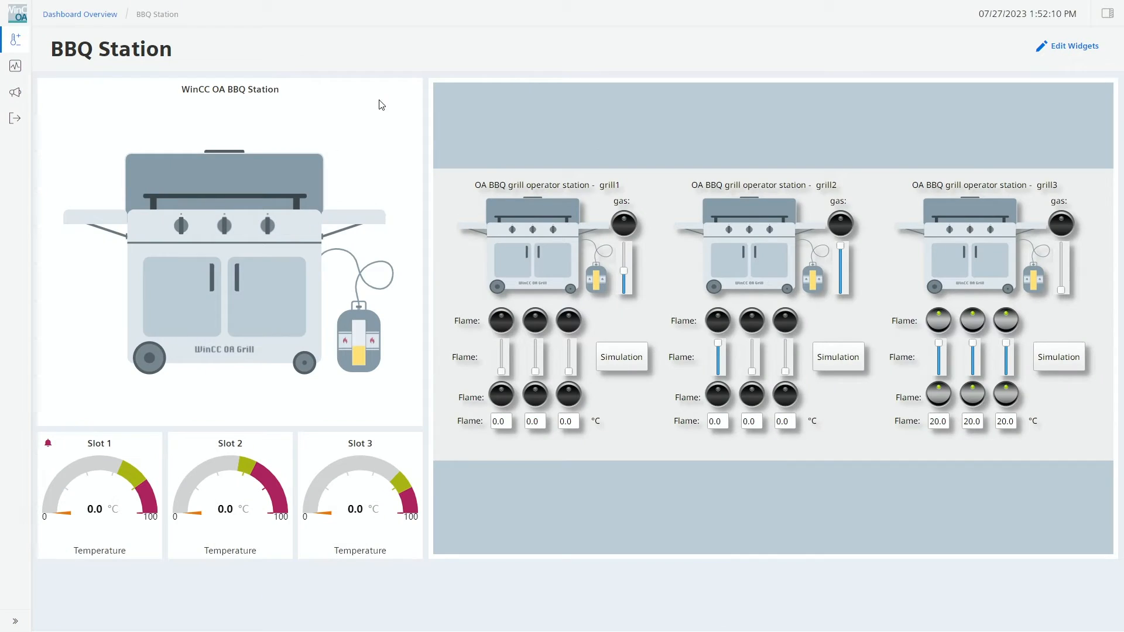
pyautogui.moveTo(348, 97)
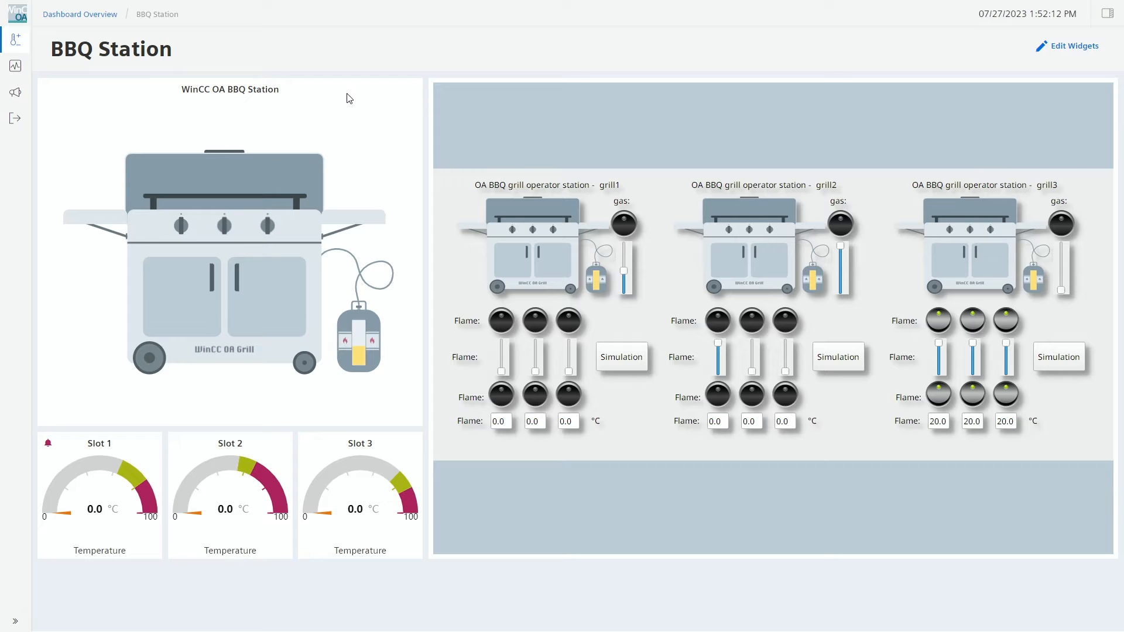
pyautogui.moveTo(310, 132)
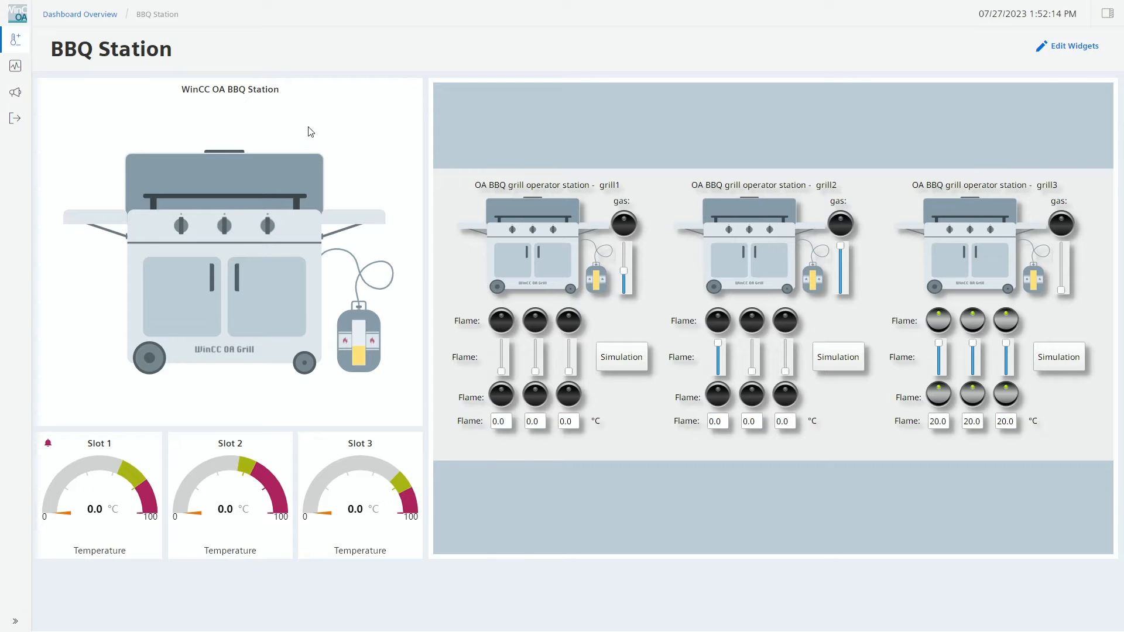
pyautogui.moveTo(405, 341)
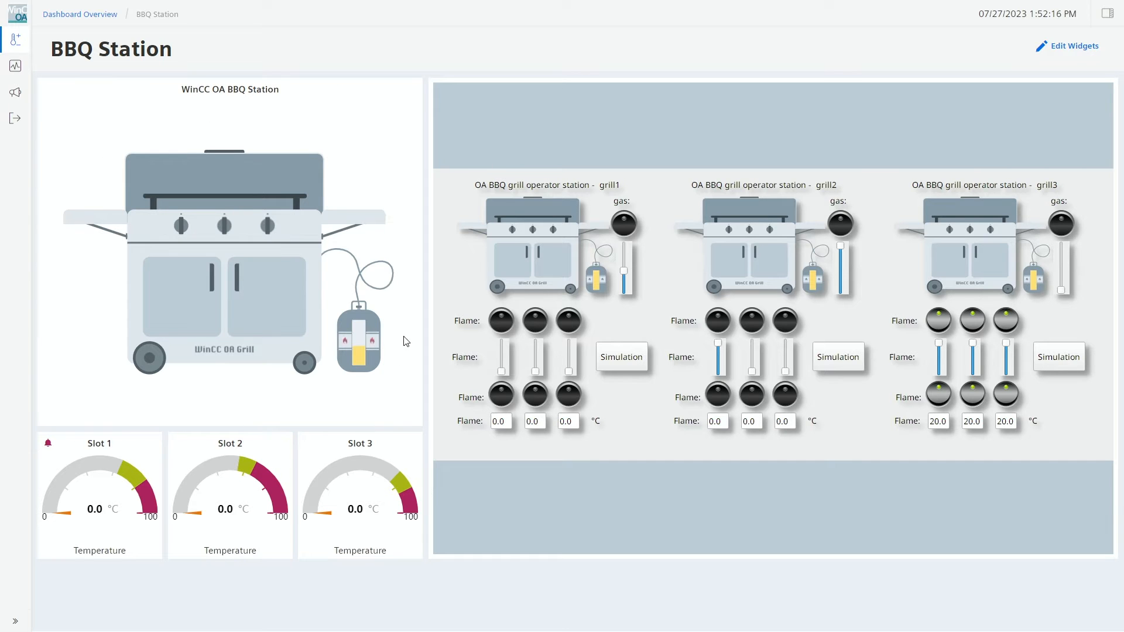
pyautogui.moveTo(180, 134)
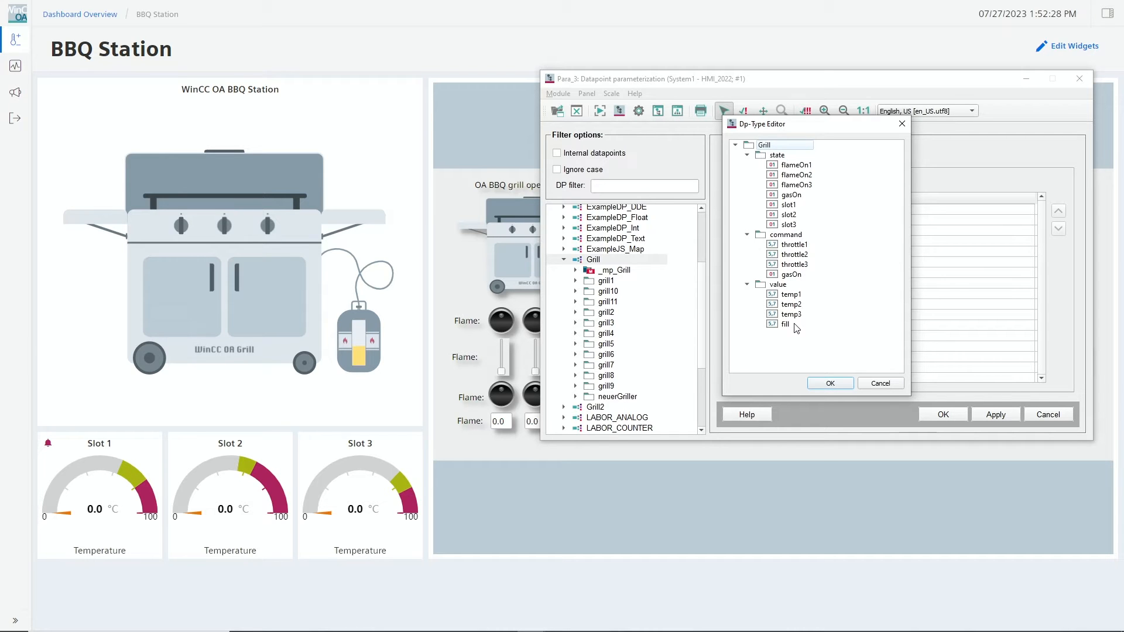
pyautogui.moveTo(796, 293)
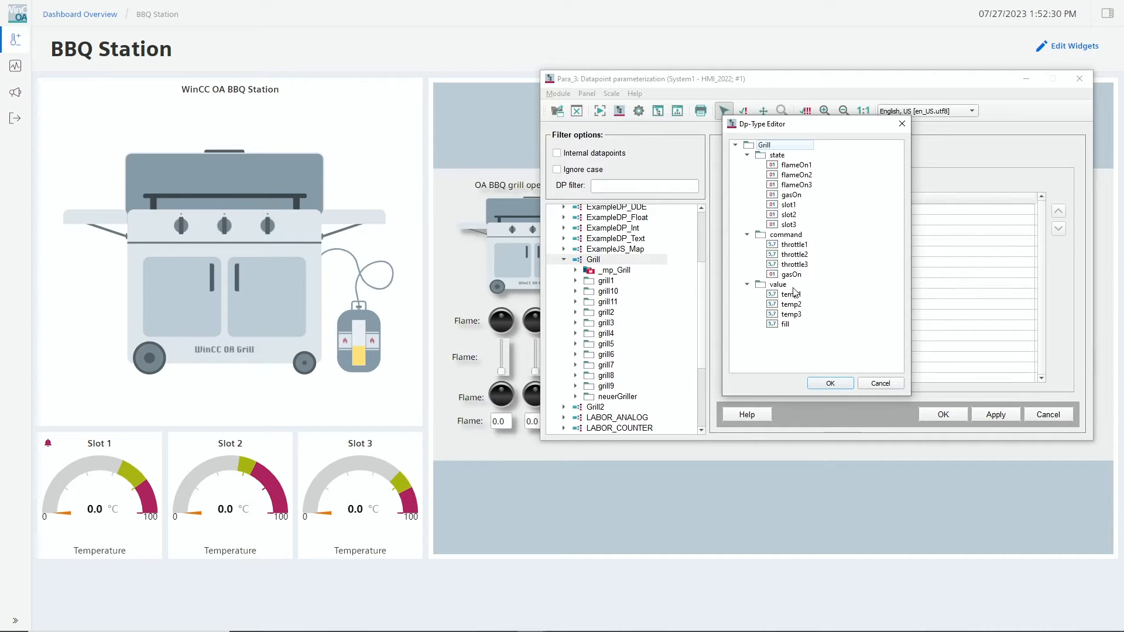
pyautogui.moveTo(781, 171)
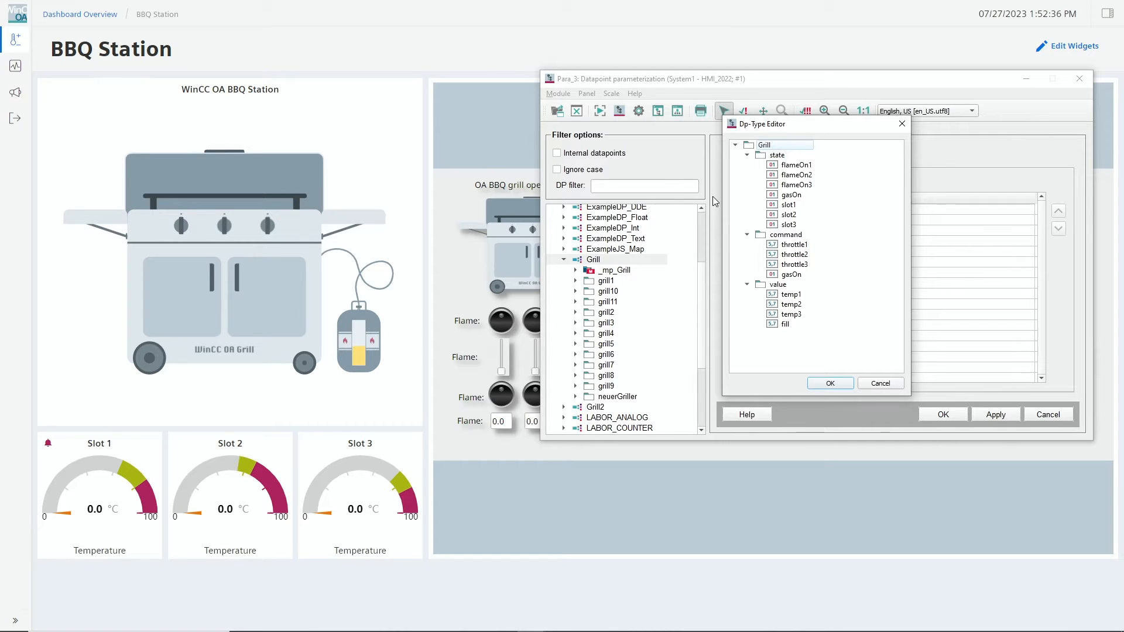
pyautogui.moveTo(289, 162)
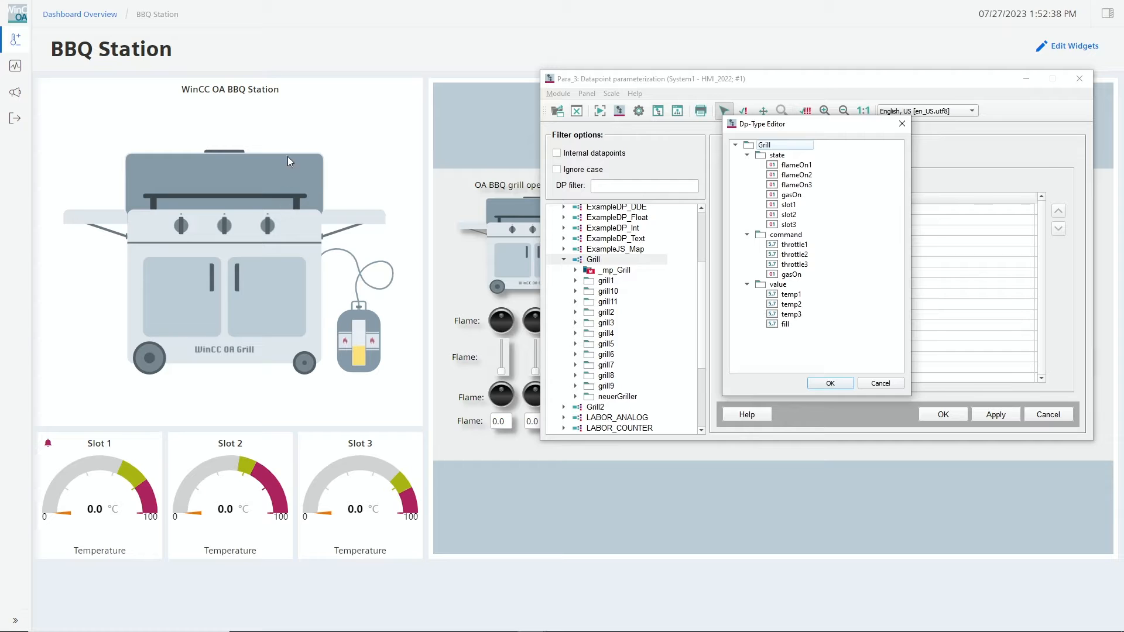
pyautogui.moveTo(393, 211)
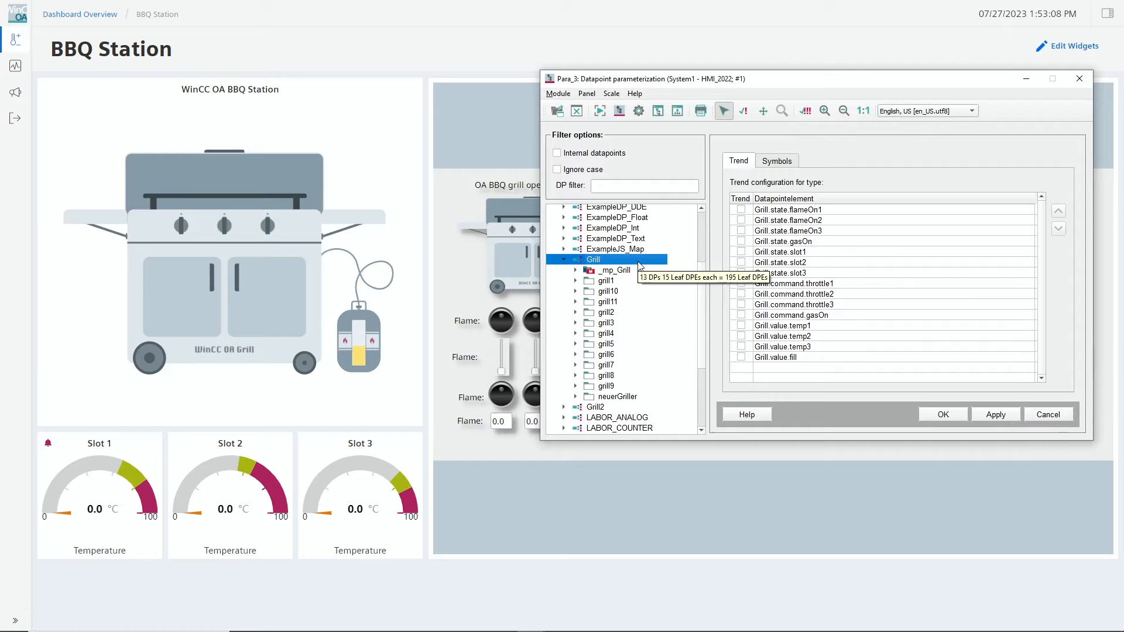
pyautogui.moveTo(293, 108)
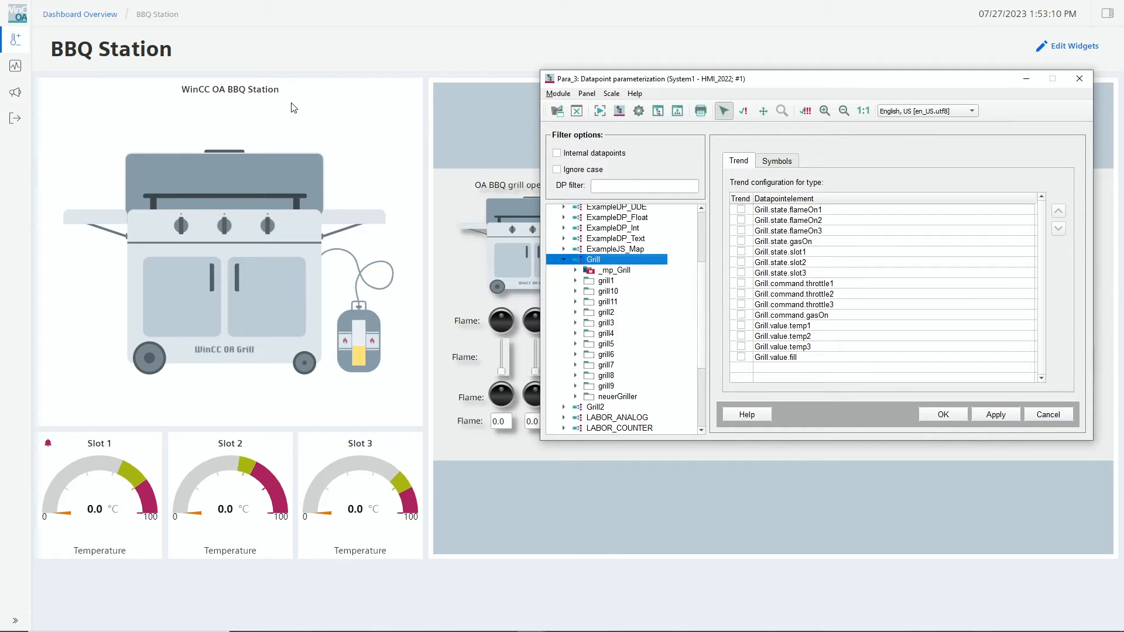
pyautogui.moveTo(402, 396)
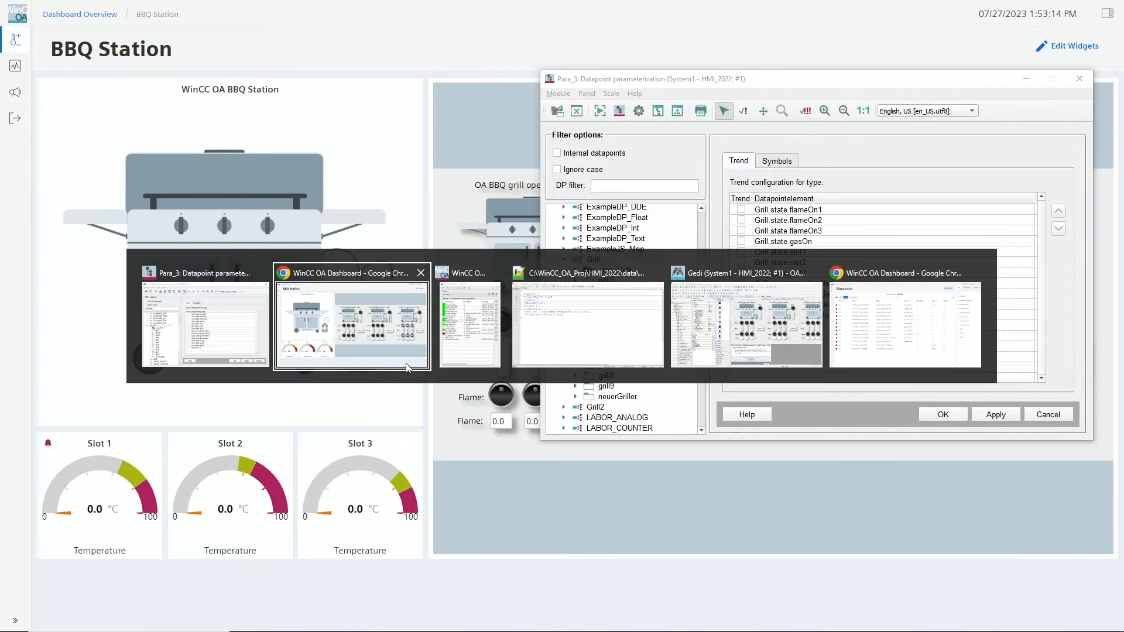
pyautogui.moveTo(368, 337)
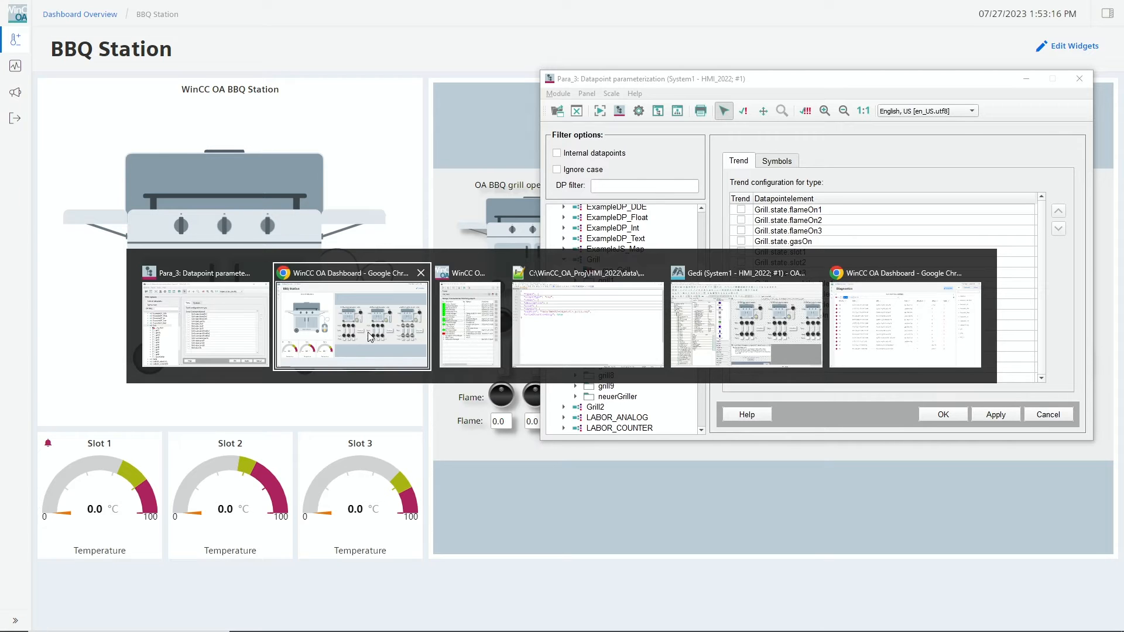
pyautogui.moveTo(516, 315)
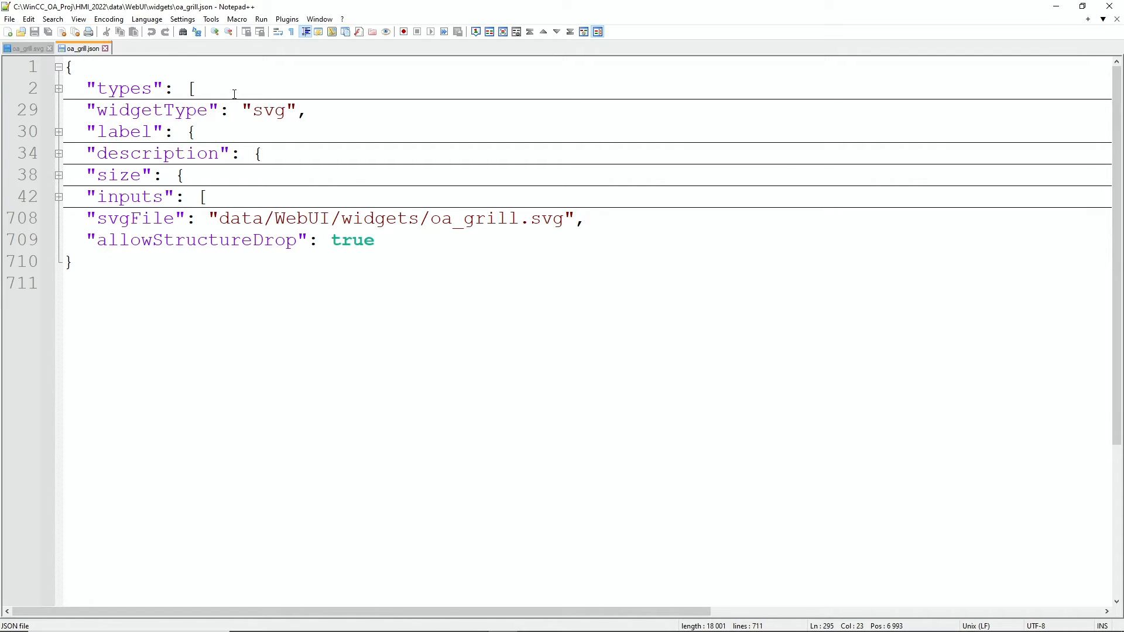
pyautogui.moveTo(230, 230)
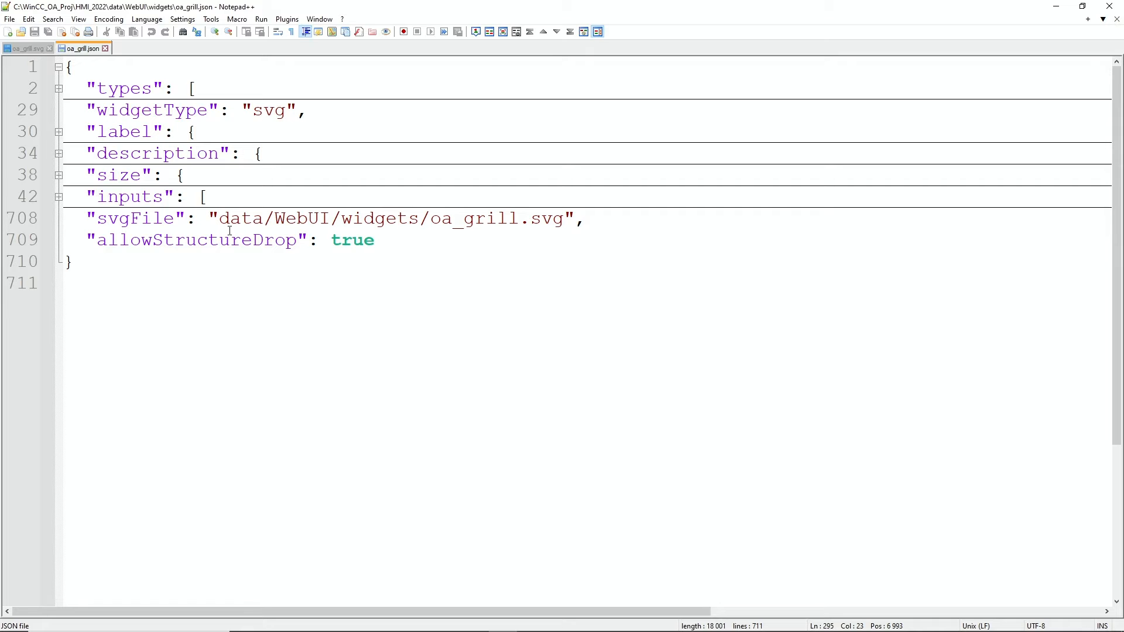
pyautogui.moveTo(149, 98)
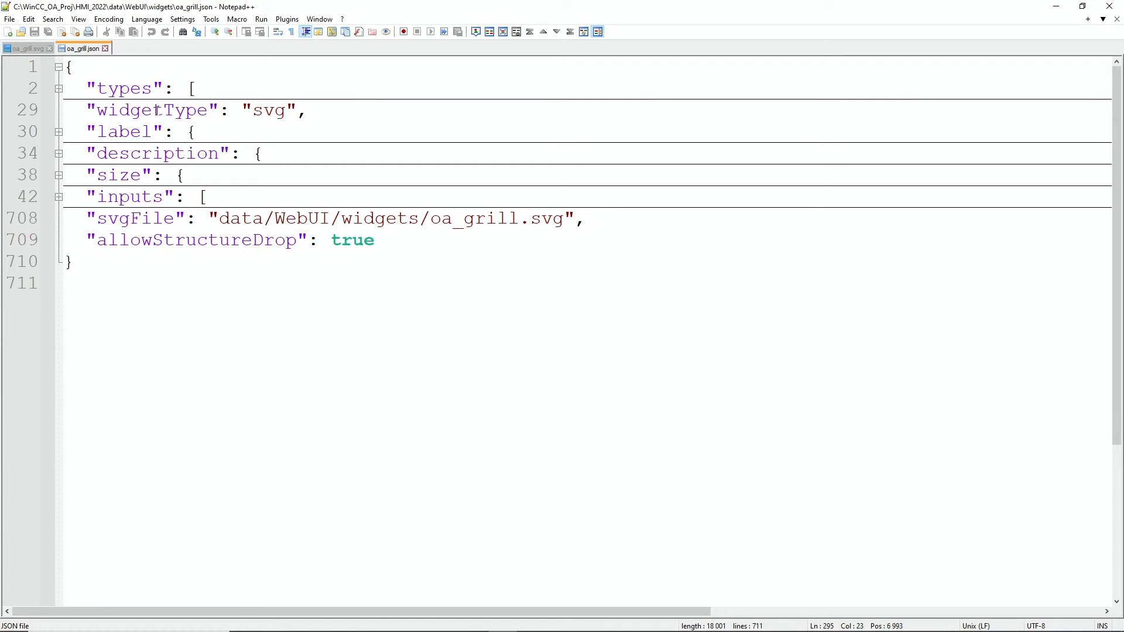
pyautogui.moveTo(143, 153)
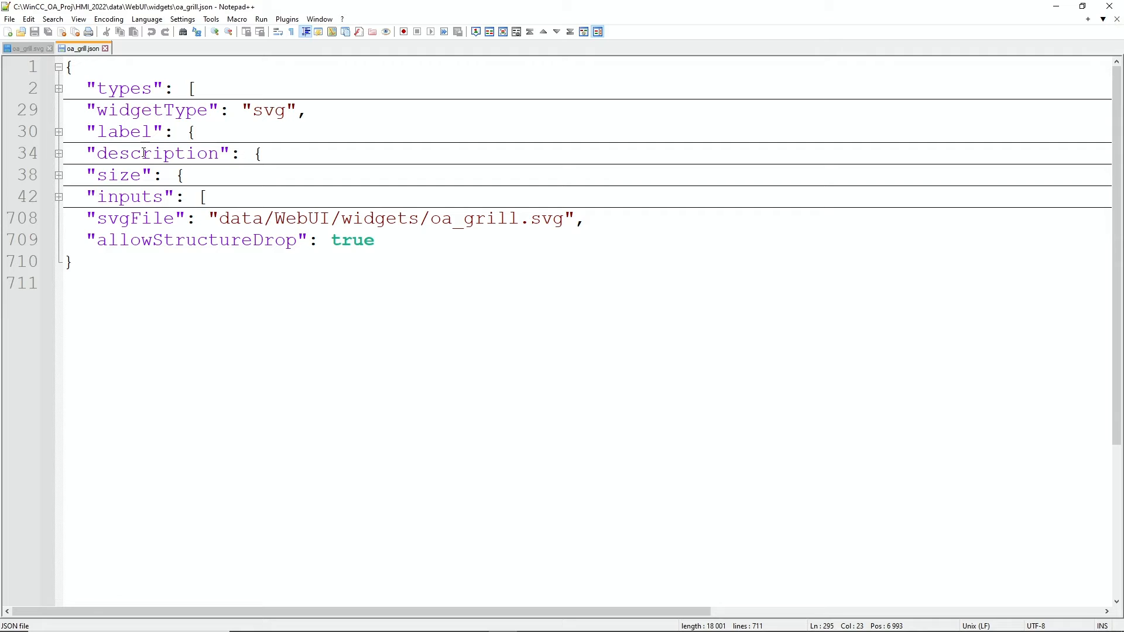
# Unfold the label block in oa_grill.json to view its de/en entries, then fold it again.
pyautogui.click(59, 131)
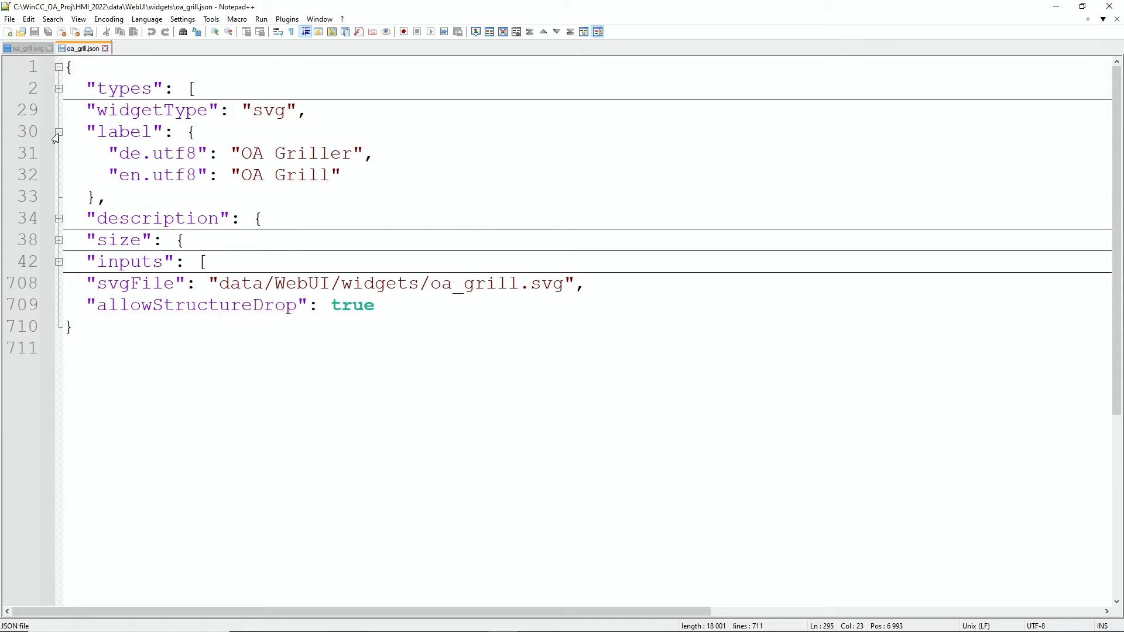
pyautogui.click(59, 132)
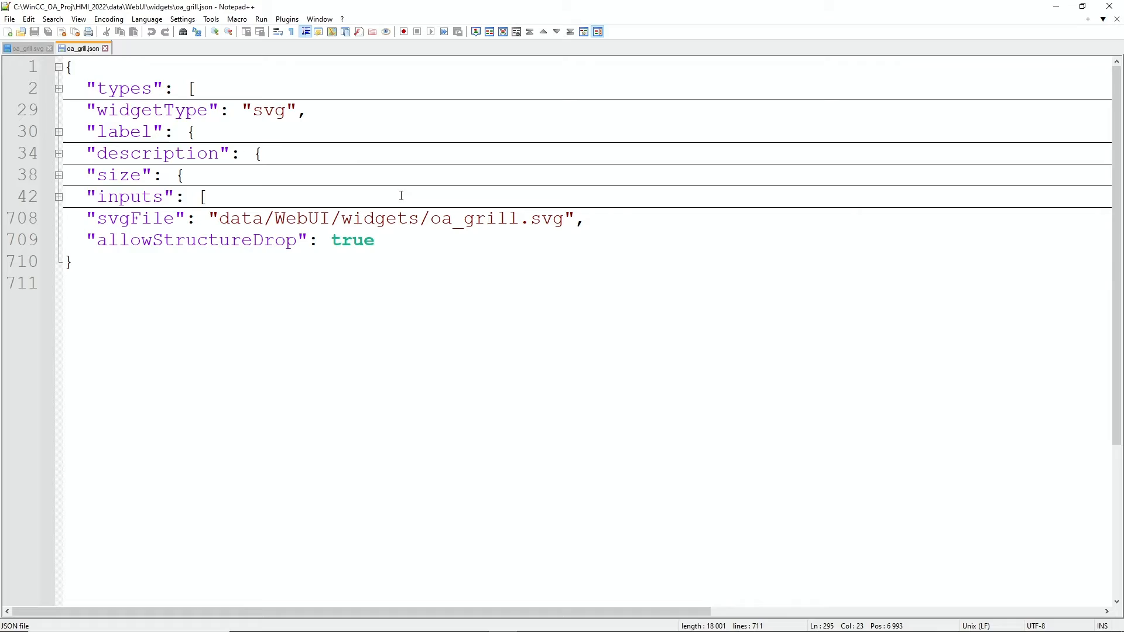
# Browse oa_grill.svg to the station-1-flamme group with its flacker class, then return to oa_grill.json.
pyautogui.click(24, 48)
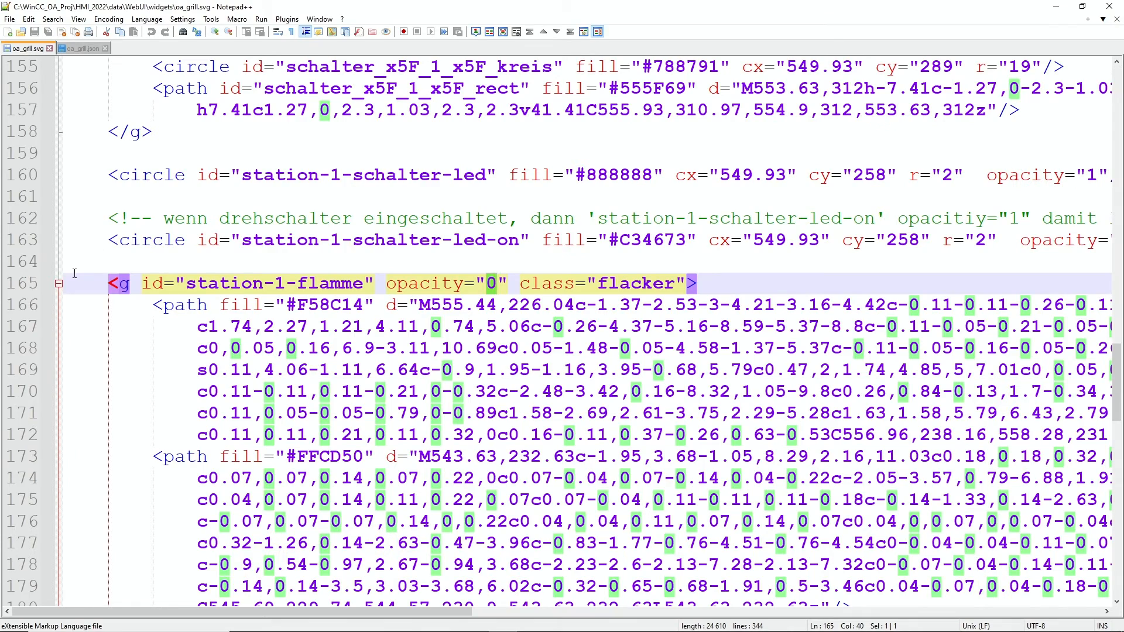
pyautogui.press('ctrl+Home')
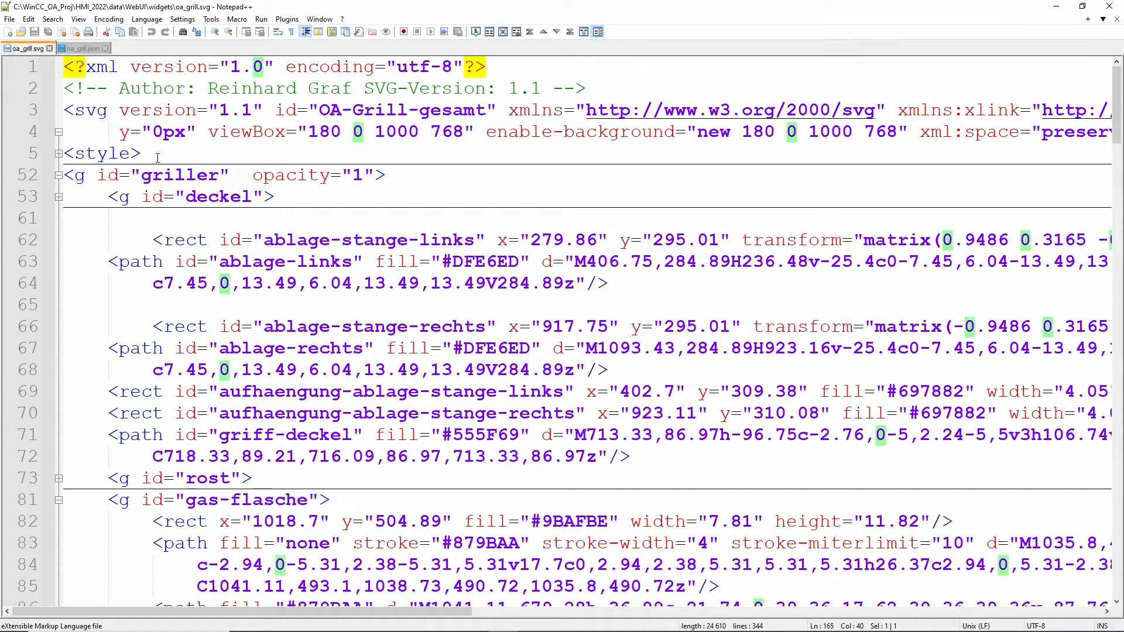
pyautogui.moveTo(426, 156)
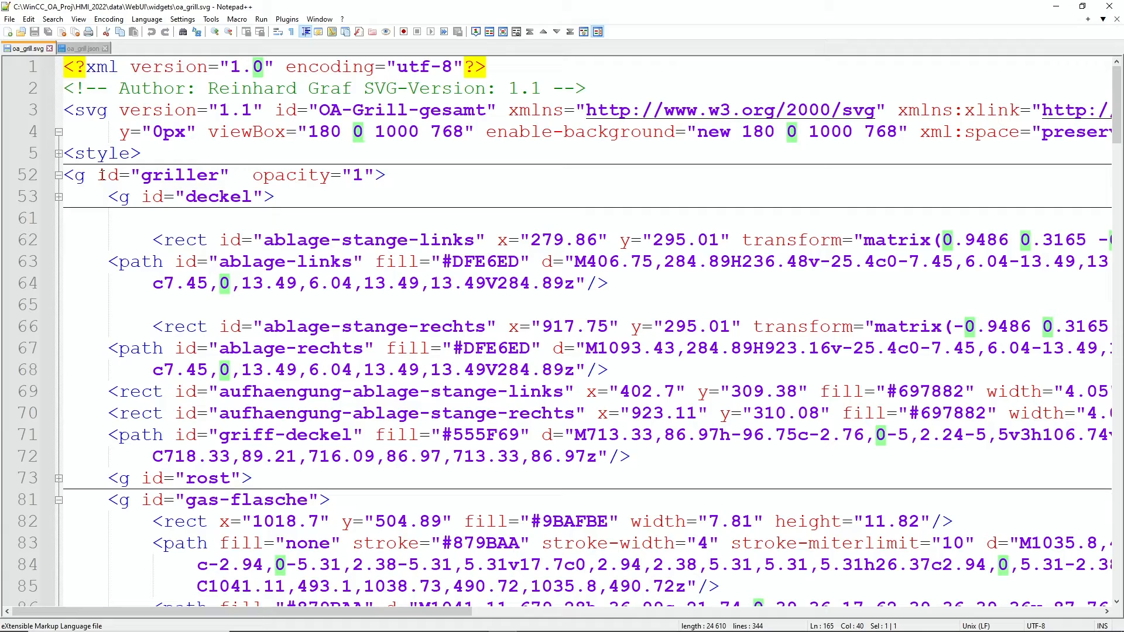
pyautogui.scroll(-3)
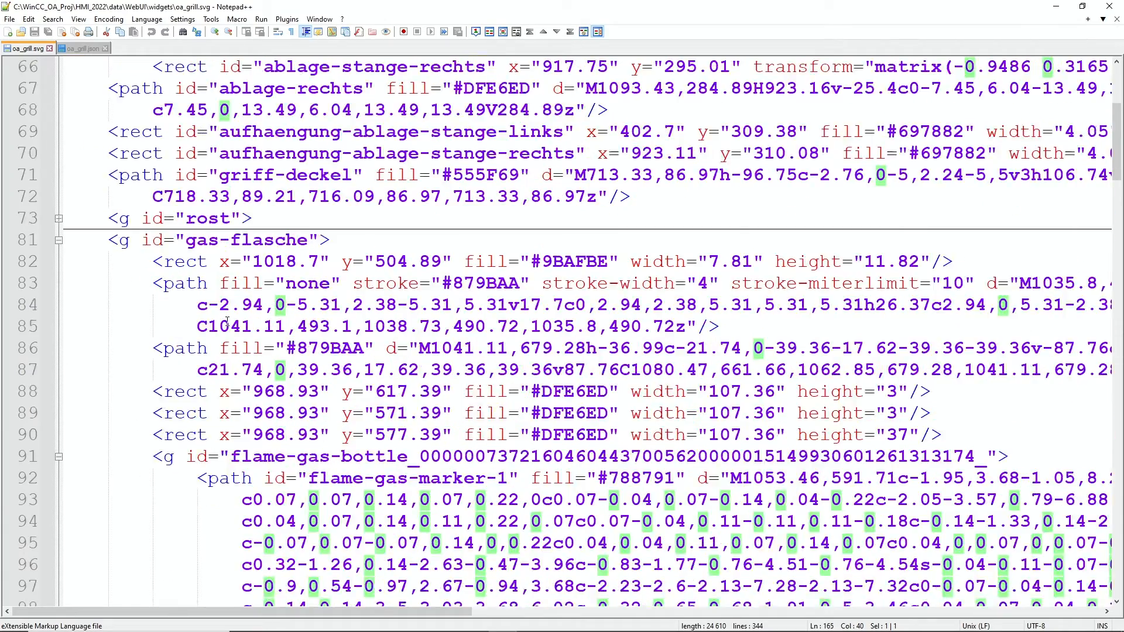
pyautogui.scroll(-3)
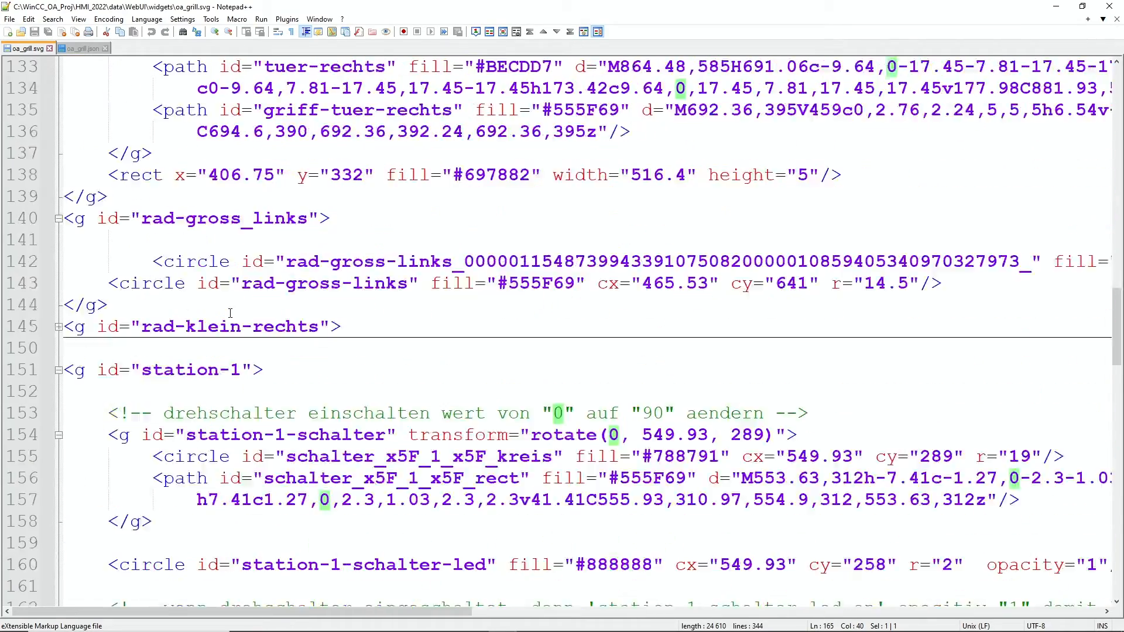
pyautogui.scroll(-3)
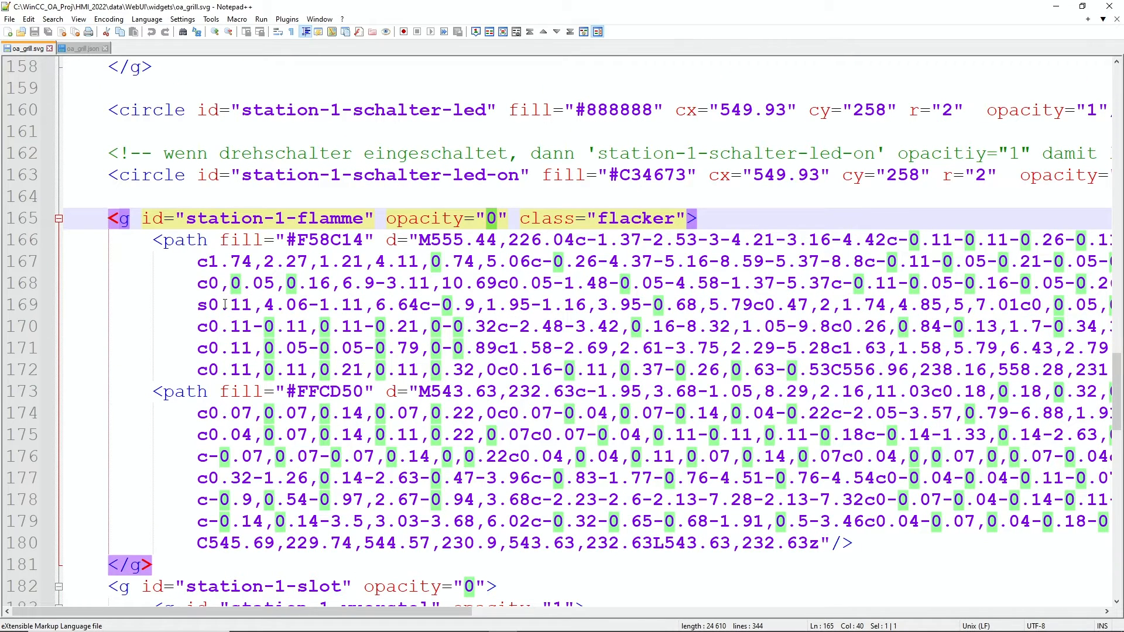
pyautogui.moveTo(80, 48)
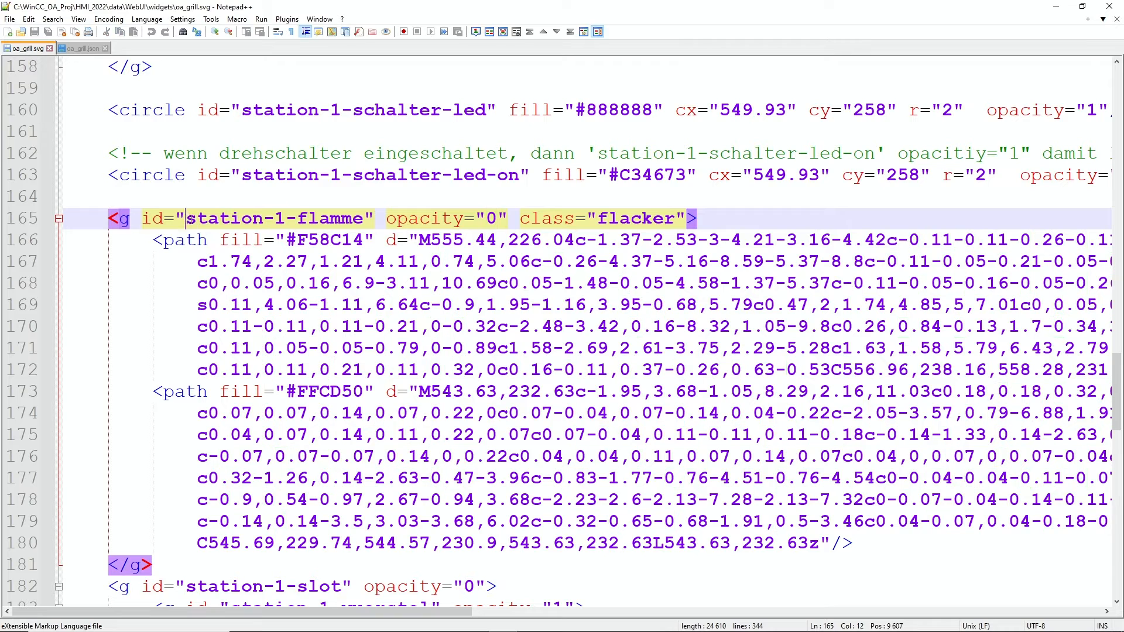
pyautogui.doubleClick(278, 217)
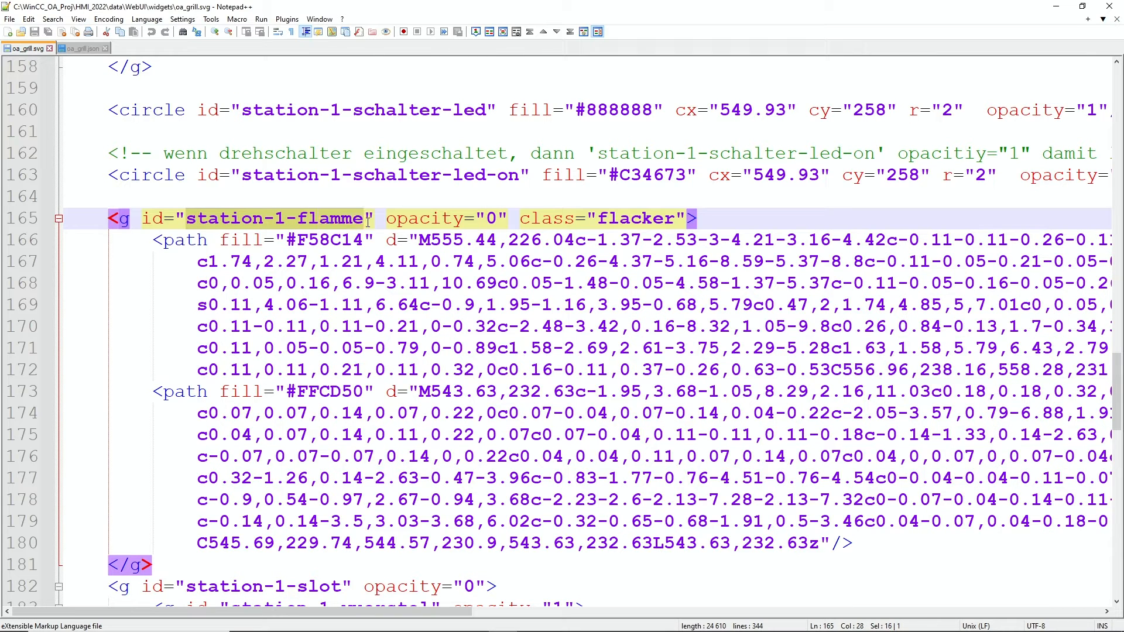
pyautogui.click(81, 48)
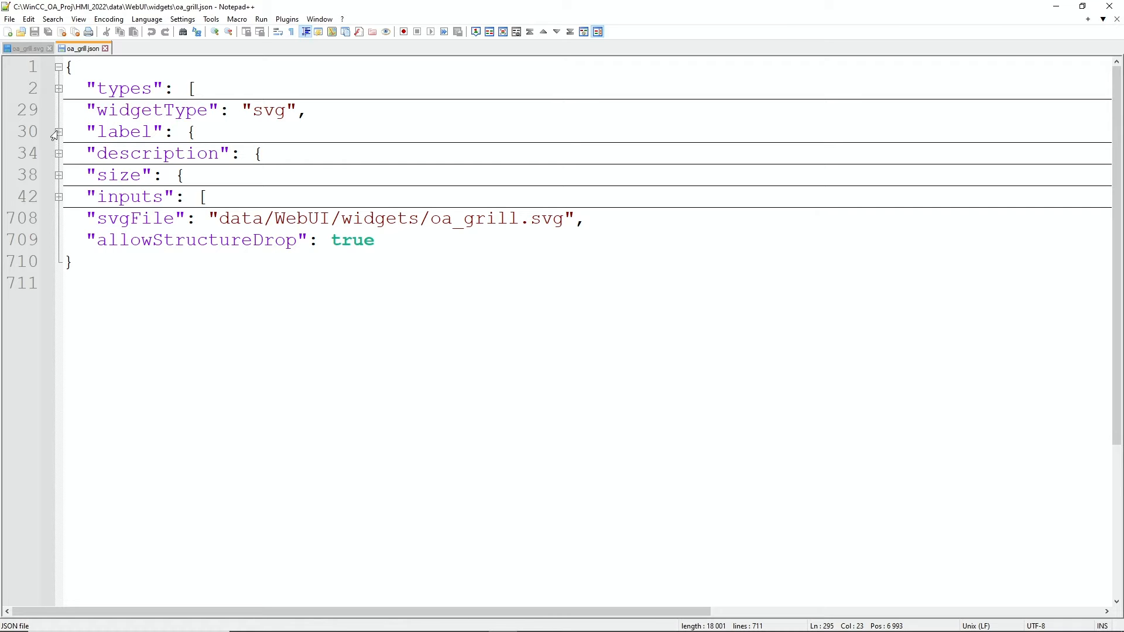
# Unfold the types section showing state, command and value types like flameOn1, throttle1 and temp1.
pyautogui.click(58, 88)
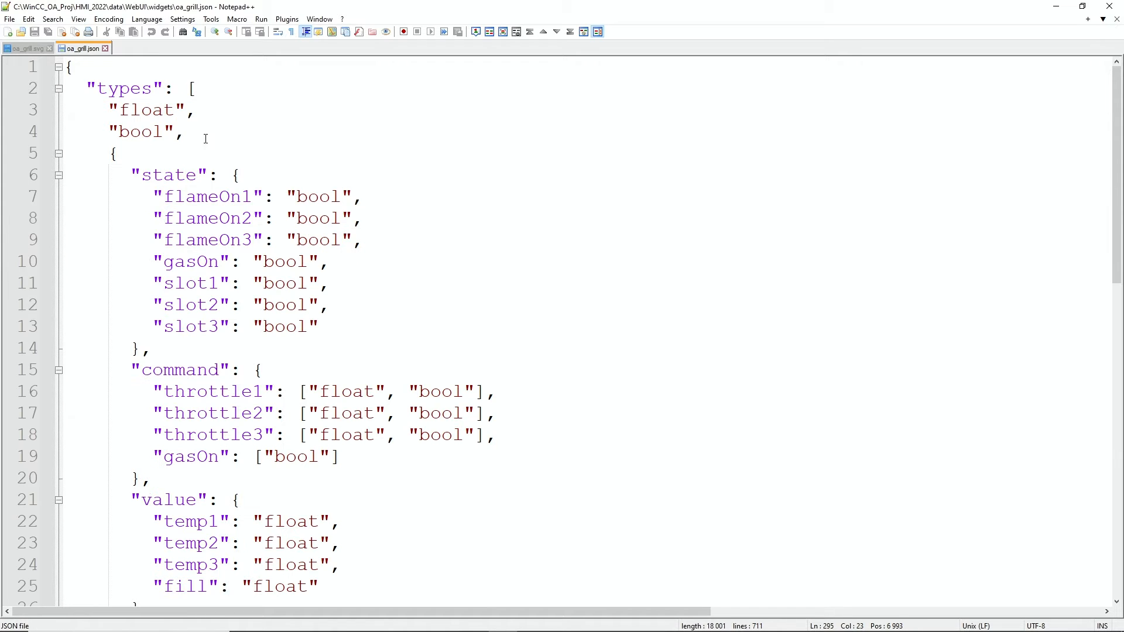
pyautogui.scroll(-3)
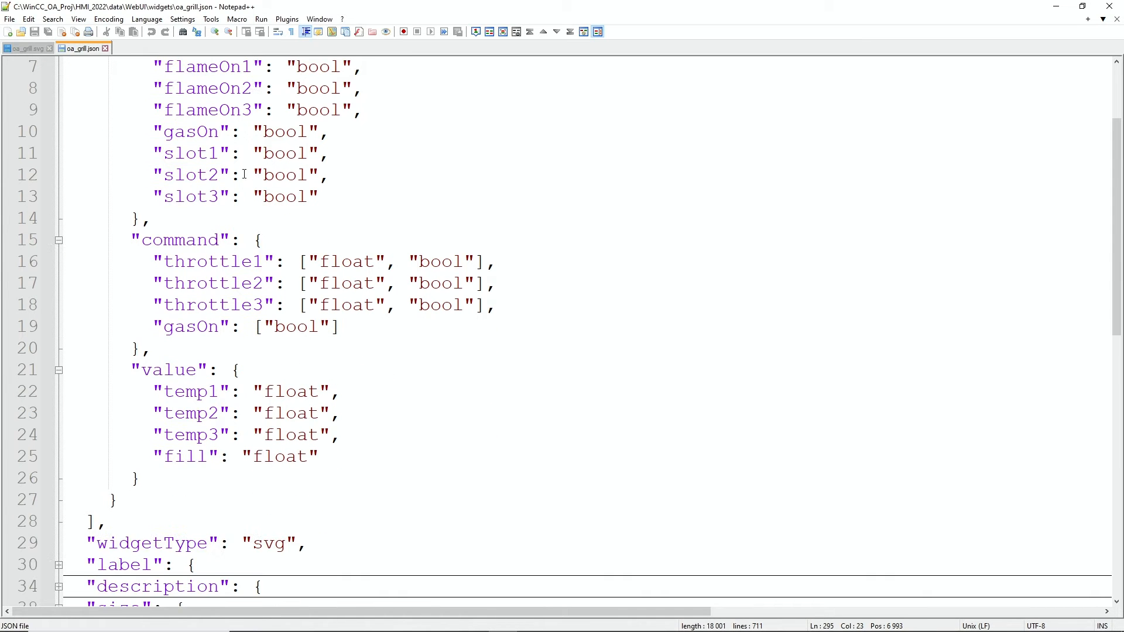
pyautogui.scroll(3)
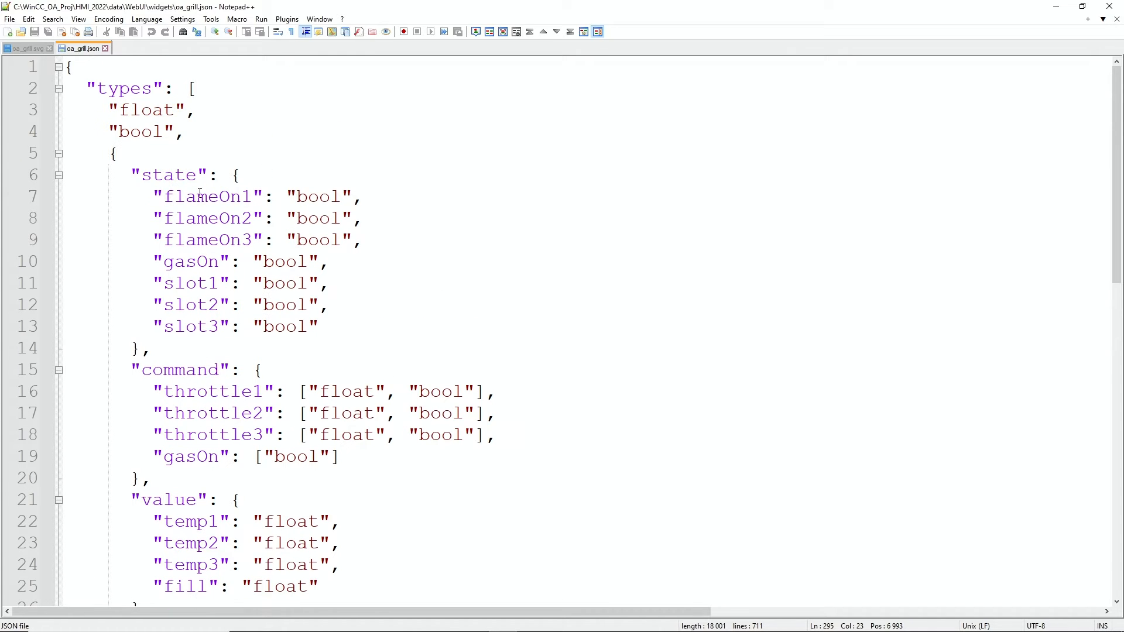
pyautogui.moveTo(301, 206)
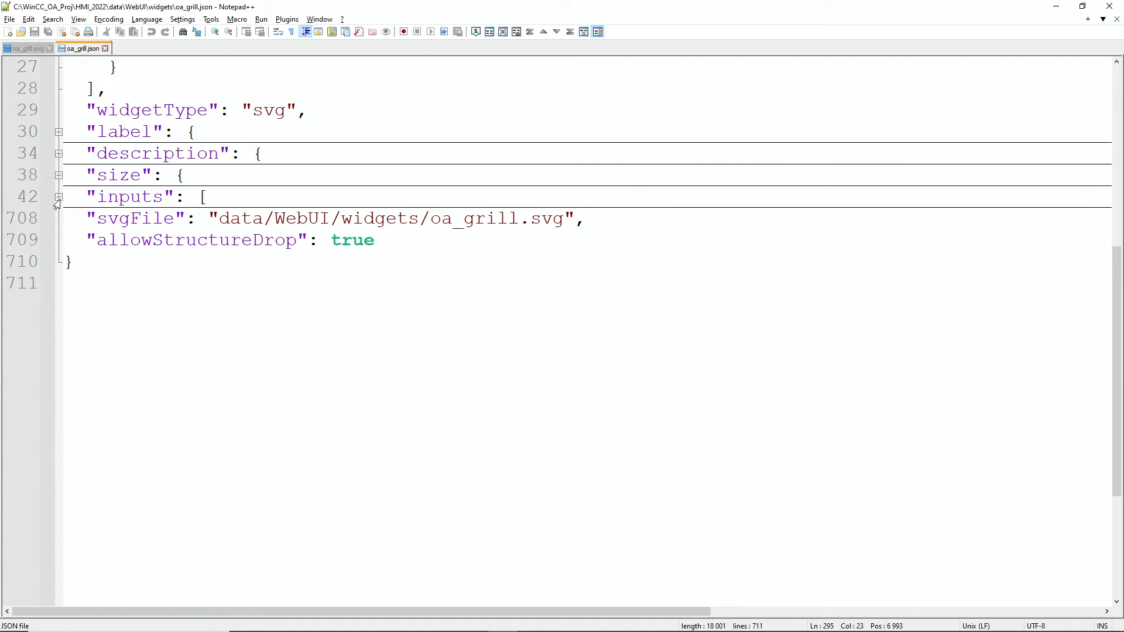
# Unfold the inputs section and pick out flameOn1 with its dpe state.flameOn1.
pyautogui.click(59, 197)
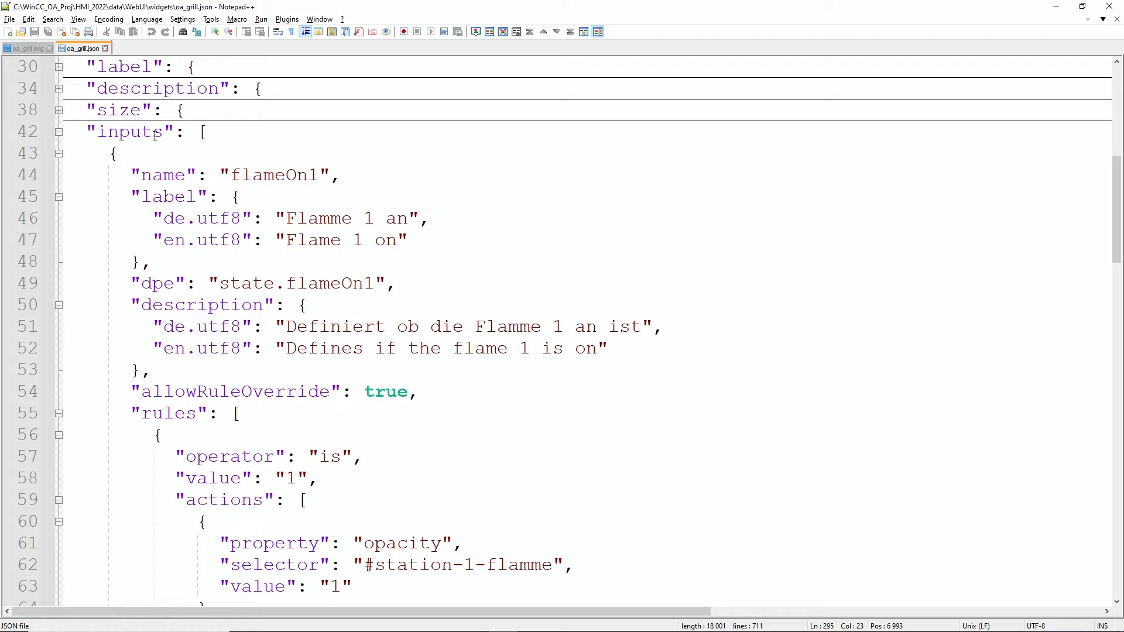
pyautogui.doubleClick(269, 175)
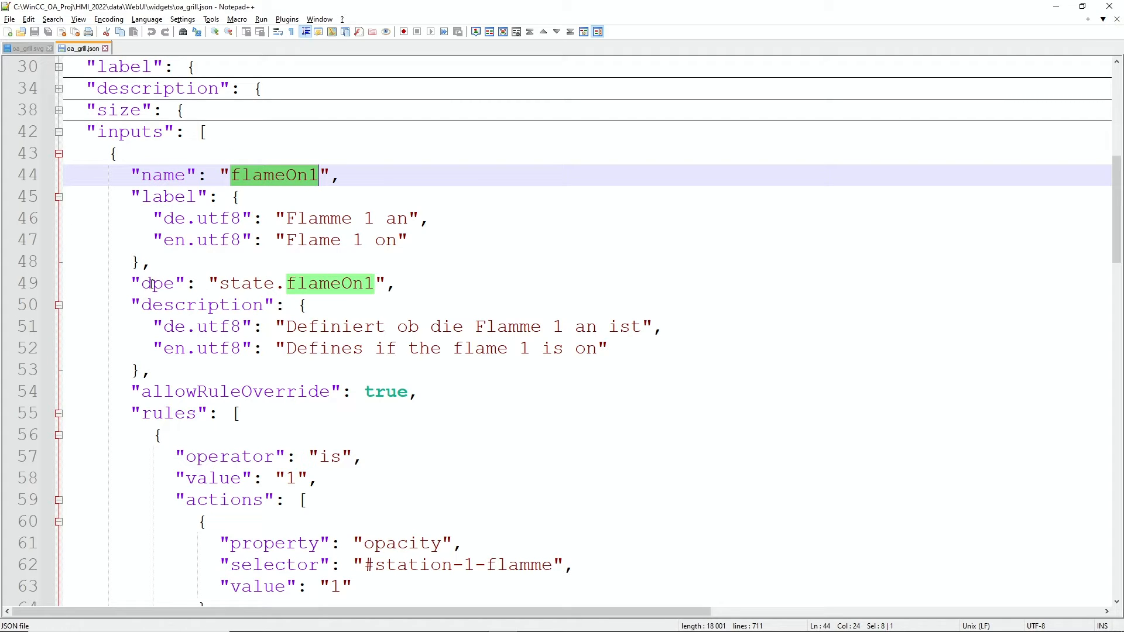
pyautogui.doubleClick(156, 283)
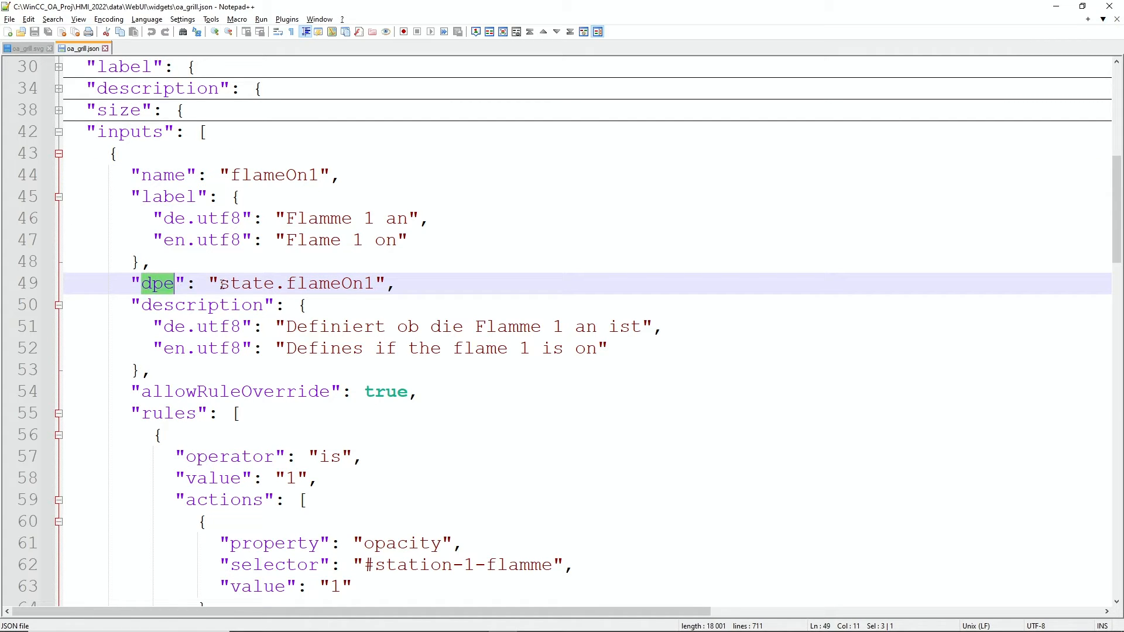
pyautogui.doubleClick(297, 283)
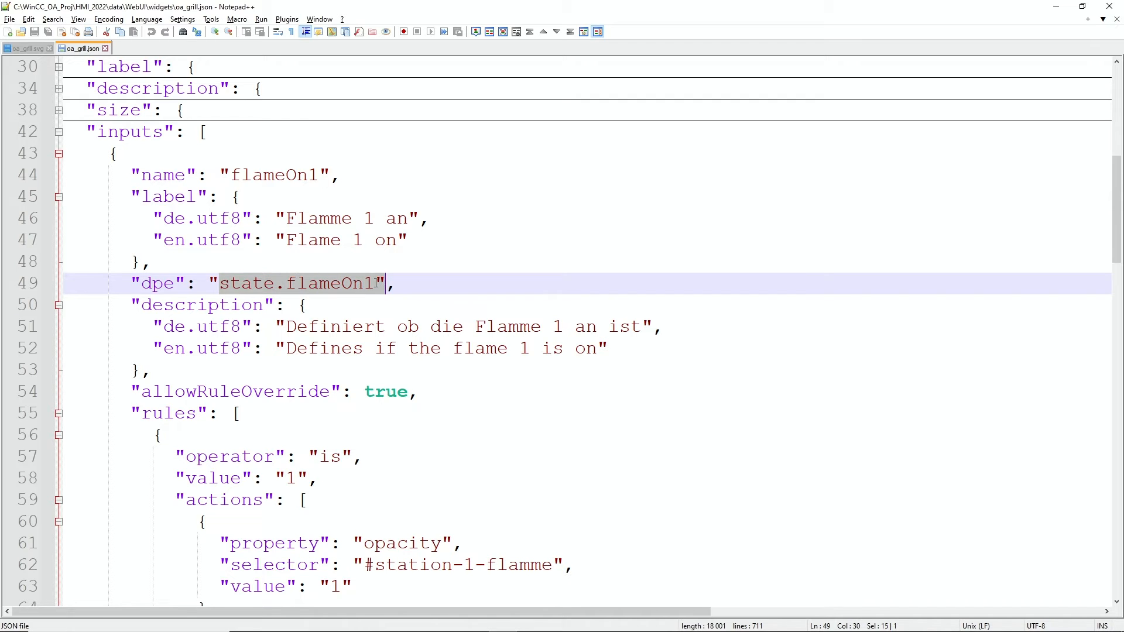
pyautogui.scroll(-3)
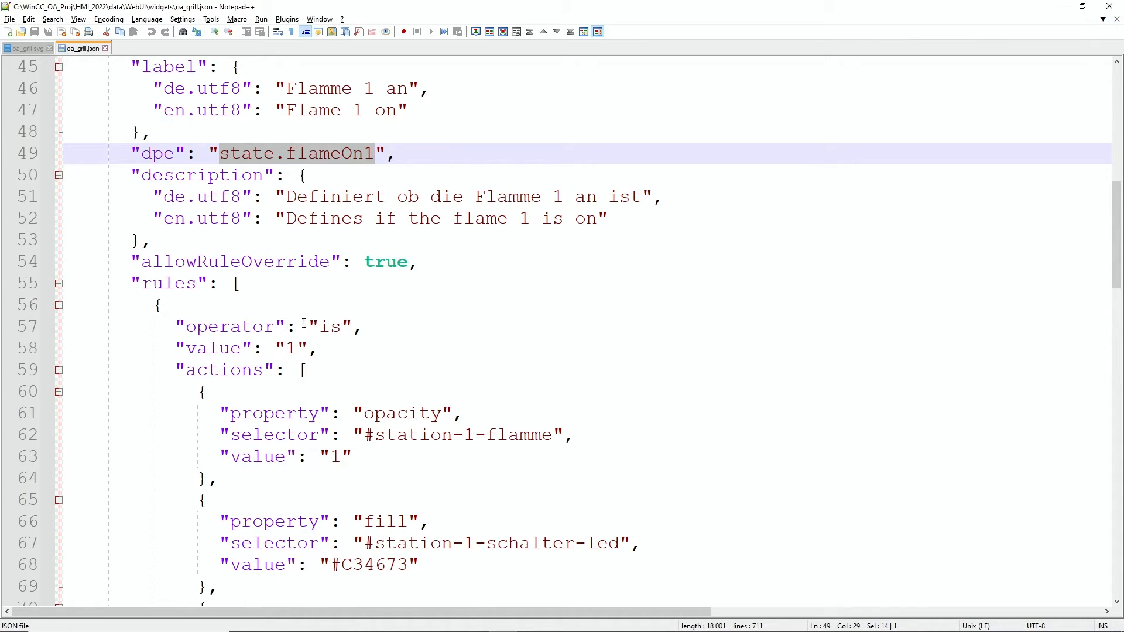
pyautogui.scroll(-3)
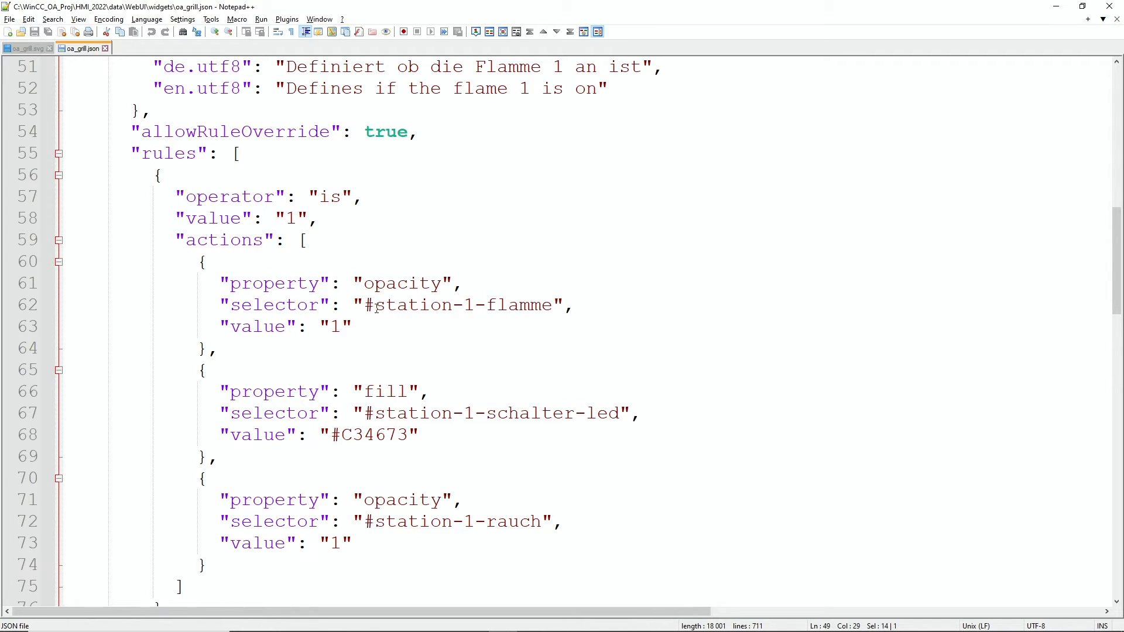
# Review flameOn1's rules with the station-1-flamme selector driving flame, LED and smoke opacity.
pyautogui.doubleClick(459, 305)
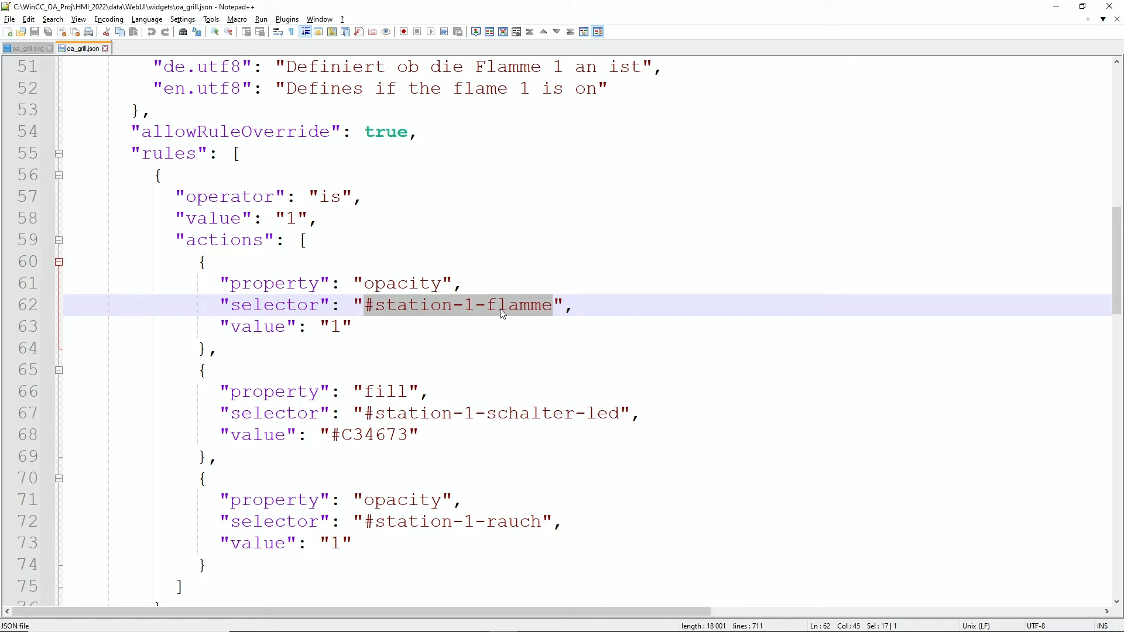
pyautogui.moveTo(387, 395)
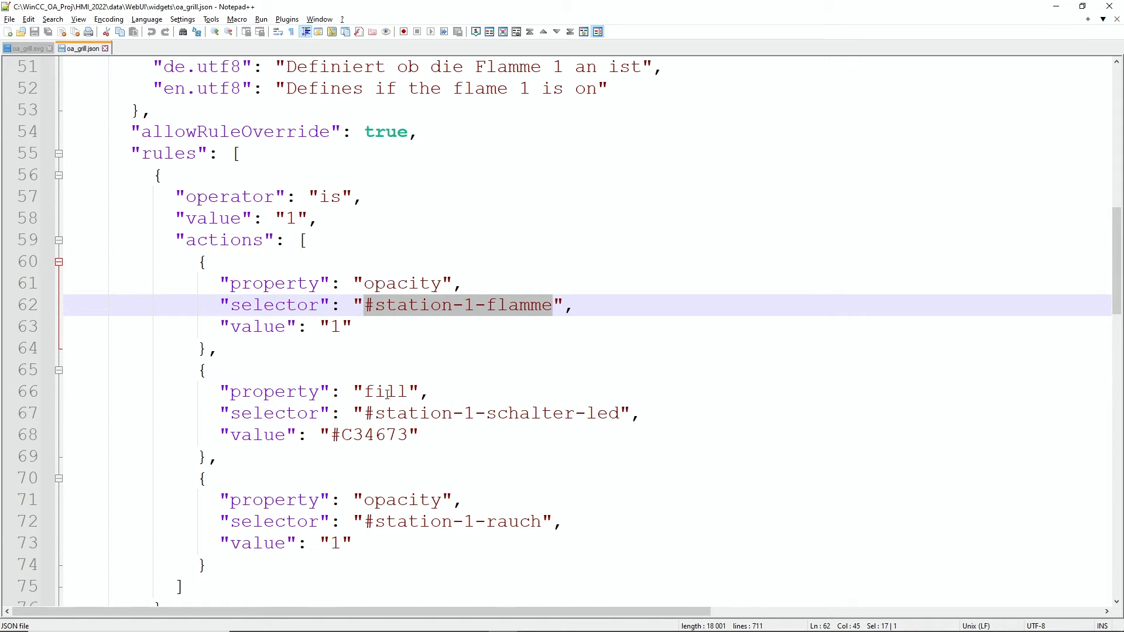
pyautogui.scroll(-3)
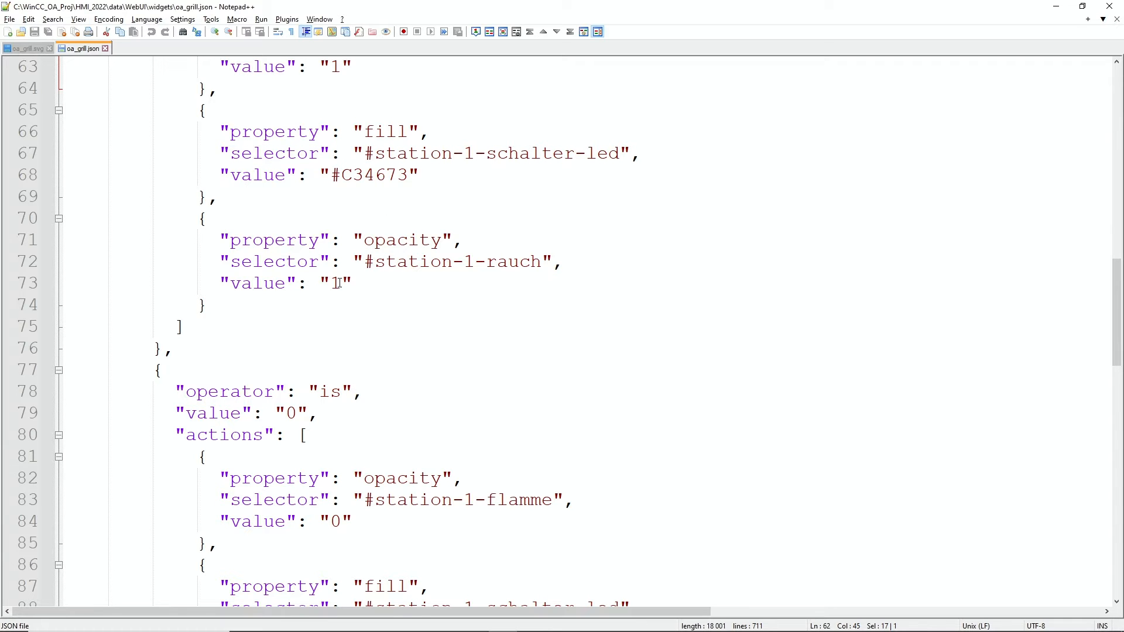
pyautogui.scroll(-3)
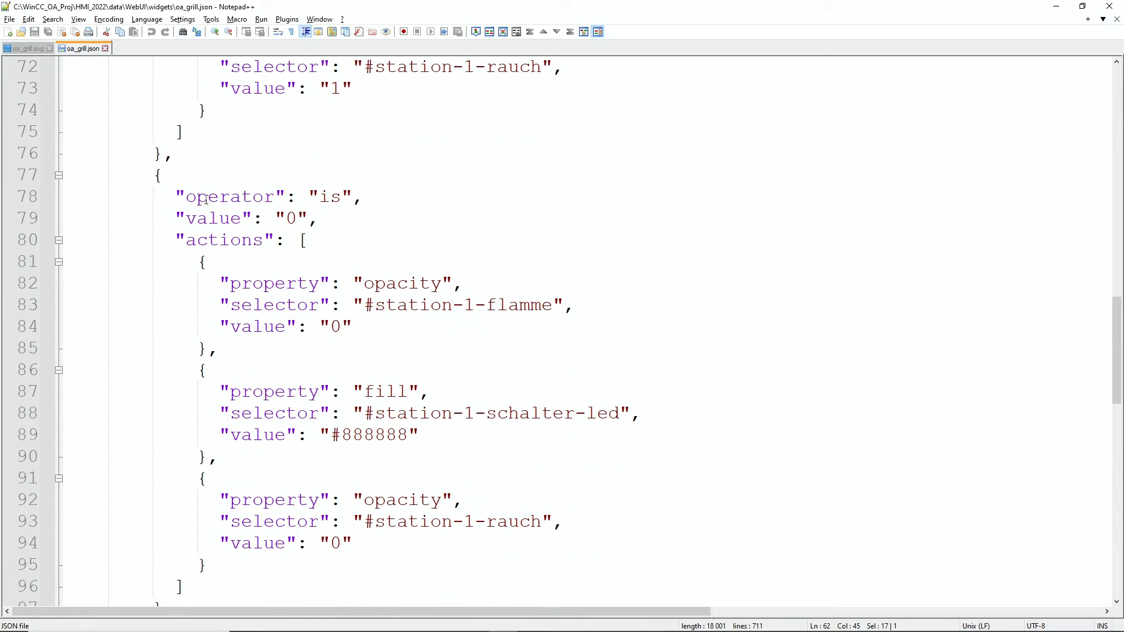
pyautogui.scroll(-3)
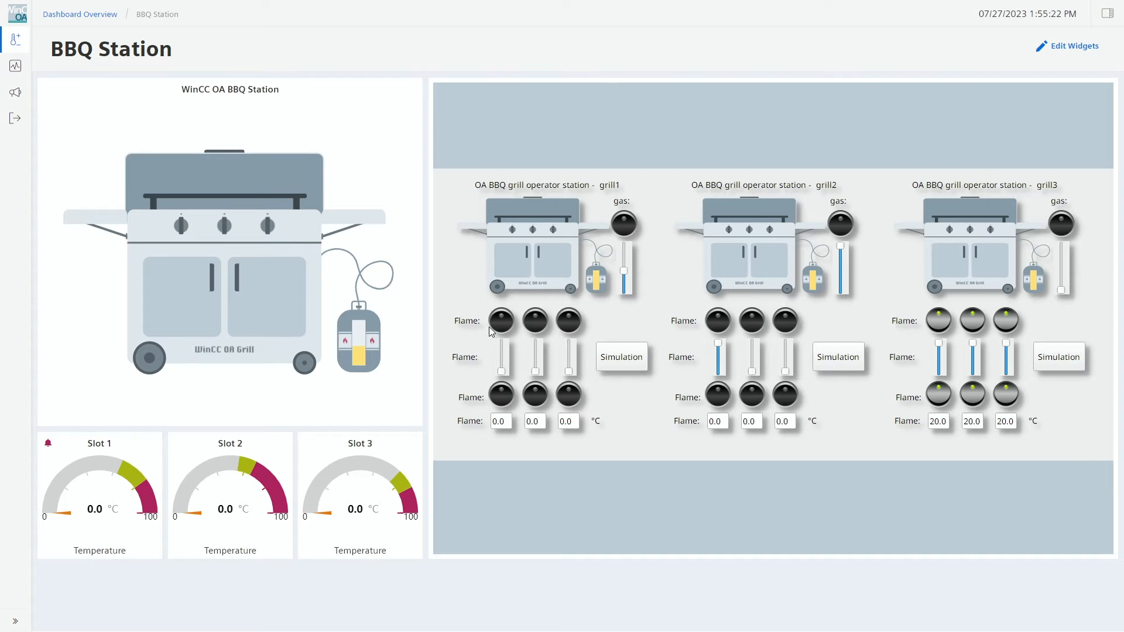
pyautogui.moveTo(583, 301)
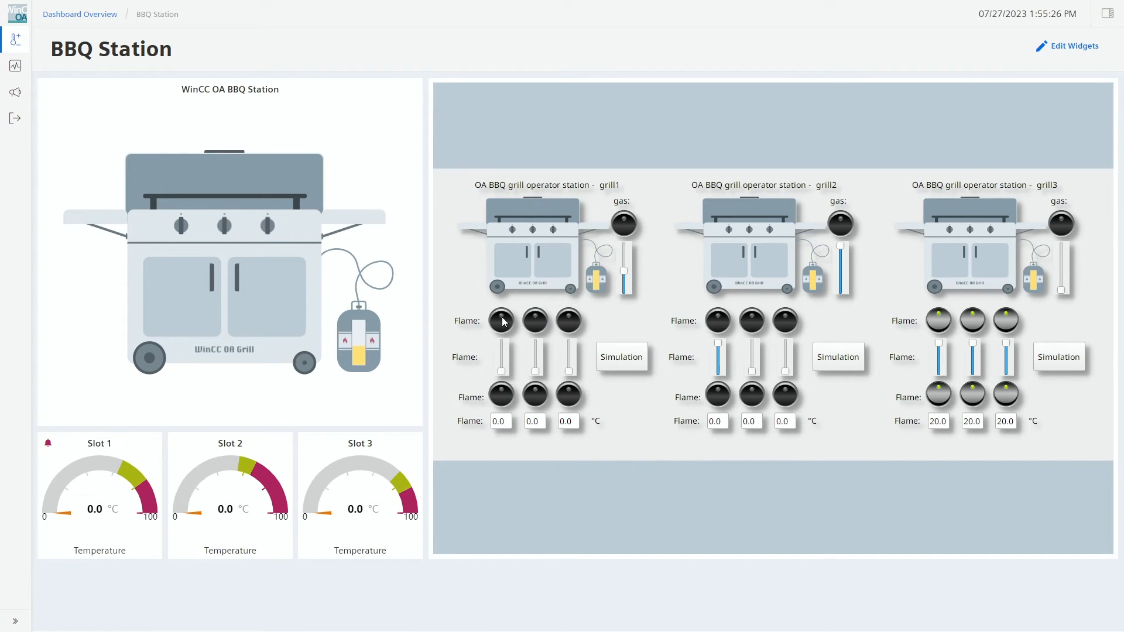
# Switch on the first flame of grill1 on the BBQ Station dashboard and enter widget editing mode.
pyautogui.click(502, 320)
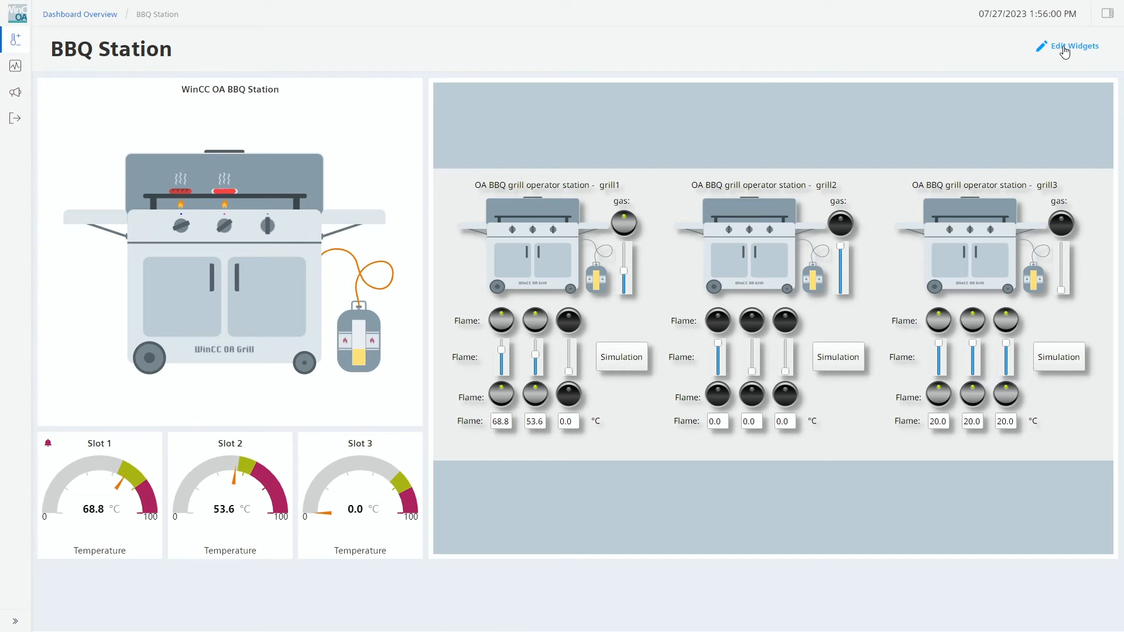
pyautogui.click(1073, 46)
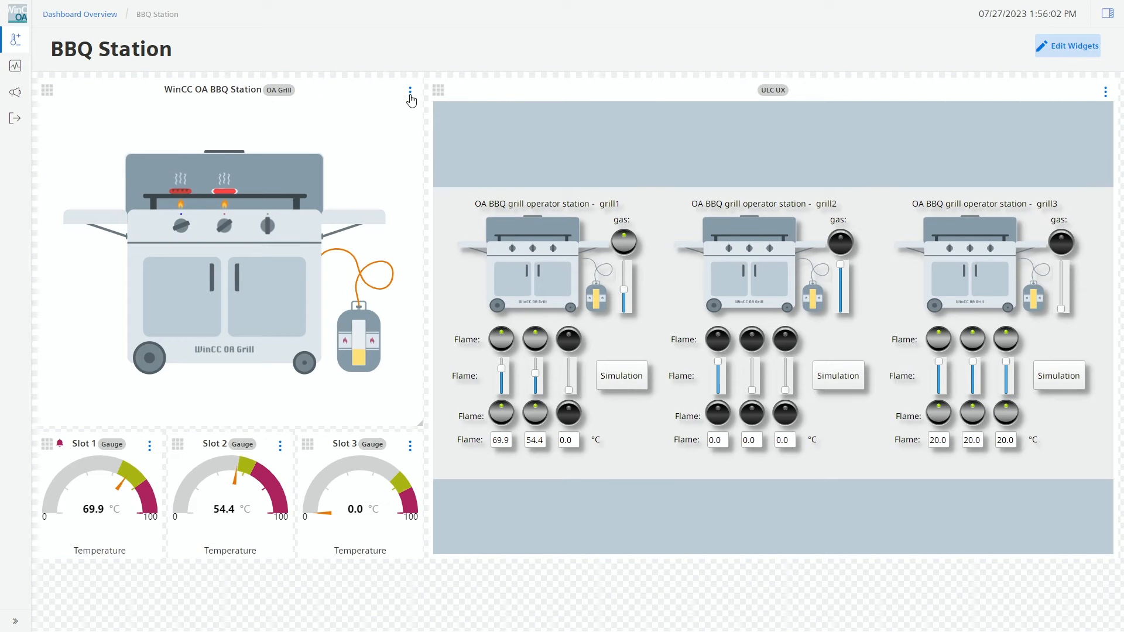
# Bring up the OA Grill widget settings and expand the Flame 1 on option's is 1 rule.
pyautogui.click(410, 91)
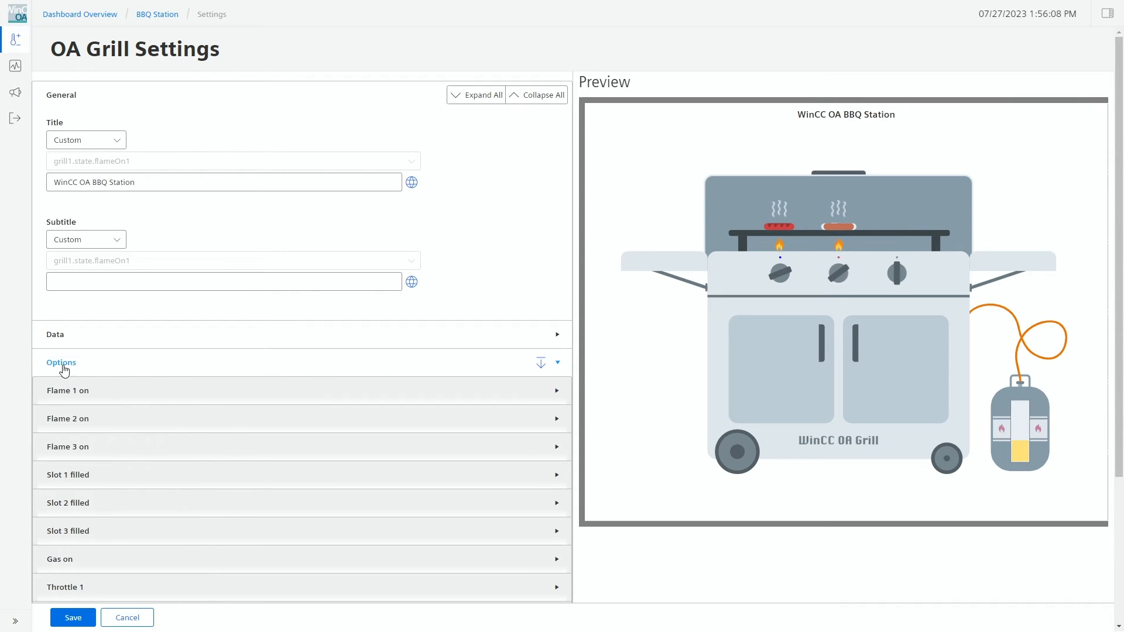
pyautogui.scroll(-3)
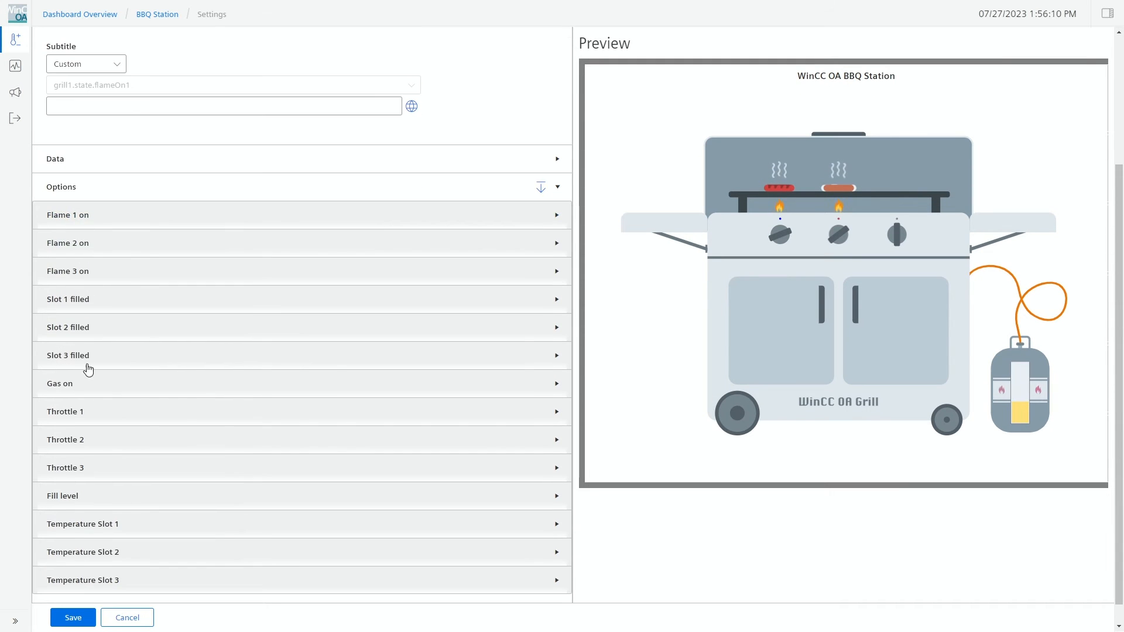
pyautogui.moveTo(561, 195)
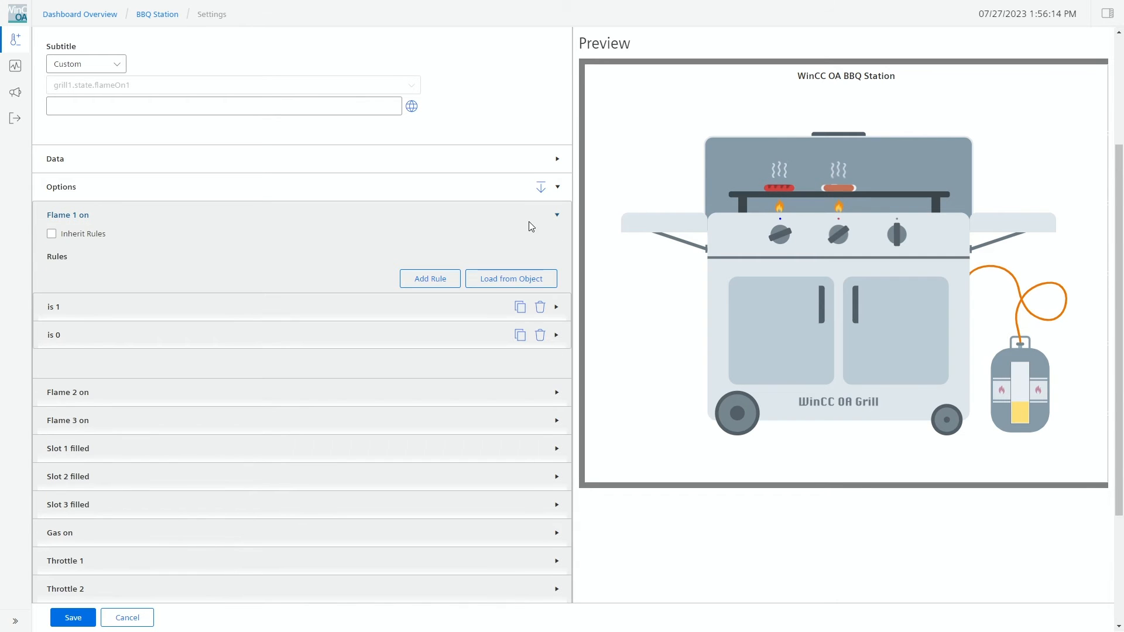
pyautogui.moveTo(120, 254)
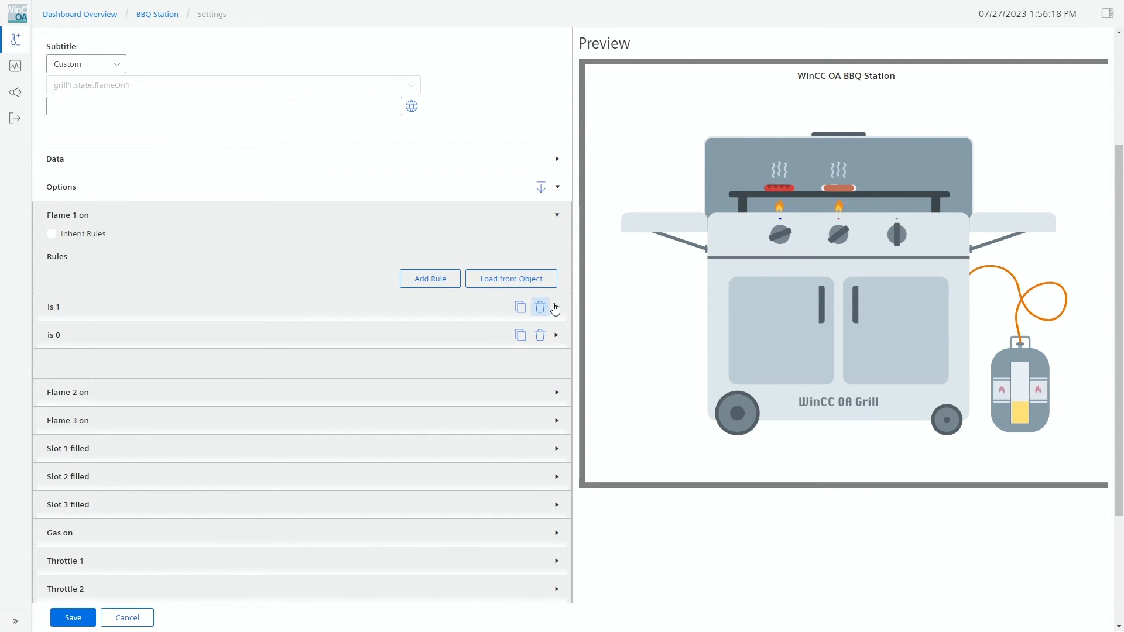
pyautogui.click(555, 307)
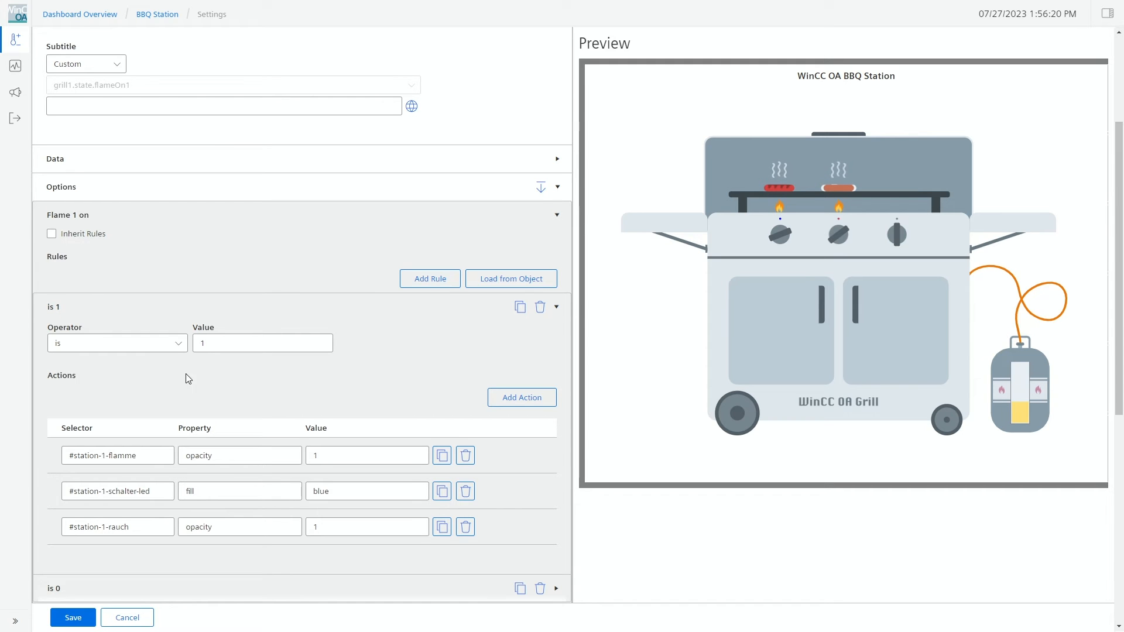
pyautogui.scroll(-3)
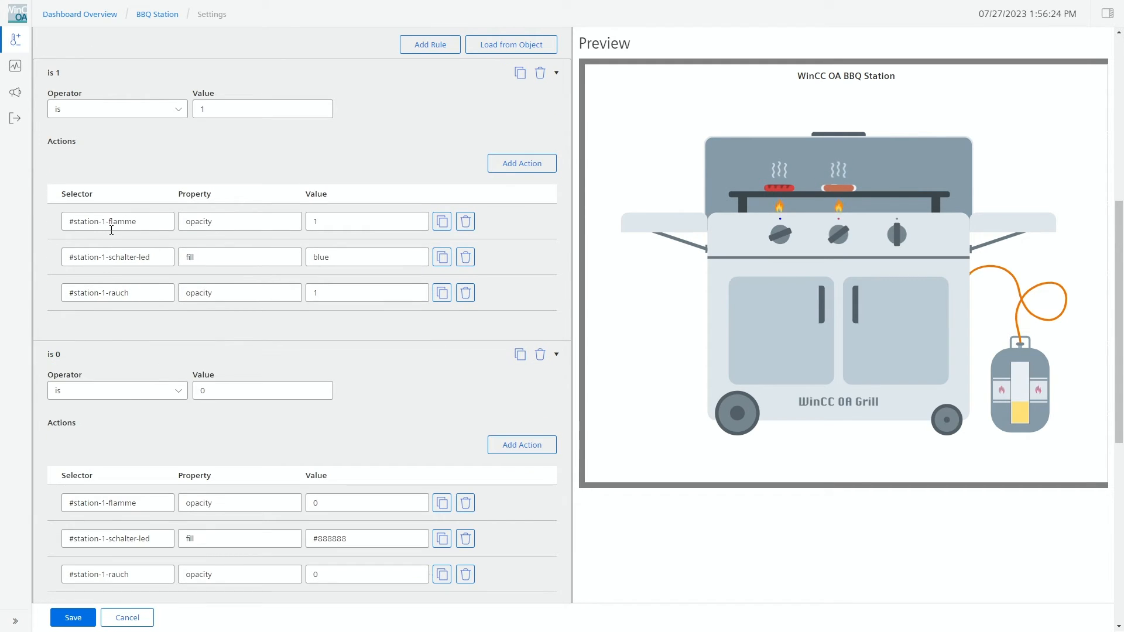
pyautogui.moveTo(351, 336)
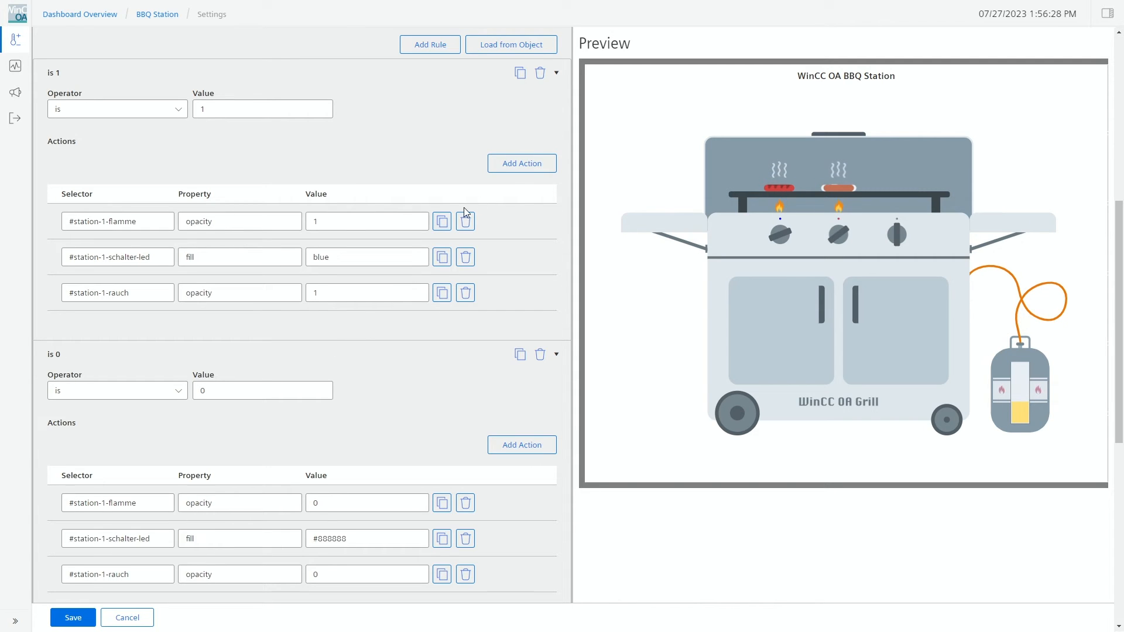
pyautogui.moveTo(493, 218)
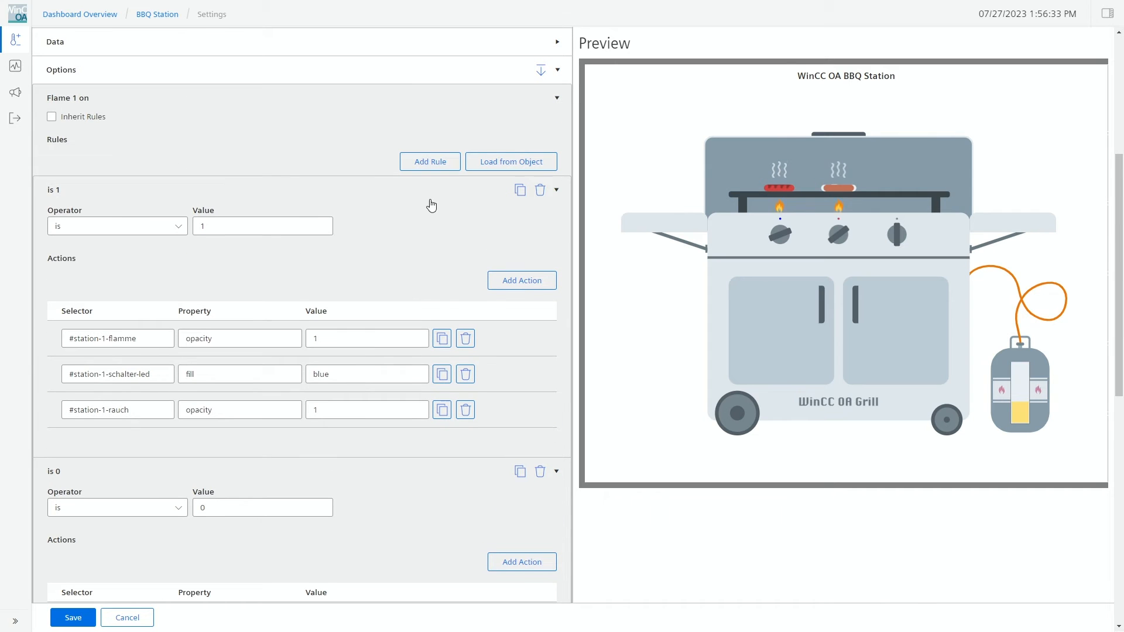
pyautogui.moveTo(90, 473)
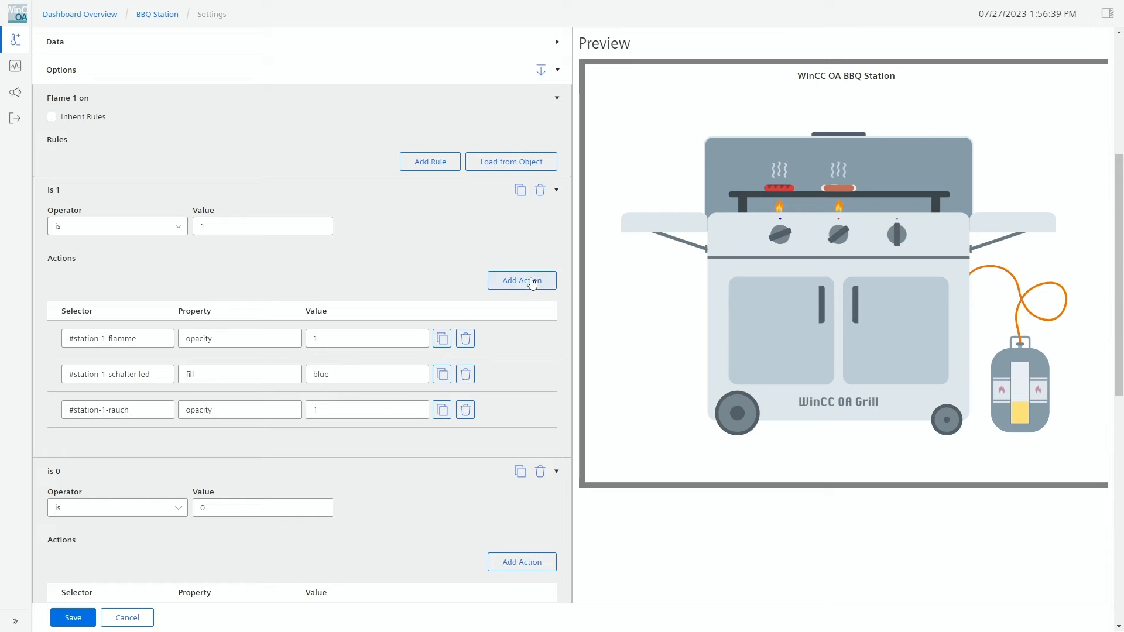
pyautogui.moveTo(527, 444)
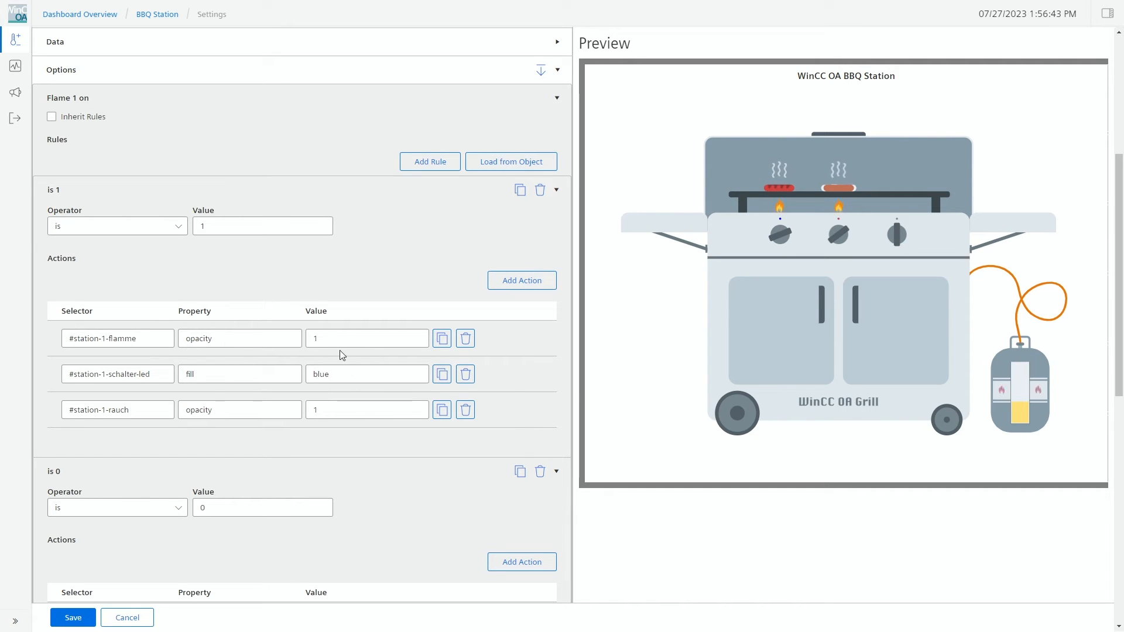
# Clear the first is 1 action's #station-1-flamme selector and show the suggested element IDs.
pyautogui.click(117, 337)
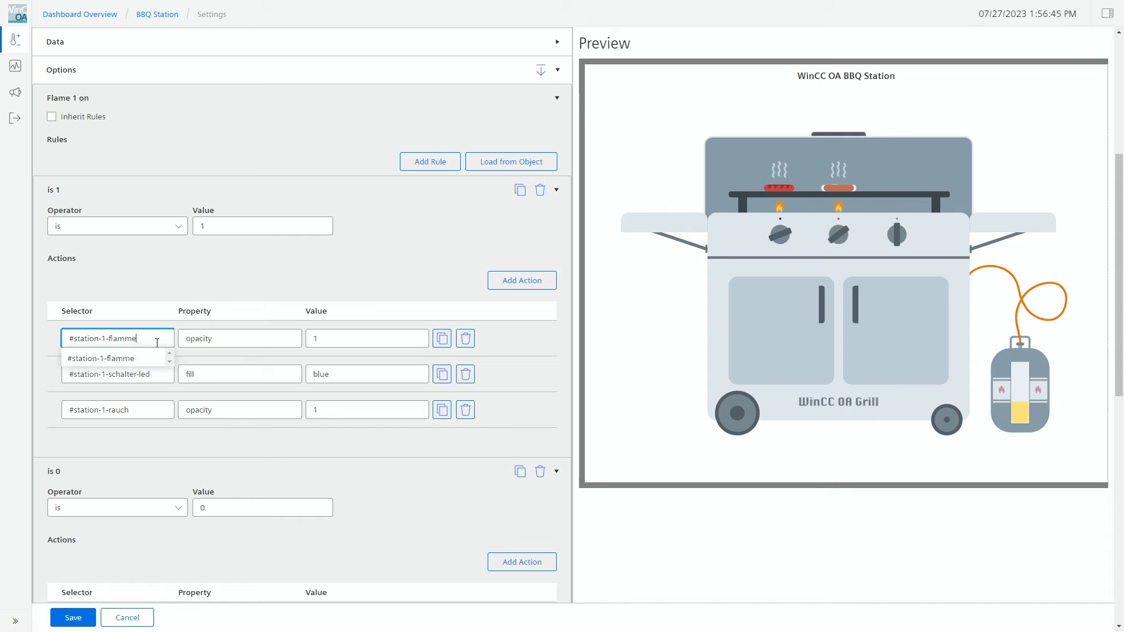
pyautogui.press('Backspace')
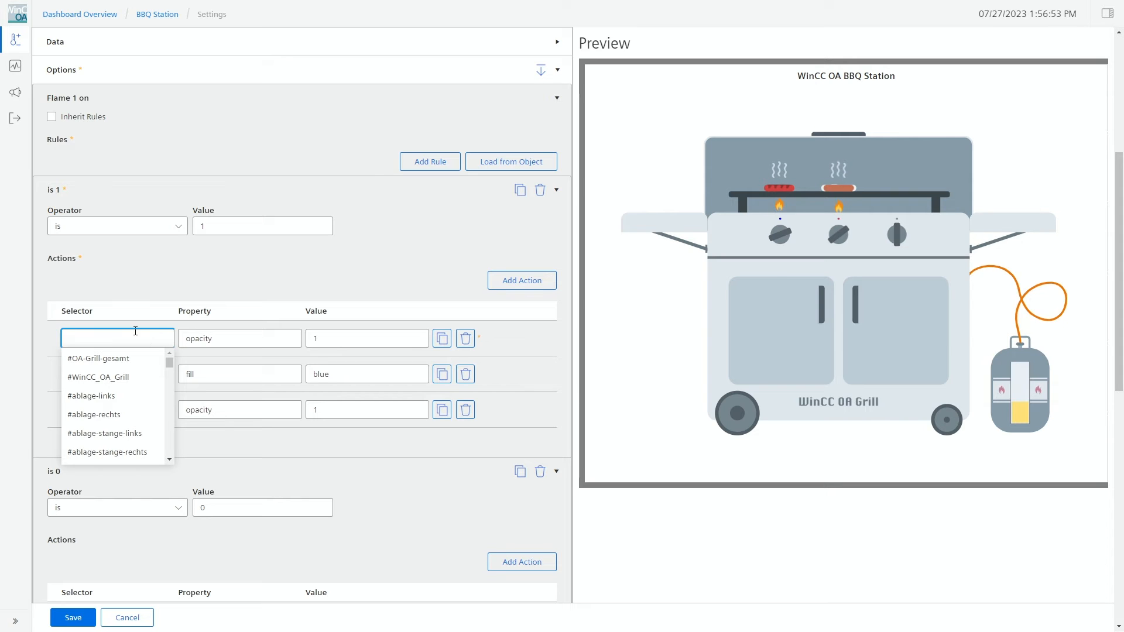
pyautogui.moveTo(505, 354)
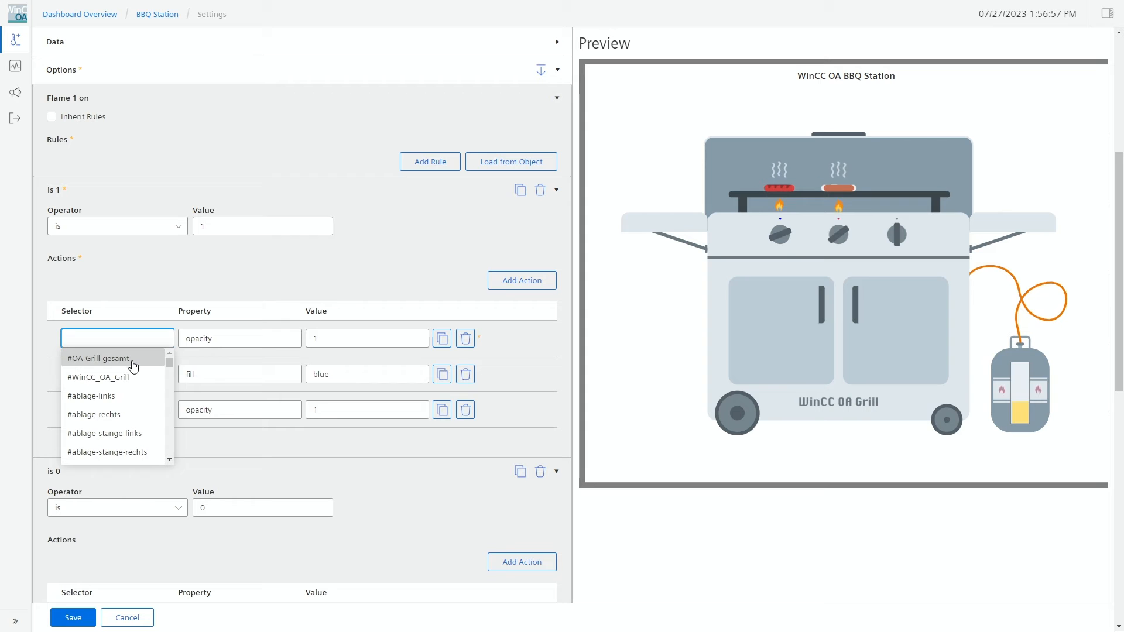
pyautogui.moveTo(145, 401)
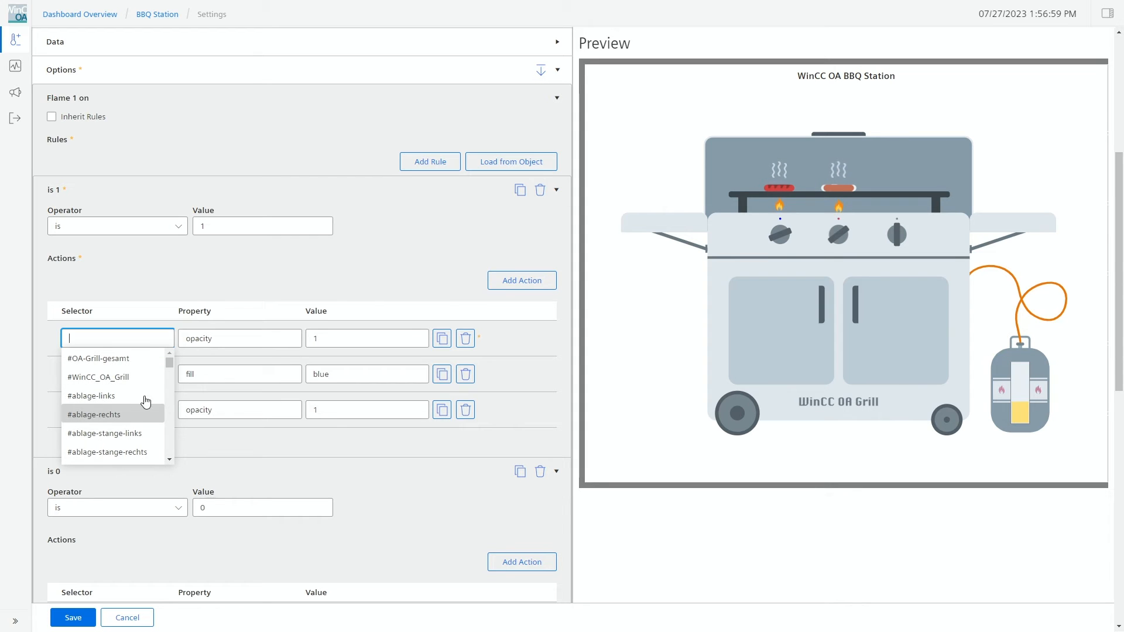
pyautogui.moveTo(127, 434)
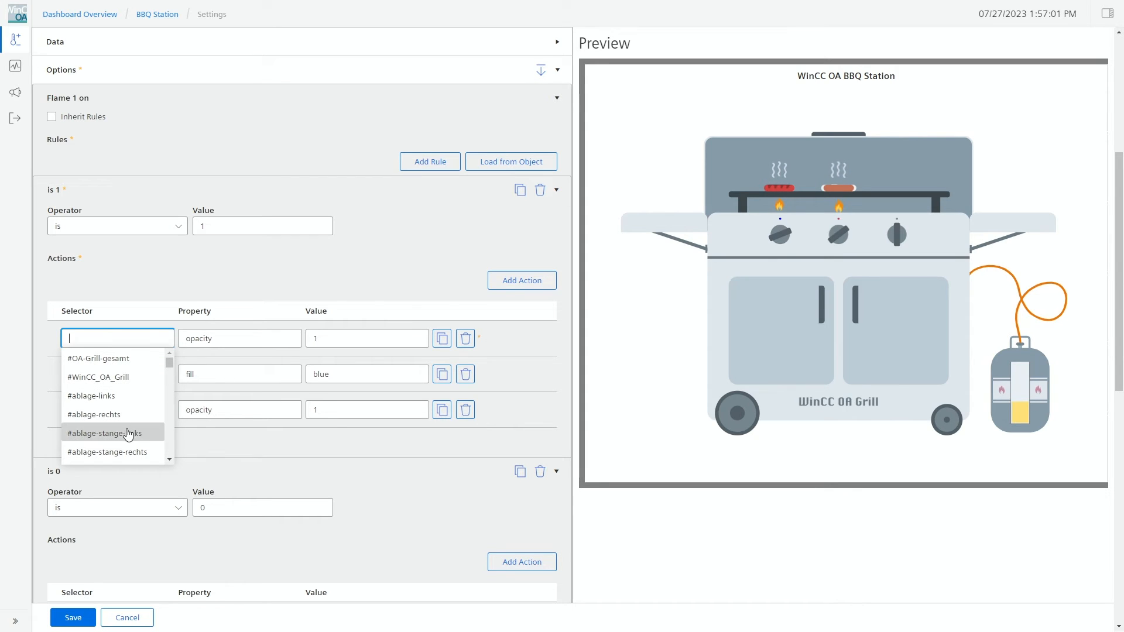
pyautogui.moveTo(90, 336)
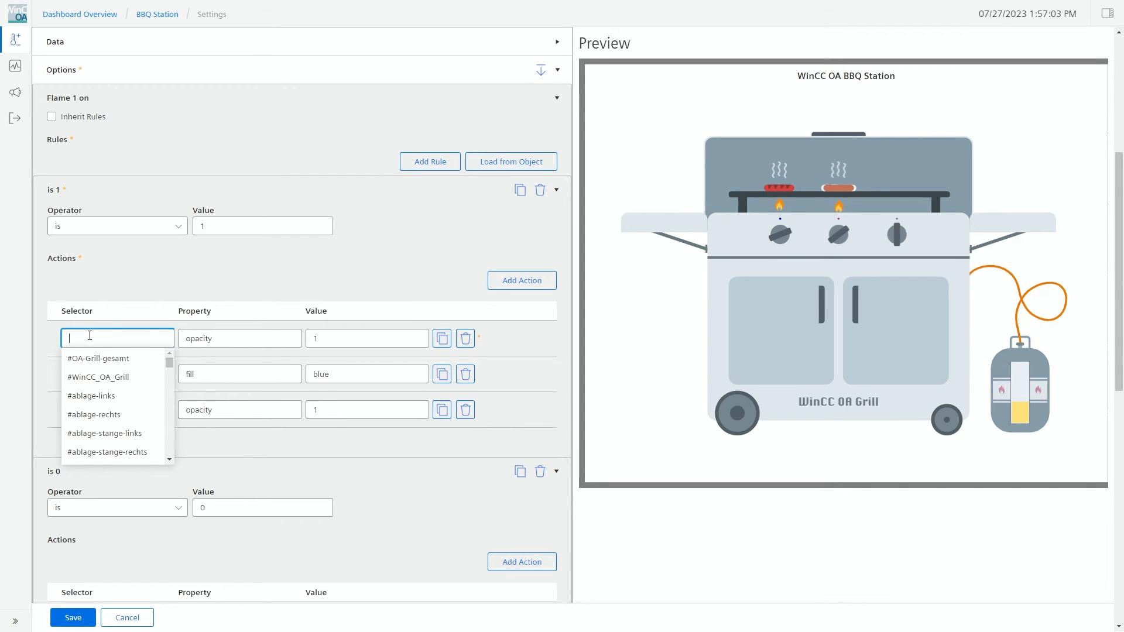
pyautogui.moveTo(100, 415)
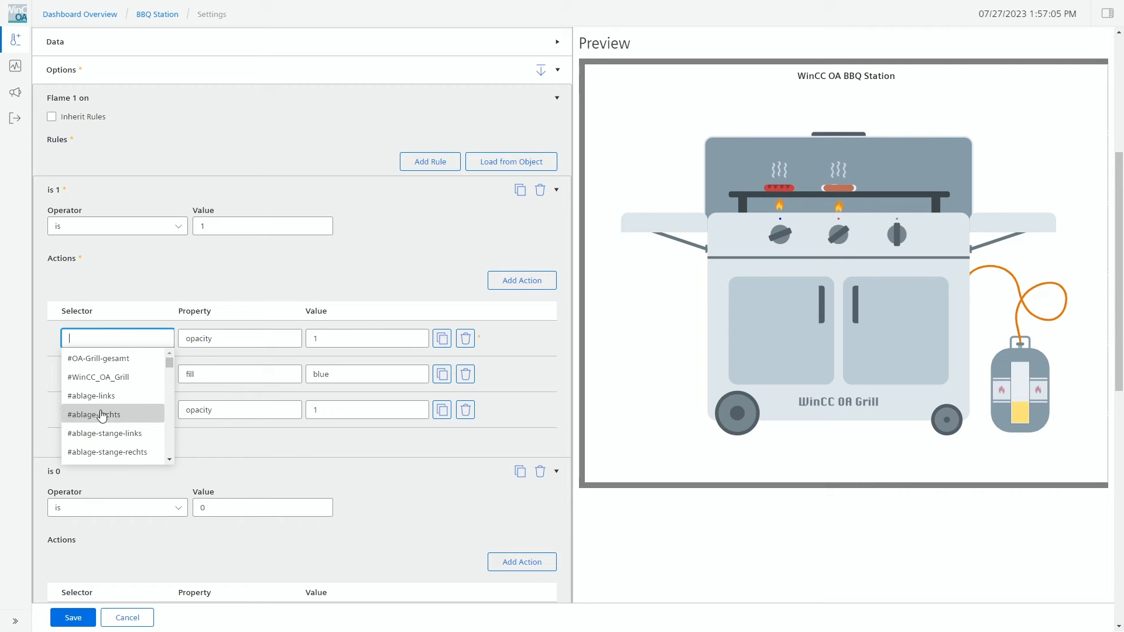
pyautogui.moveTo(98, 395)
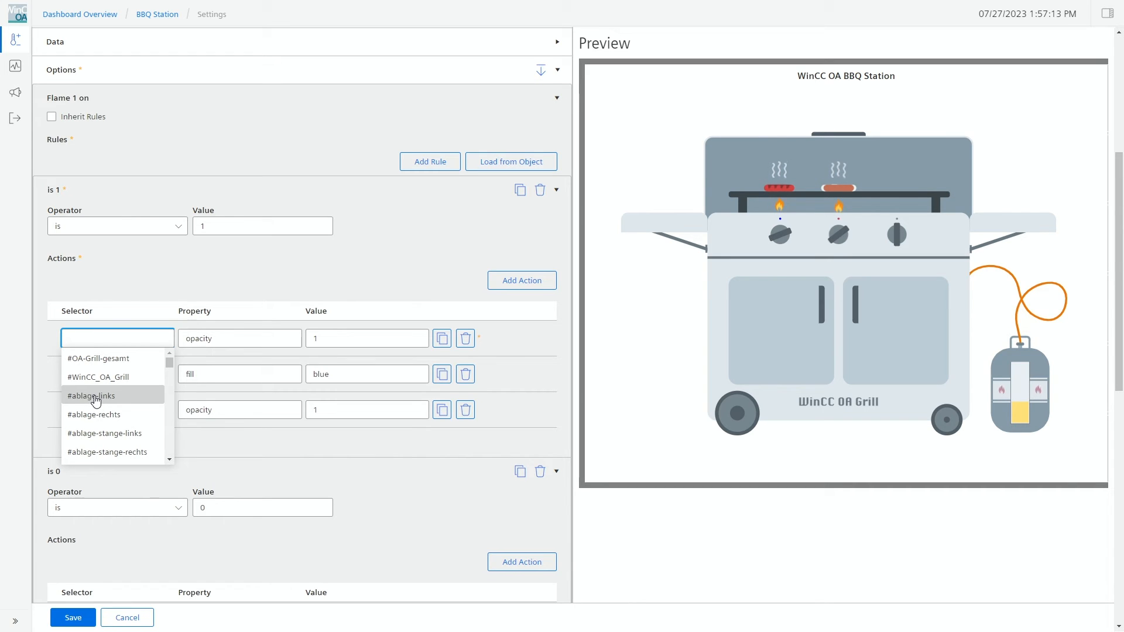
pyautogui.click(90, 396)
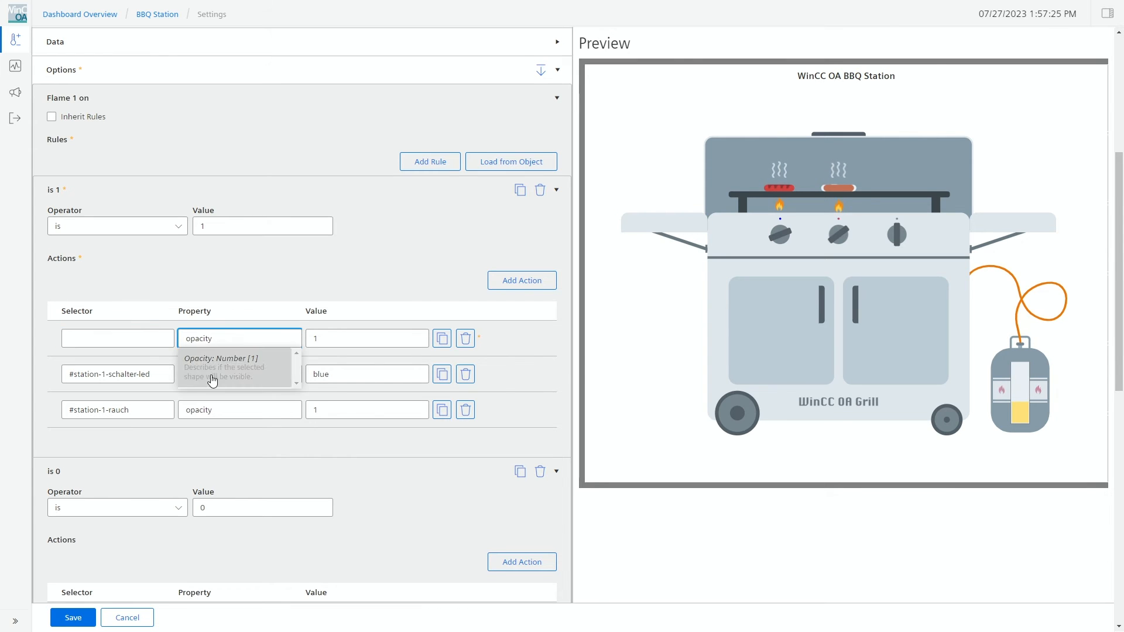
pyautogui.moveTo(222, 374)
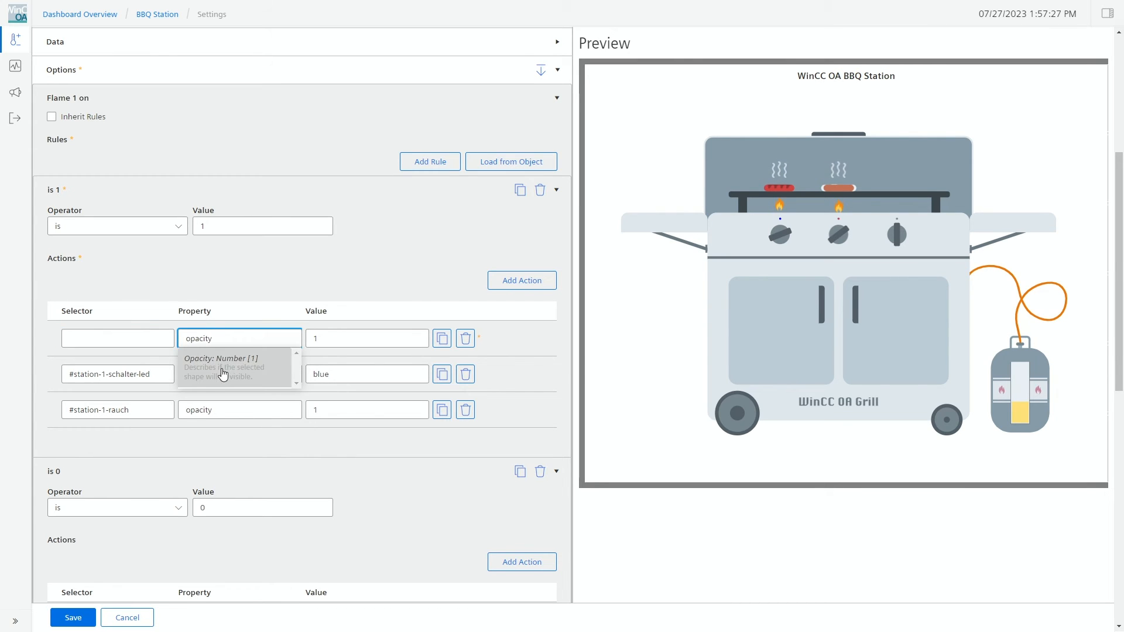
pyautogui.moveTo(254, 337)
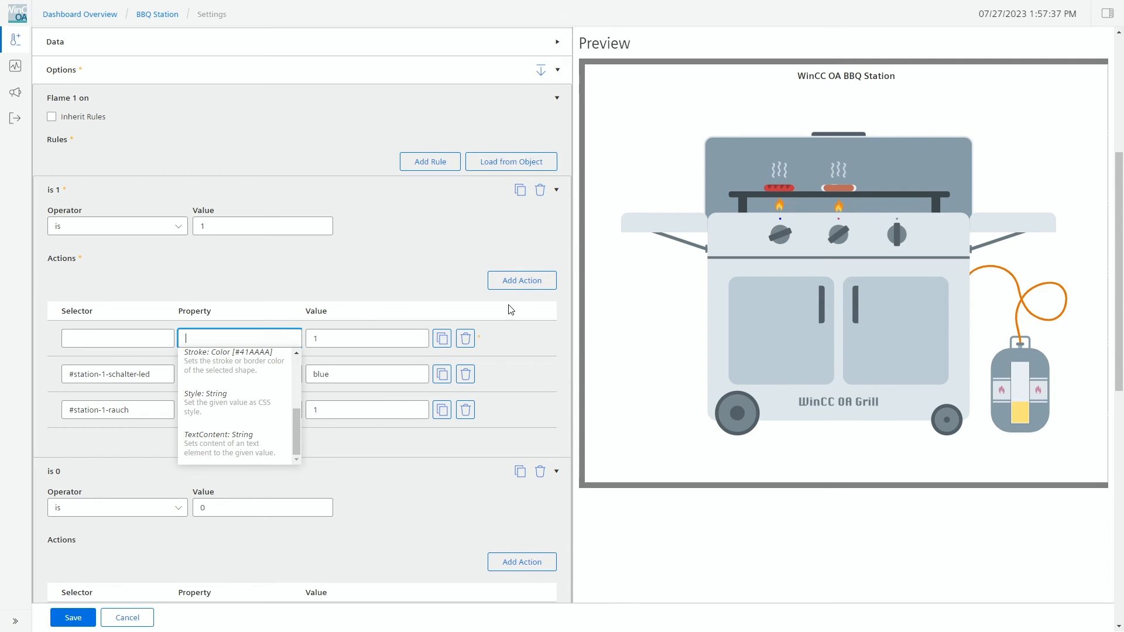
pyautogui.moveTo(136, 617)
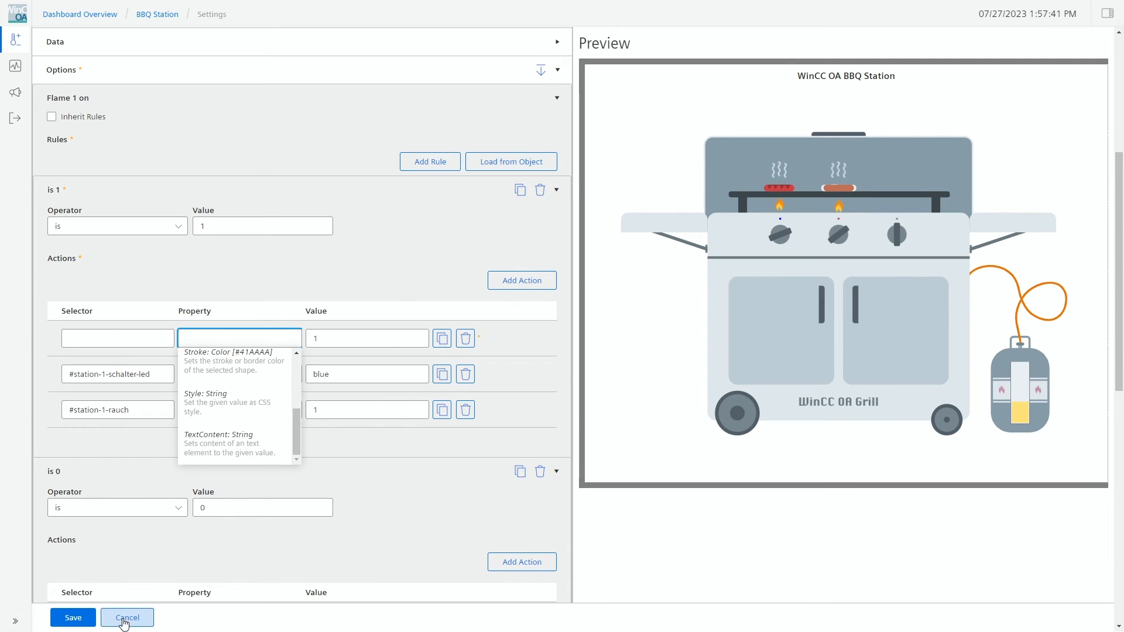
# Cancel the widget settings and discard the unsaved rule changes.
pyautogui.click(126, 617)
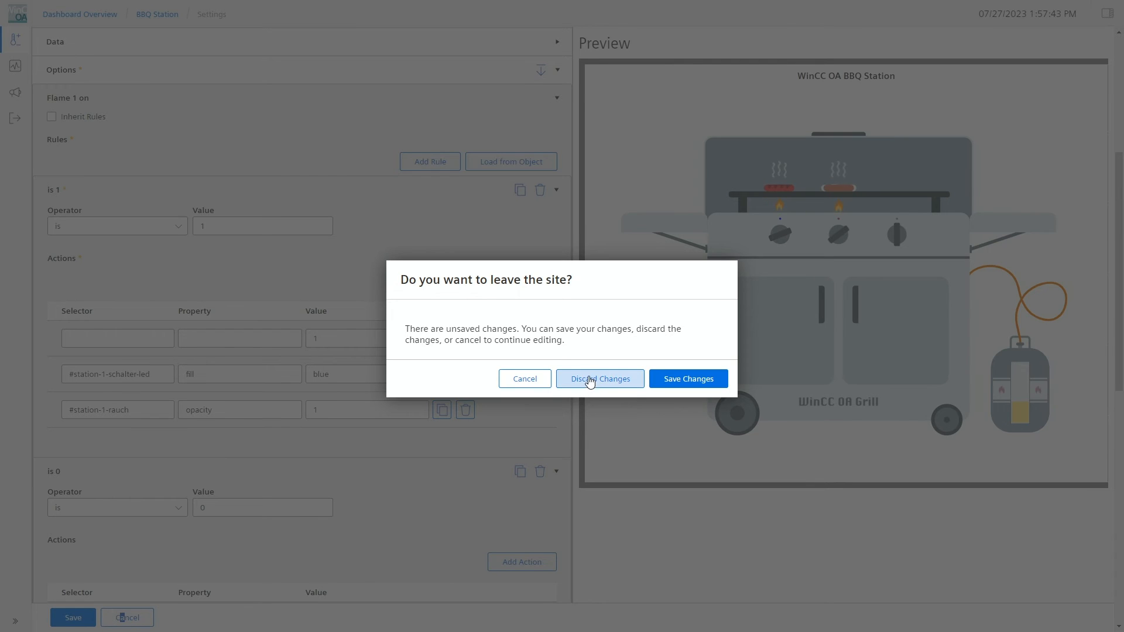
pyautogui.click(600, 378)
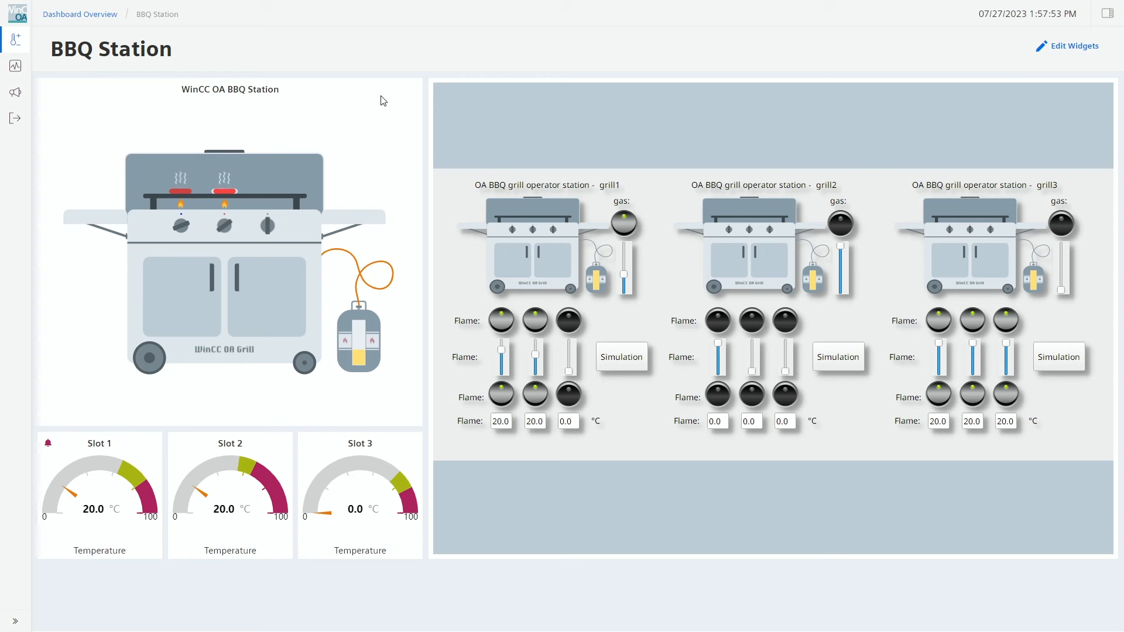
pyautogui.moveTo(290, 94)
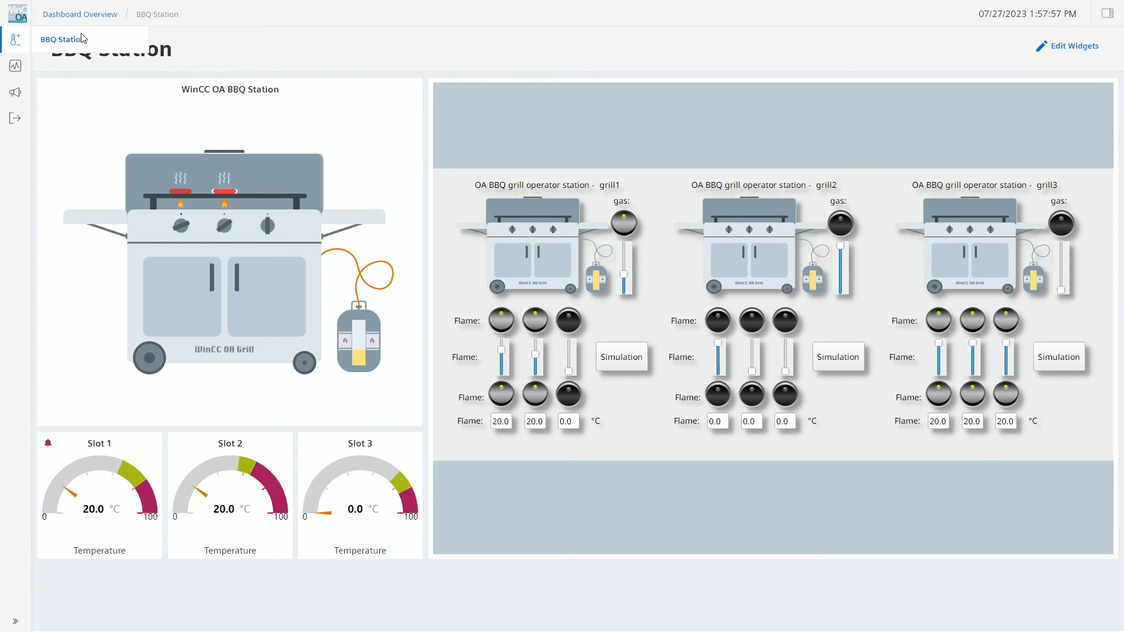
# Return to the Dashboard Overview to reach the PieChart dashboard.
pyautogui.click(79, 14)
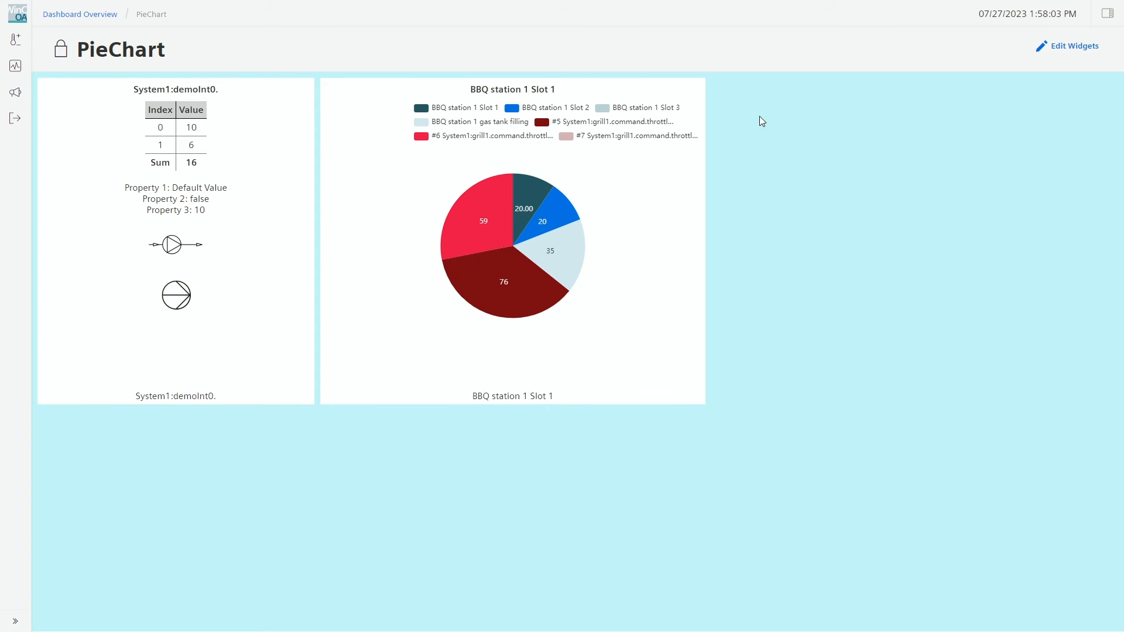
# Enter edit mode on the PieChart dashboard and show the widget catalogue listing Gauge, OA Grill and more.
pyautogui.click(1068, 46)
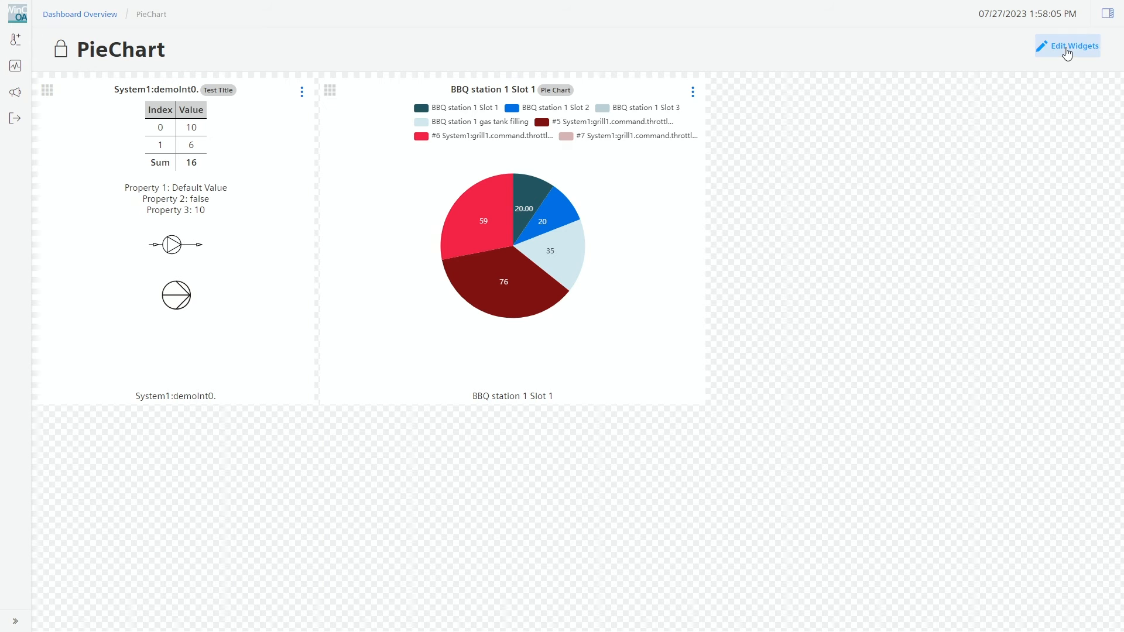
pyautogui.click(1106, 12)
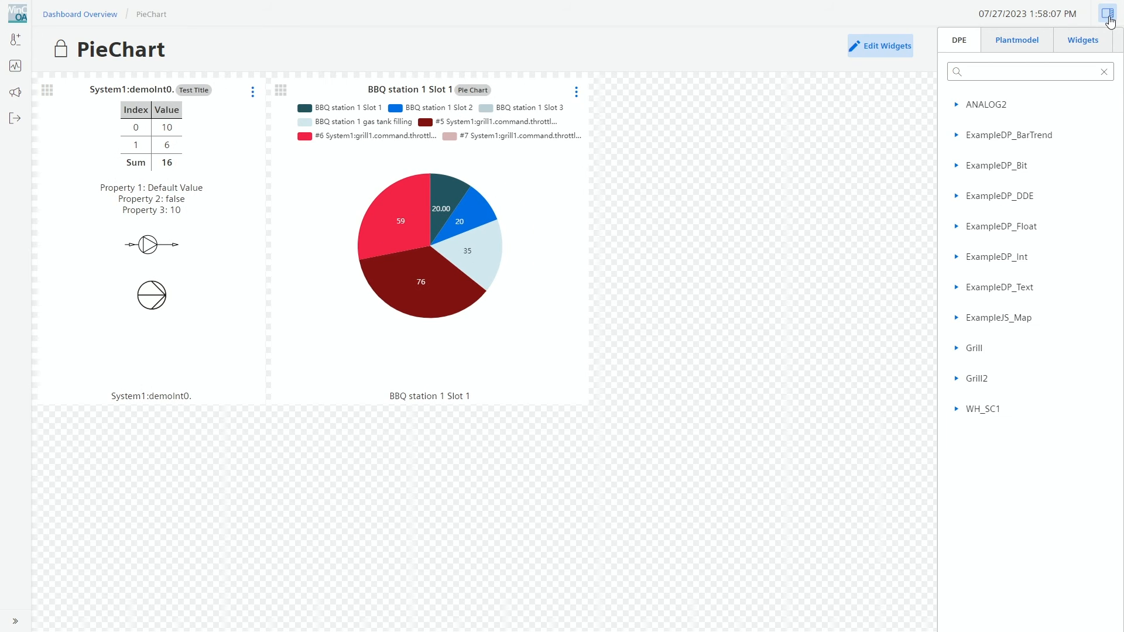
pyautogui.moveTo(1082, 39)
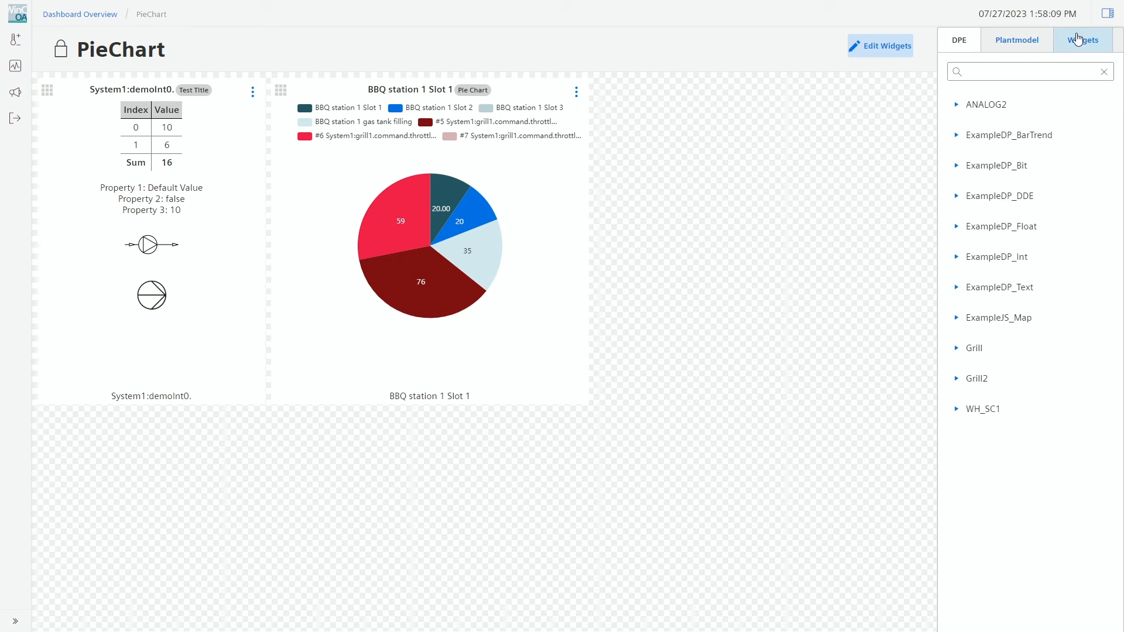
pyautogui.click(956, 347)
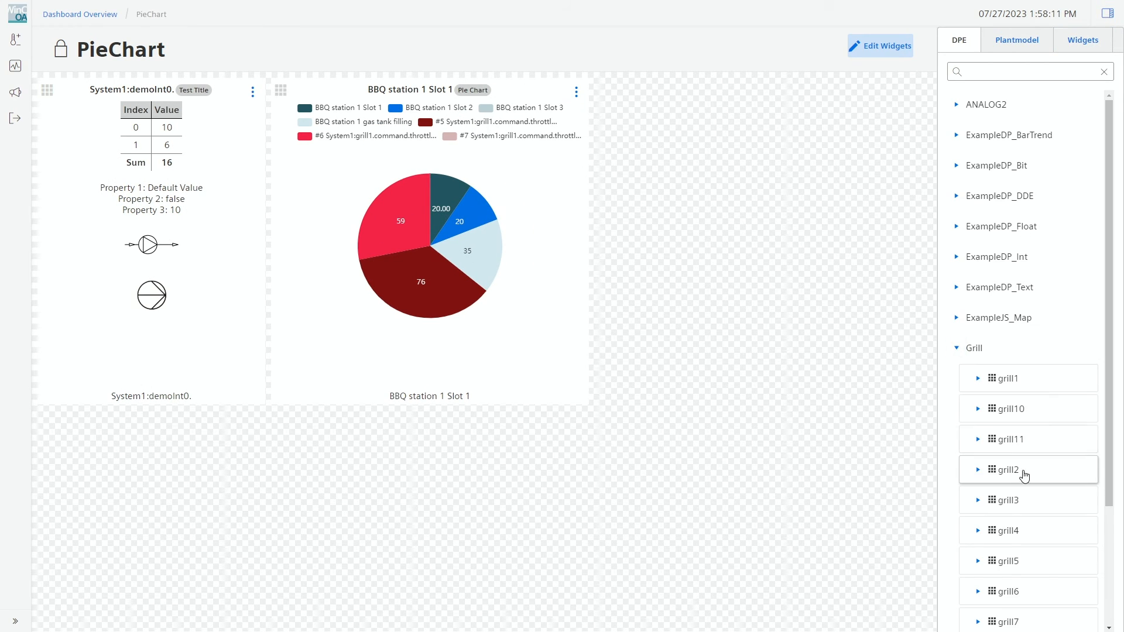
pyautogui.click(1016, 40)
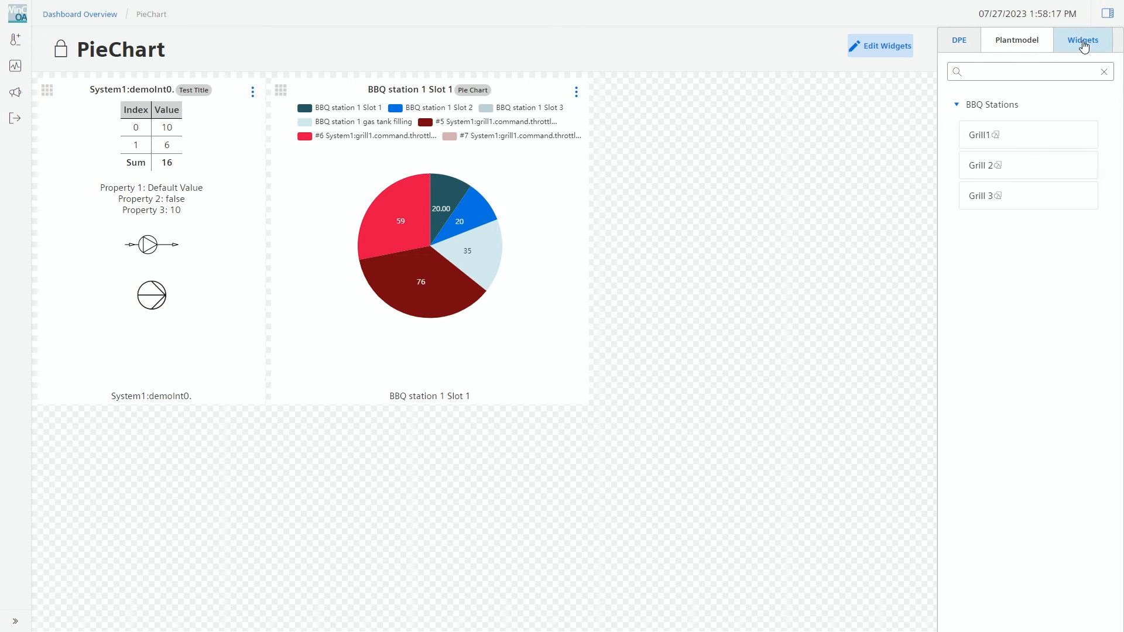
pyautogui.click(1082, 40)
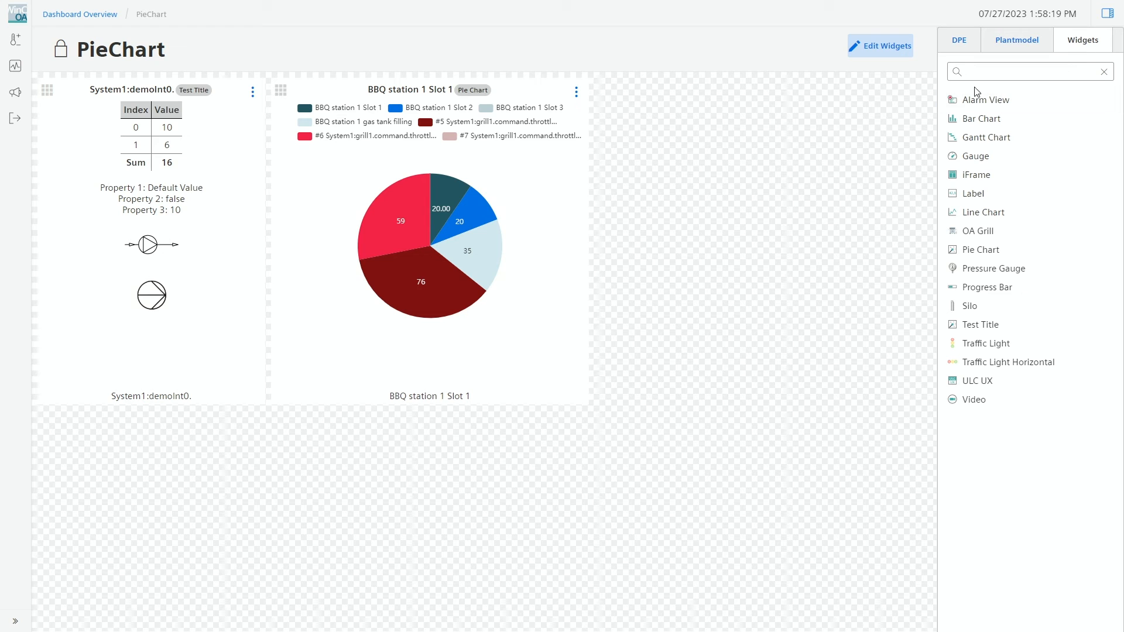
pyautogui.moveTo(976, 155)
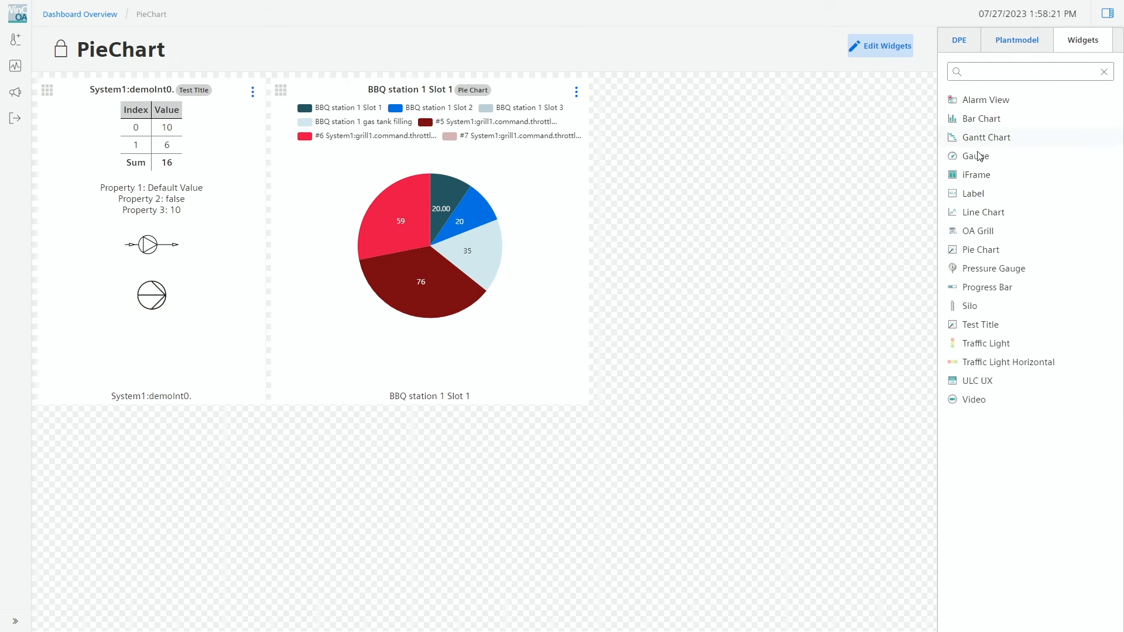
pyautogui.moveTo(975, 231)
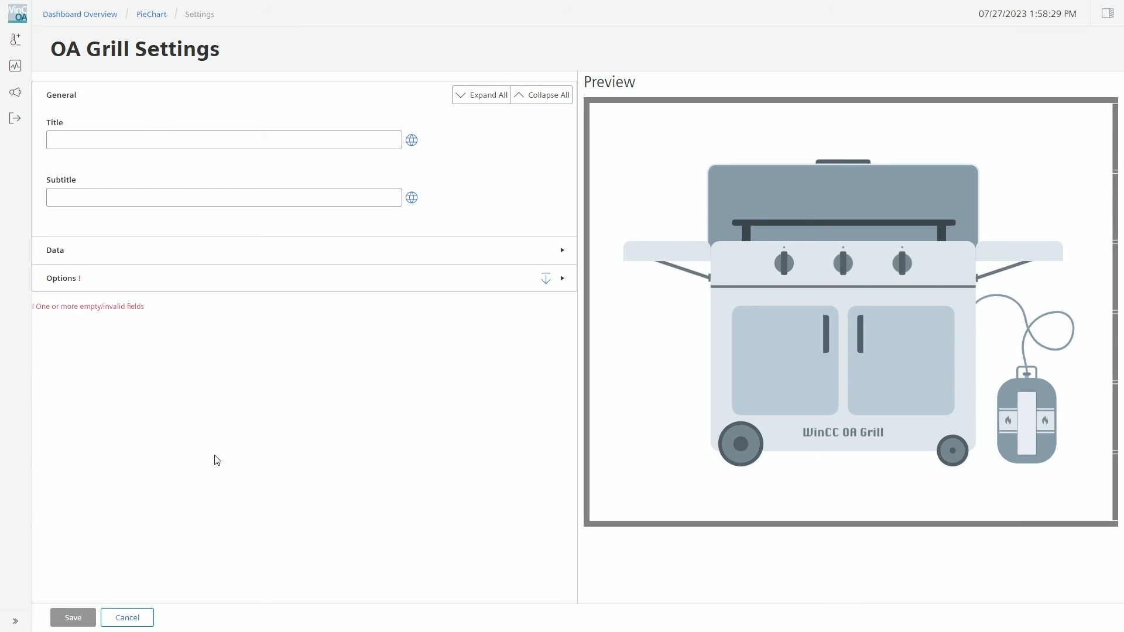
pyautogui.moveTo(303, 257)
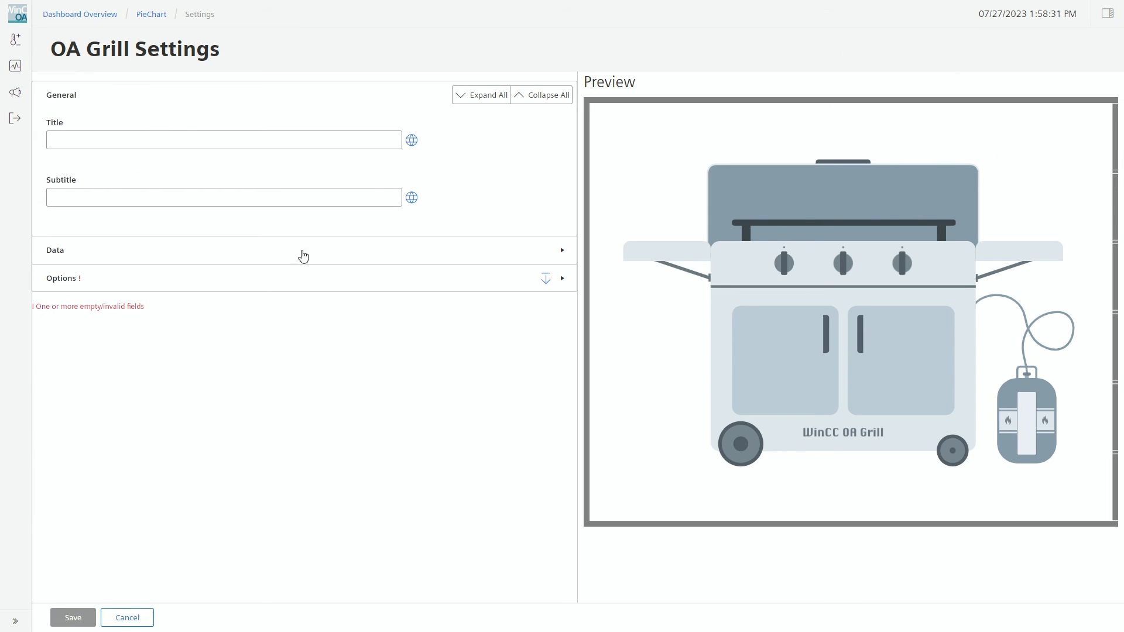
# Bind the grill widget's data structure to BBQ Stations > Grill 2 via the Plantmodel browser.
pyautogui.click(562, 251)
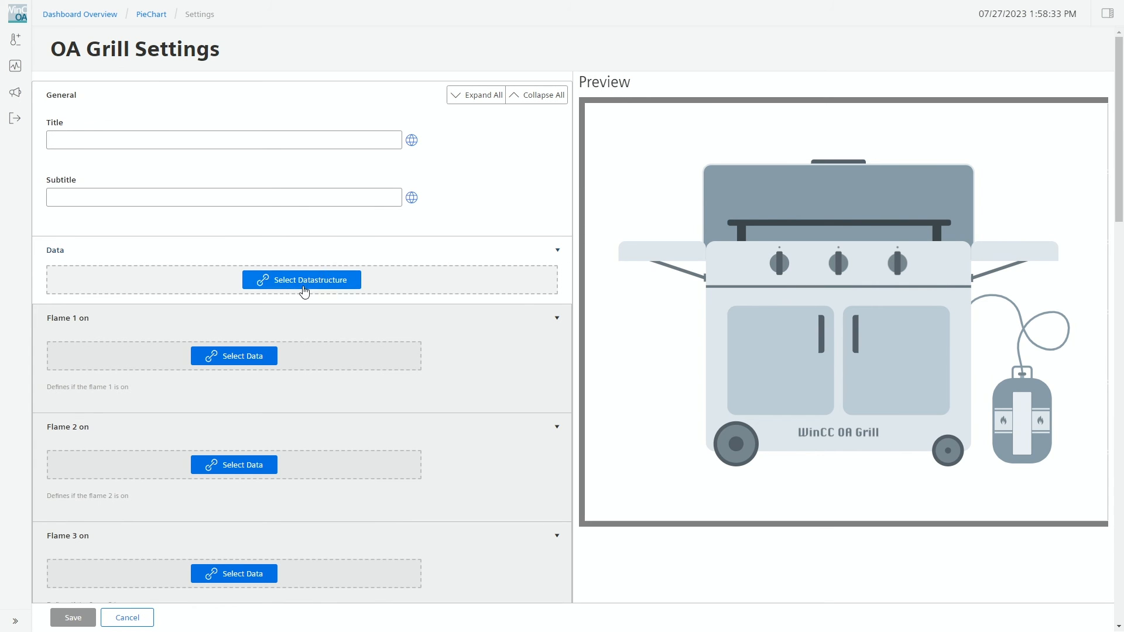
pyautogui.click(300, 280)
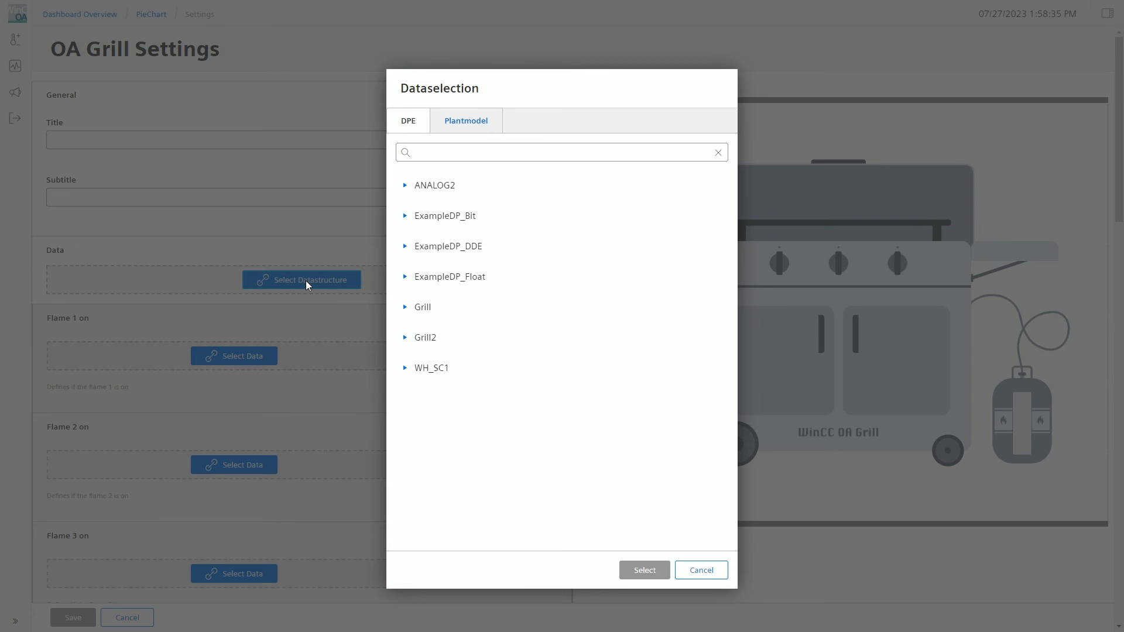
pyautogui.moveTo(445, 210)
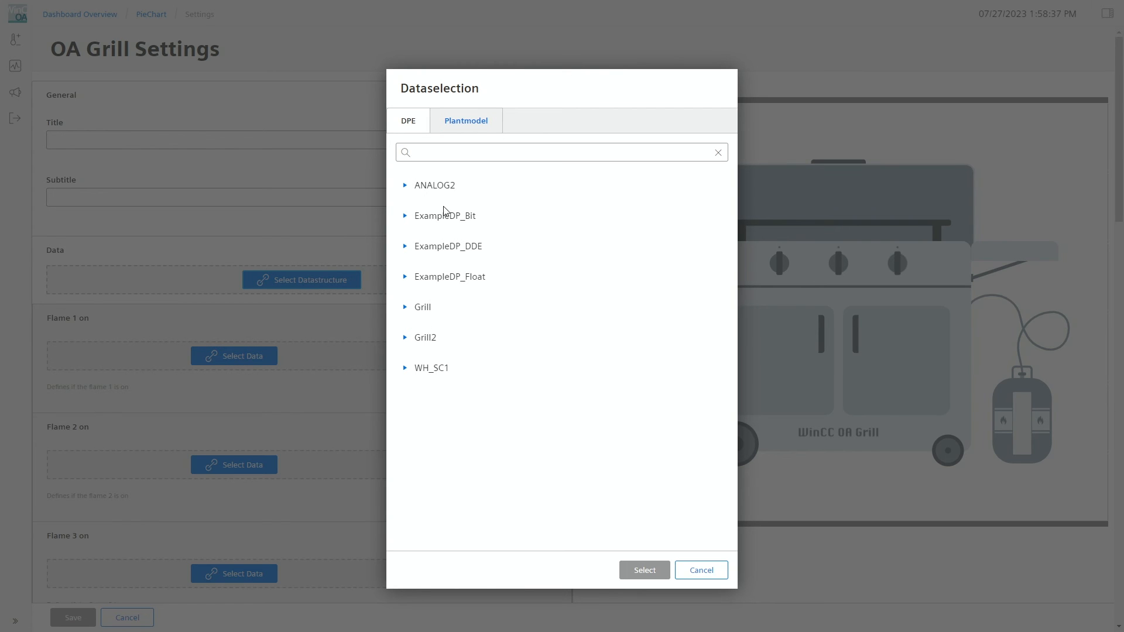
pyautogui.click(464, 121)
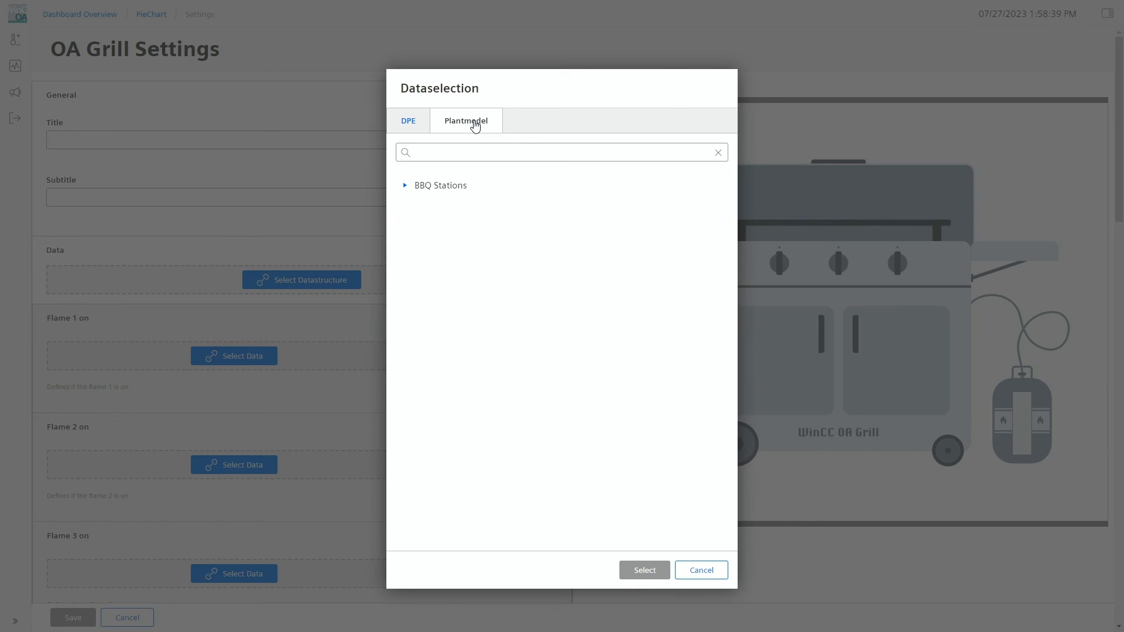
pyautogui.click(407, 185)
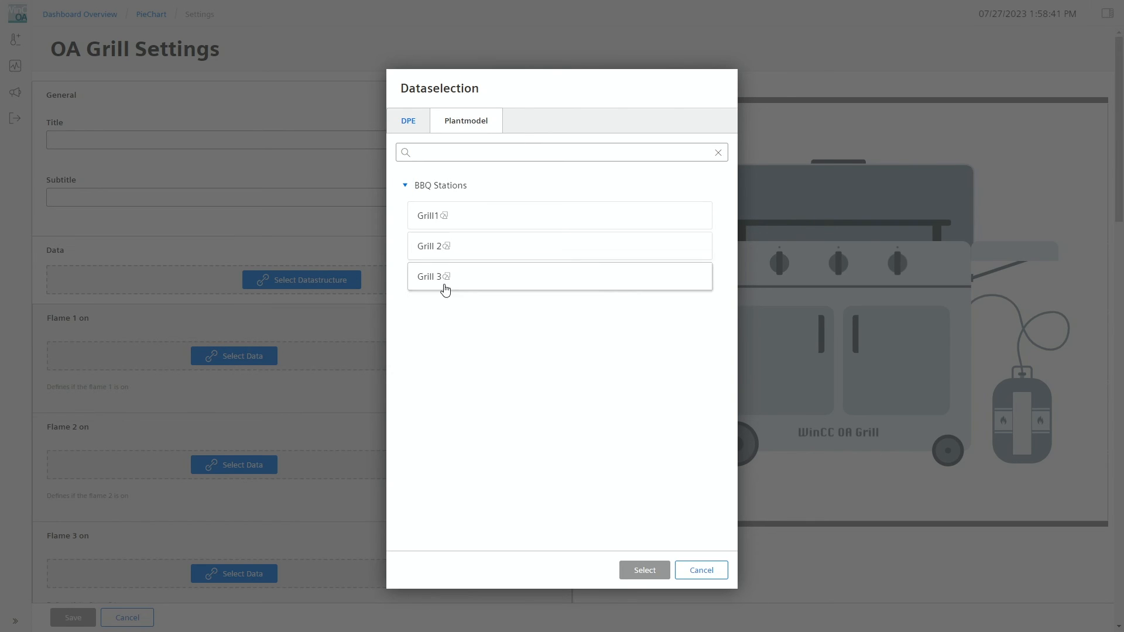
pyautogui.click(558, 215)
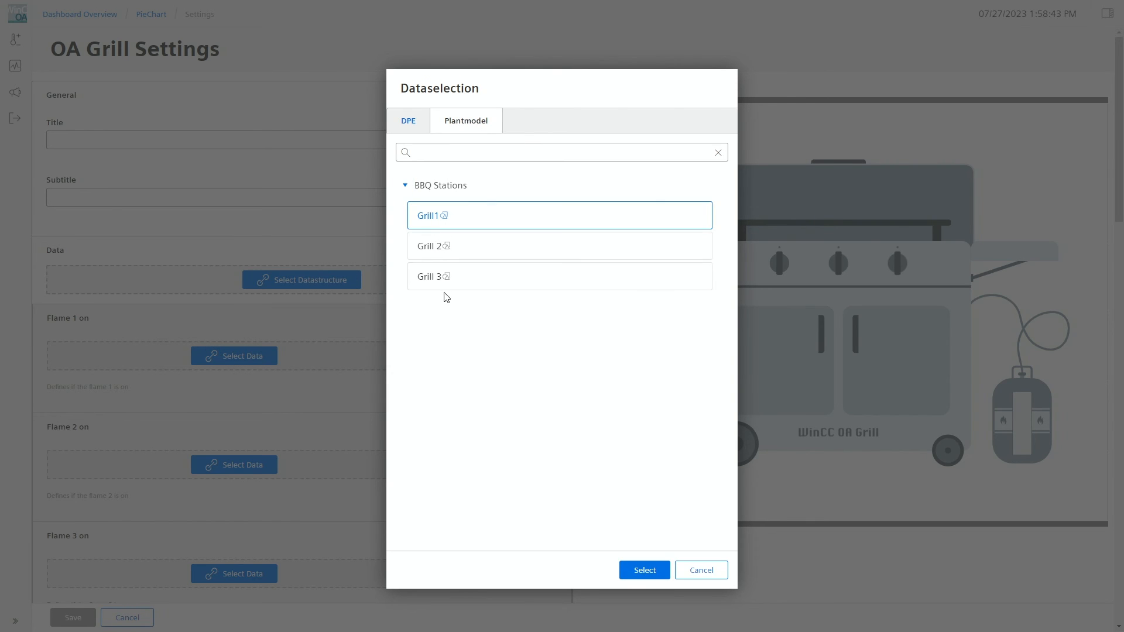
pyautogui.click(560, 246)
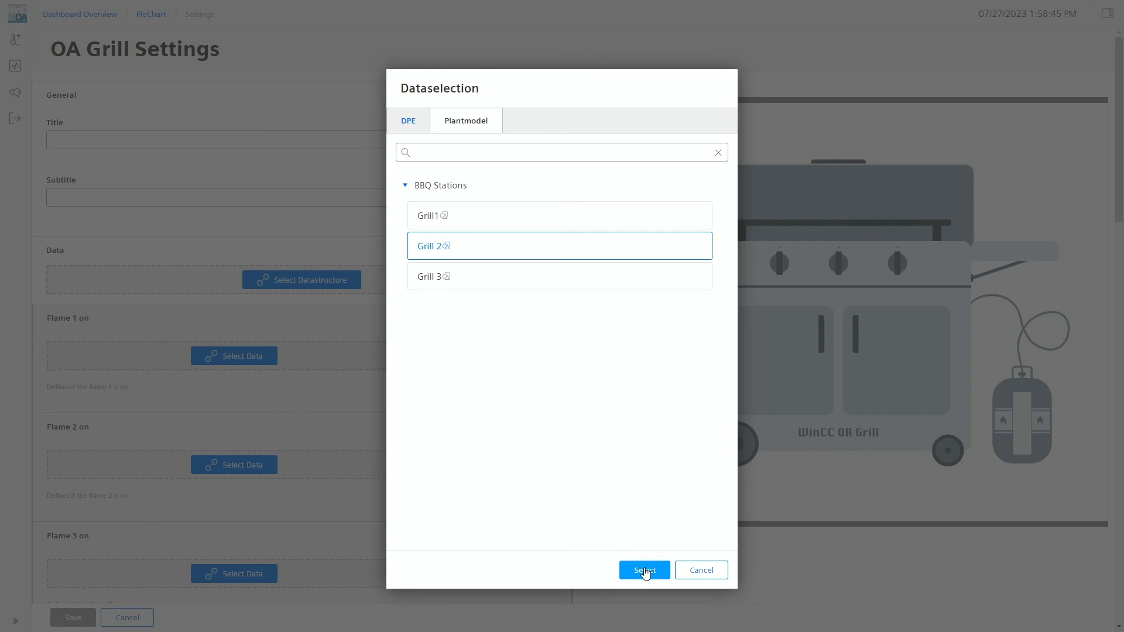
pyautogui.click(643, 570)
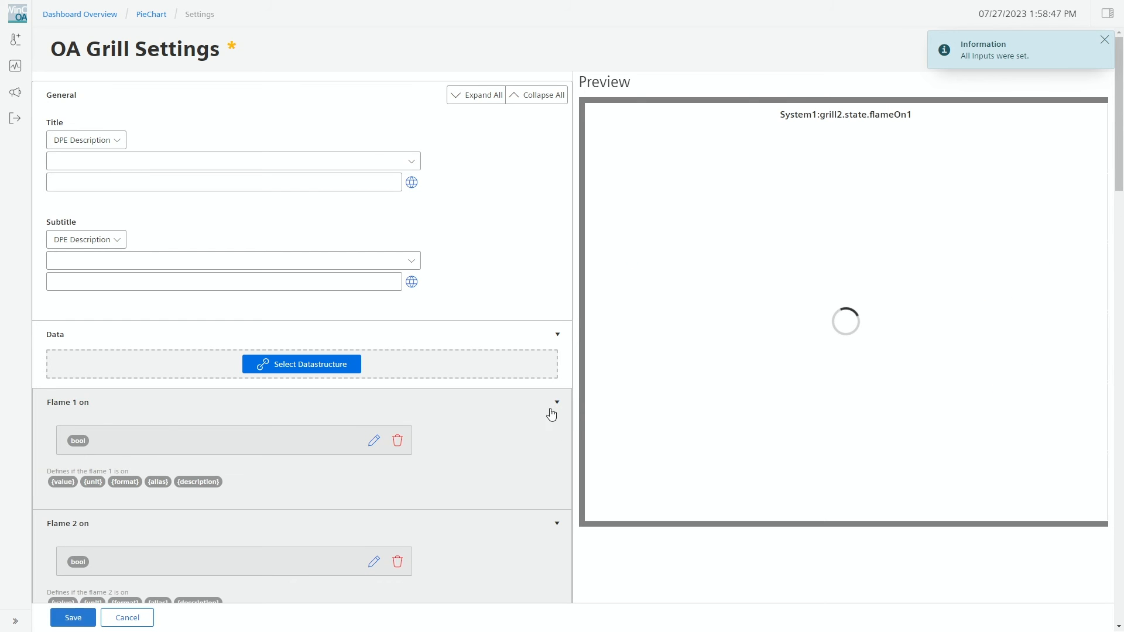
pyautogui.scroll(-3)
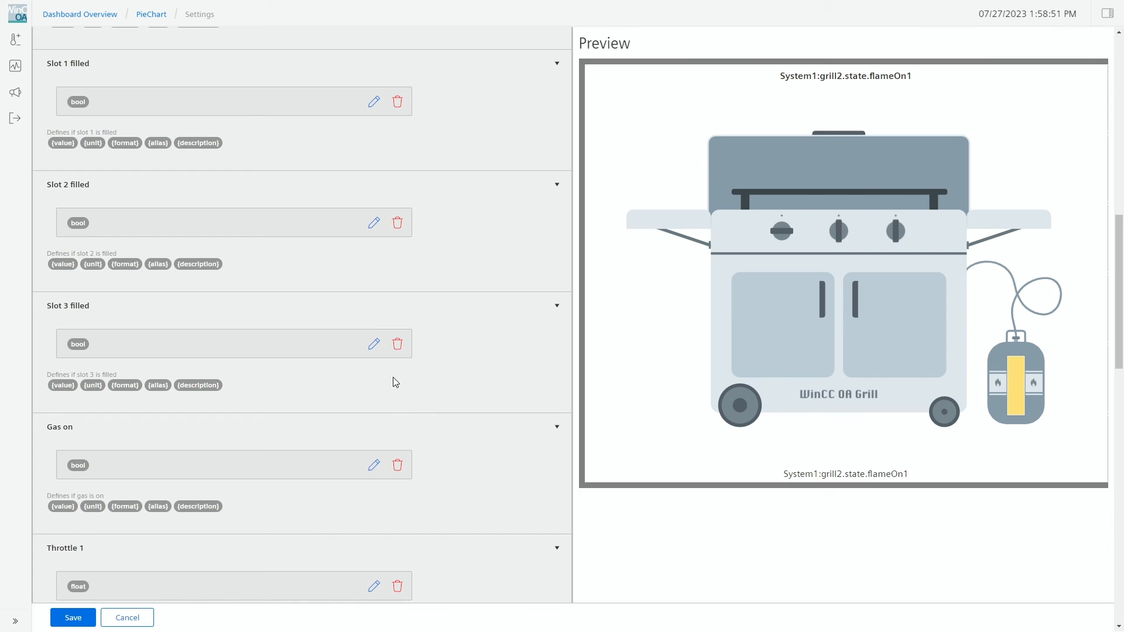
pyautogui.scroll(-3)
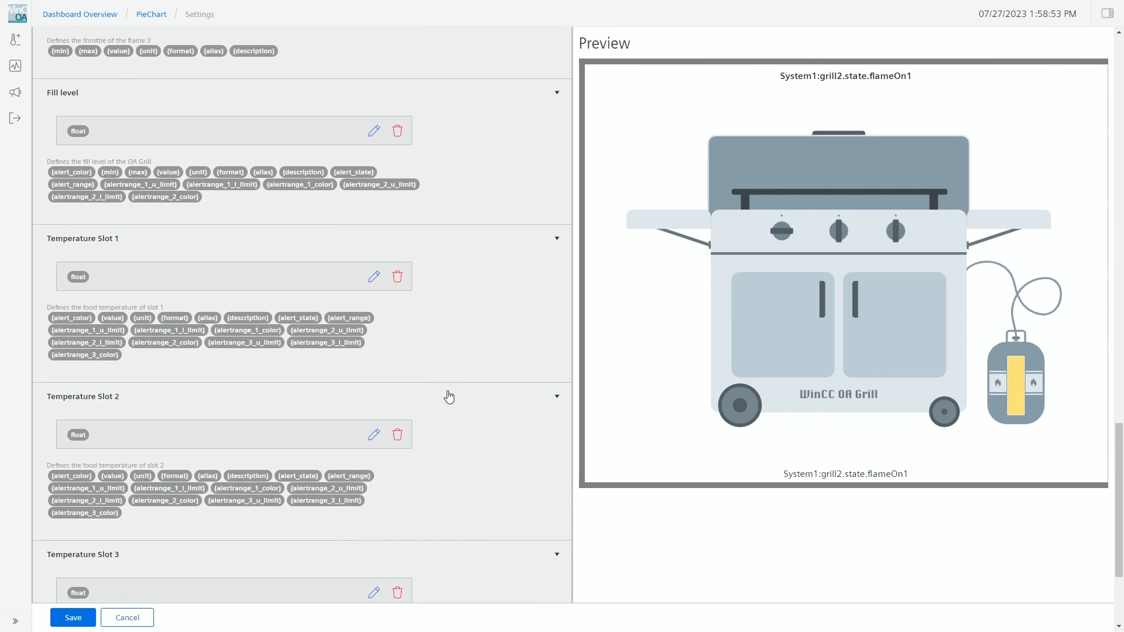
pyautogui.scroll(-3)
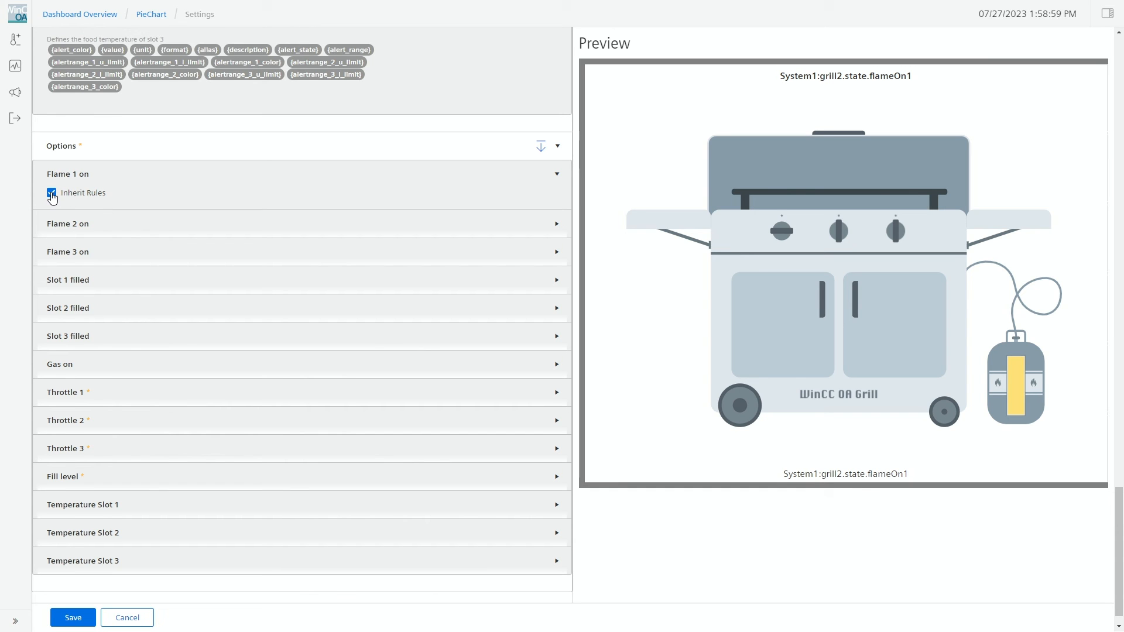
# Turn off Inherit Rules for Flame 1 on and expand its 'is 1' rule actions.
pyautogui.click(50, 193)
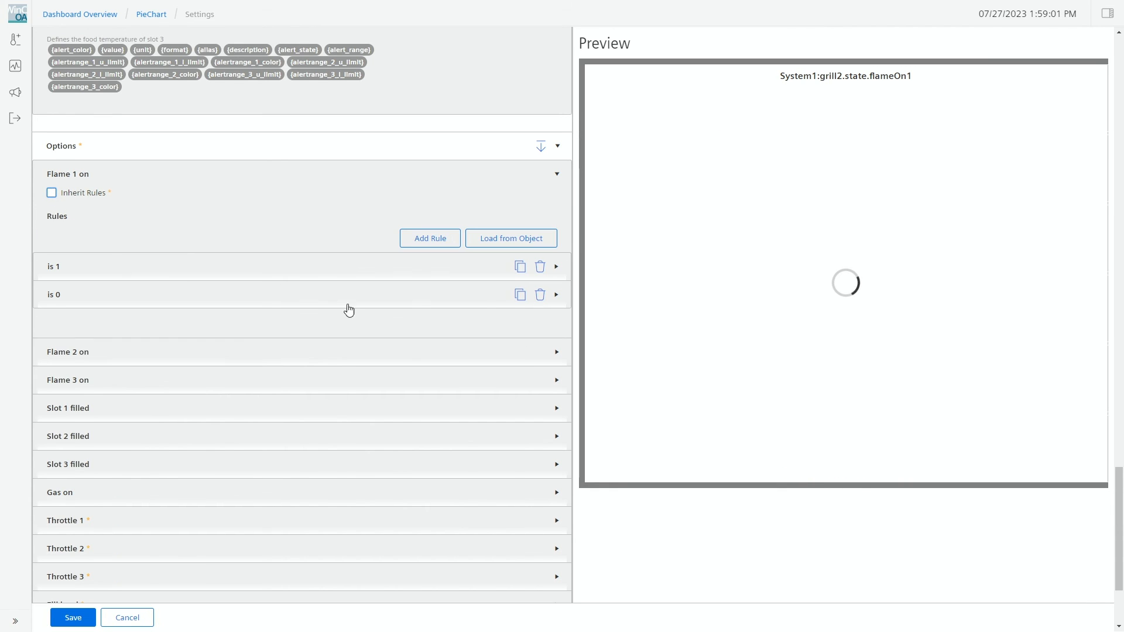
pyautogui.click(555, 265)
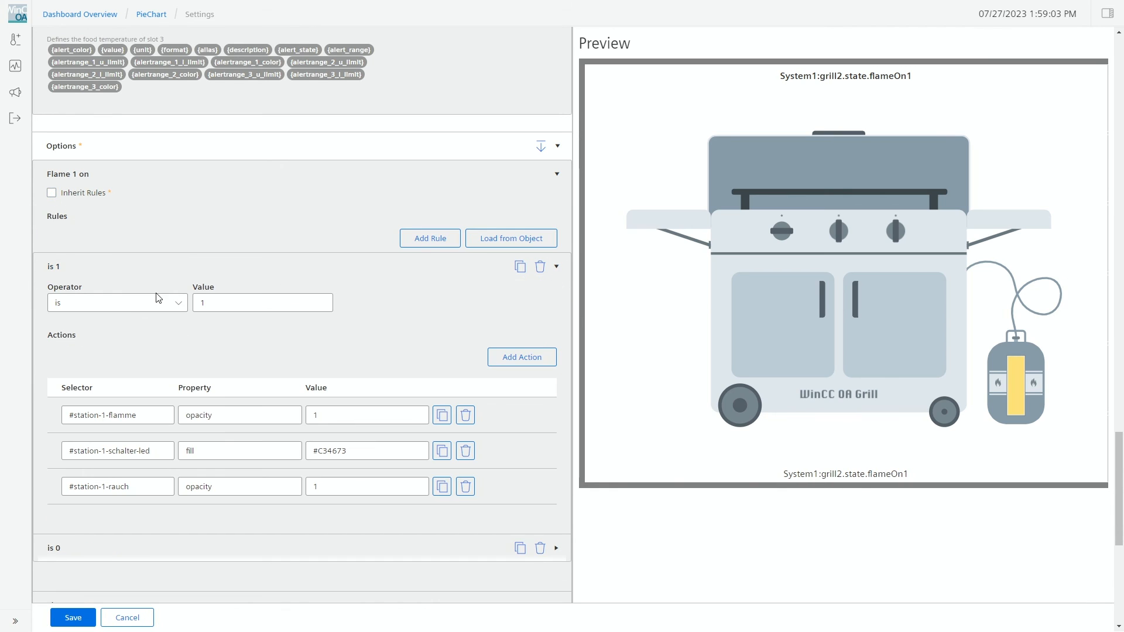
pyautogui.moveTo(845, 129)
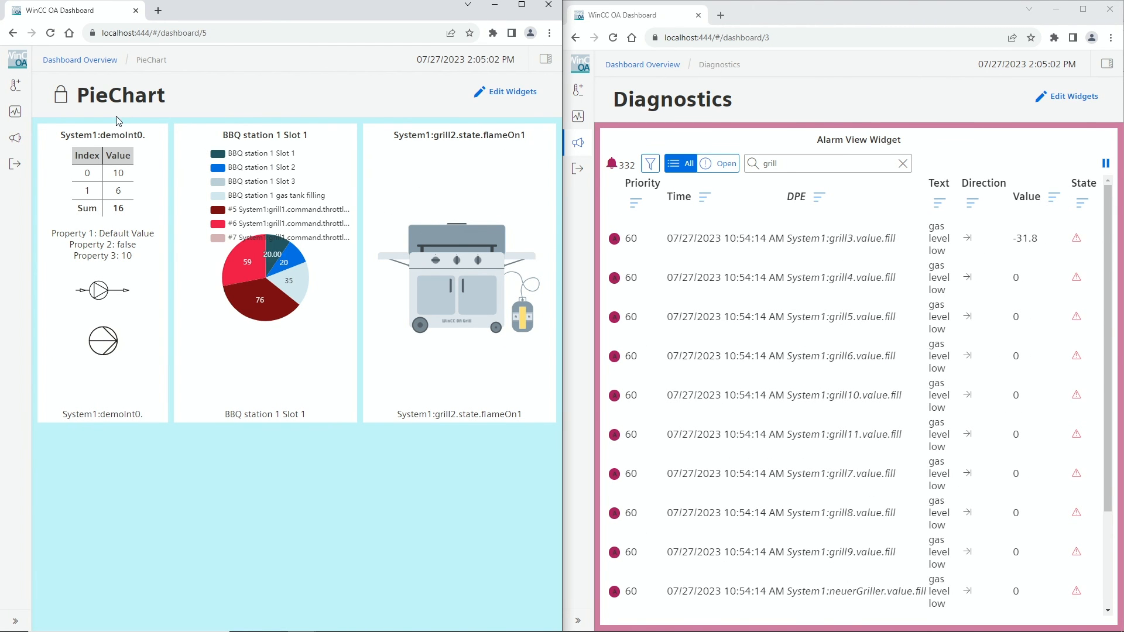
# Bring up the project's config/config file in the WinCC OA Text Editor.
pyautogui.click(80, 60)
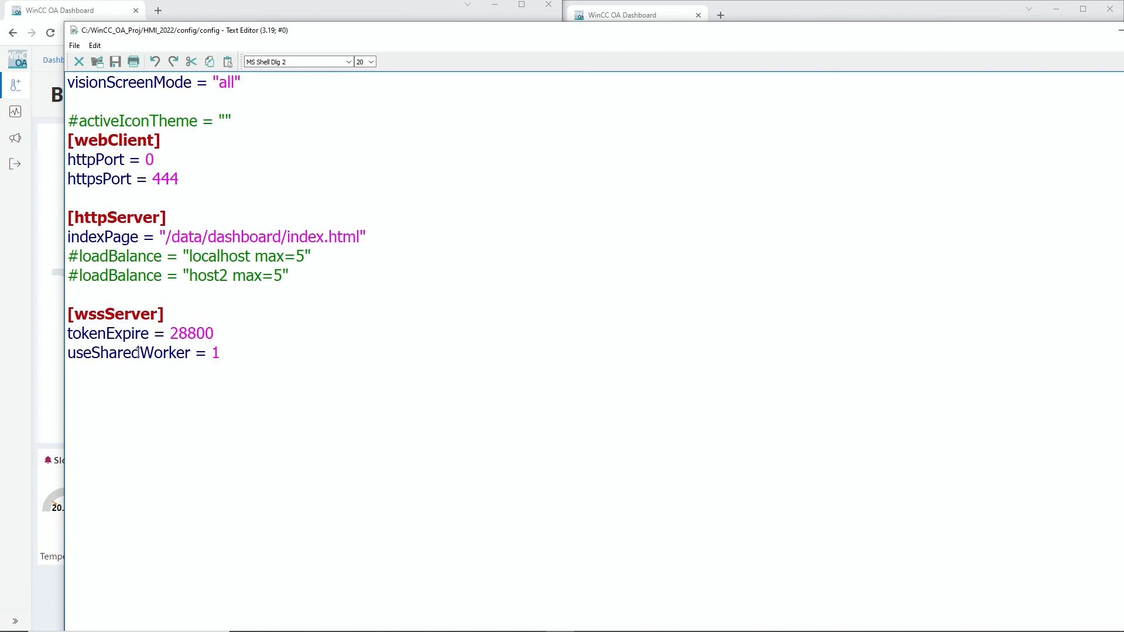
# Highlight useSharedWorker = 1 under wssServer, leaving it unchanged.
pyautogui.click(222, 352)
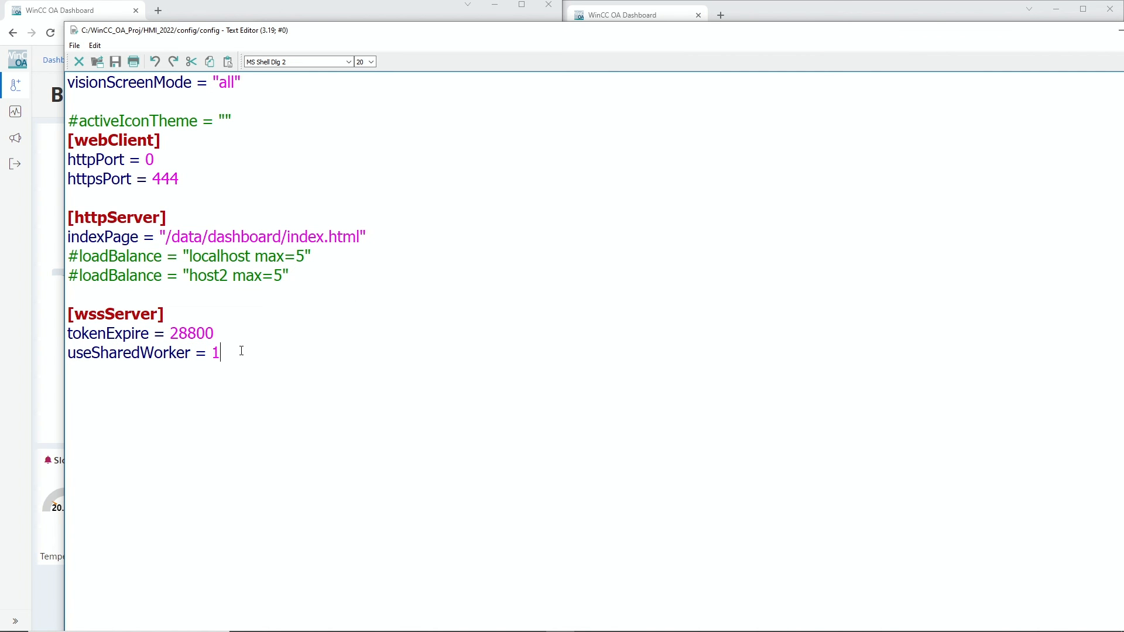
pyautogui.doubleClick(215, 353)
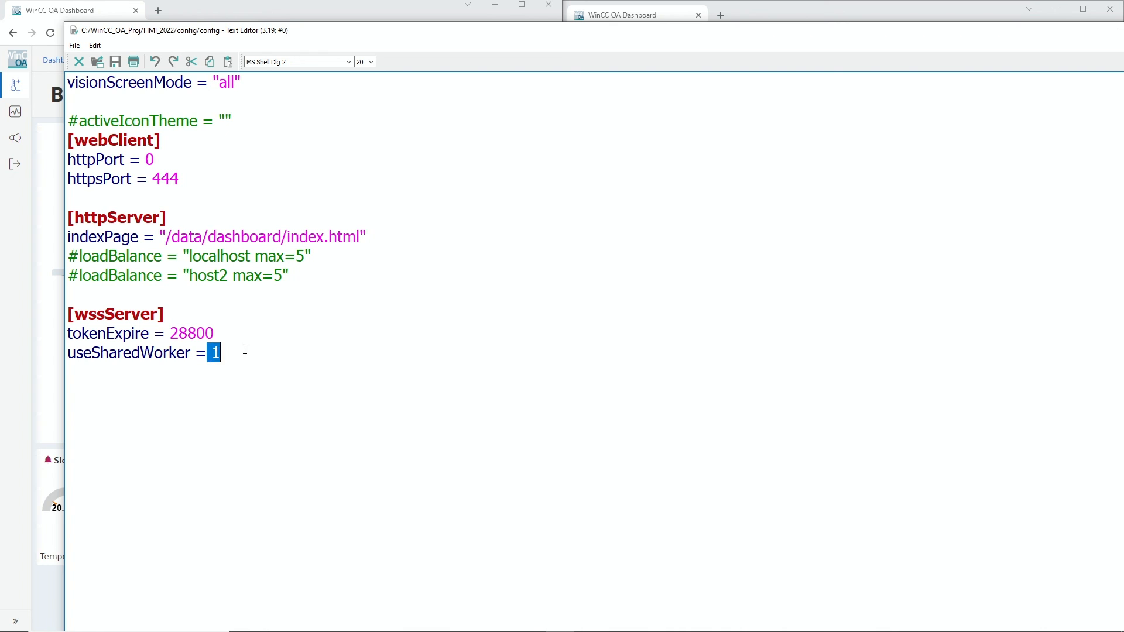
pyautogui.click(218, 352)
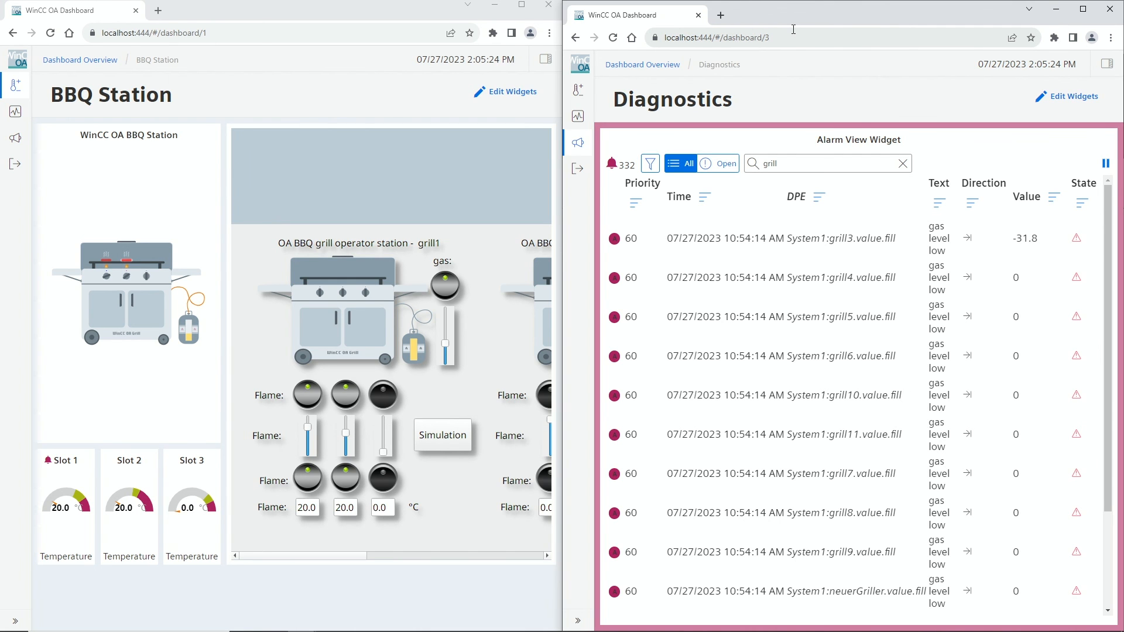
pyautogui.moveTo(855, 44)
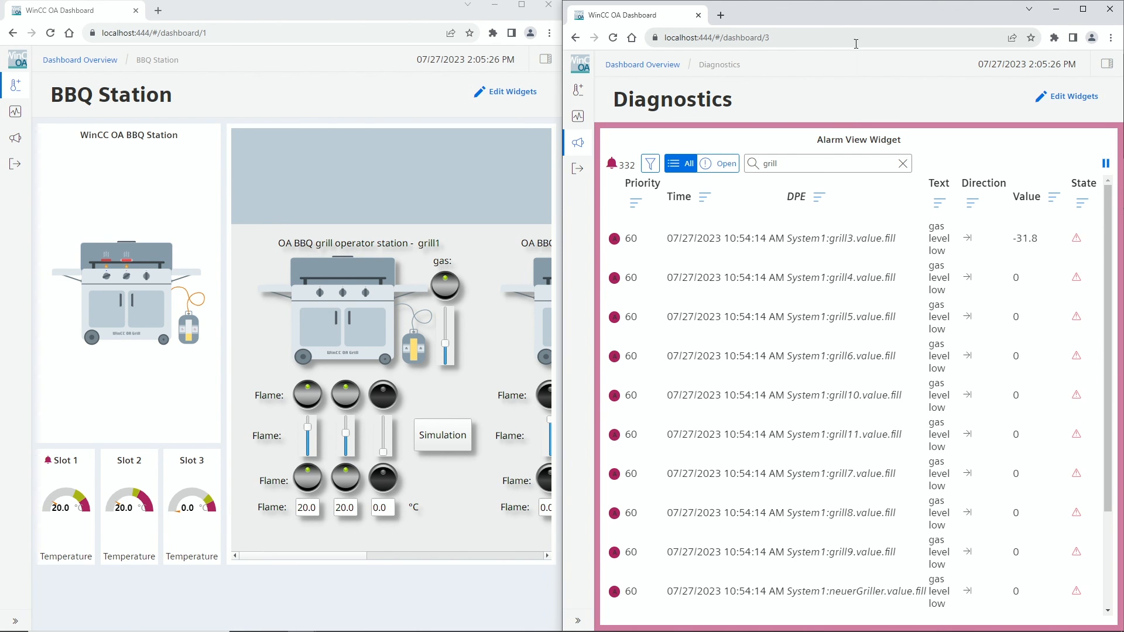